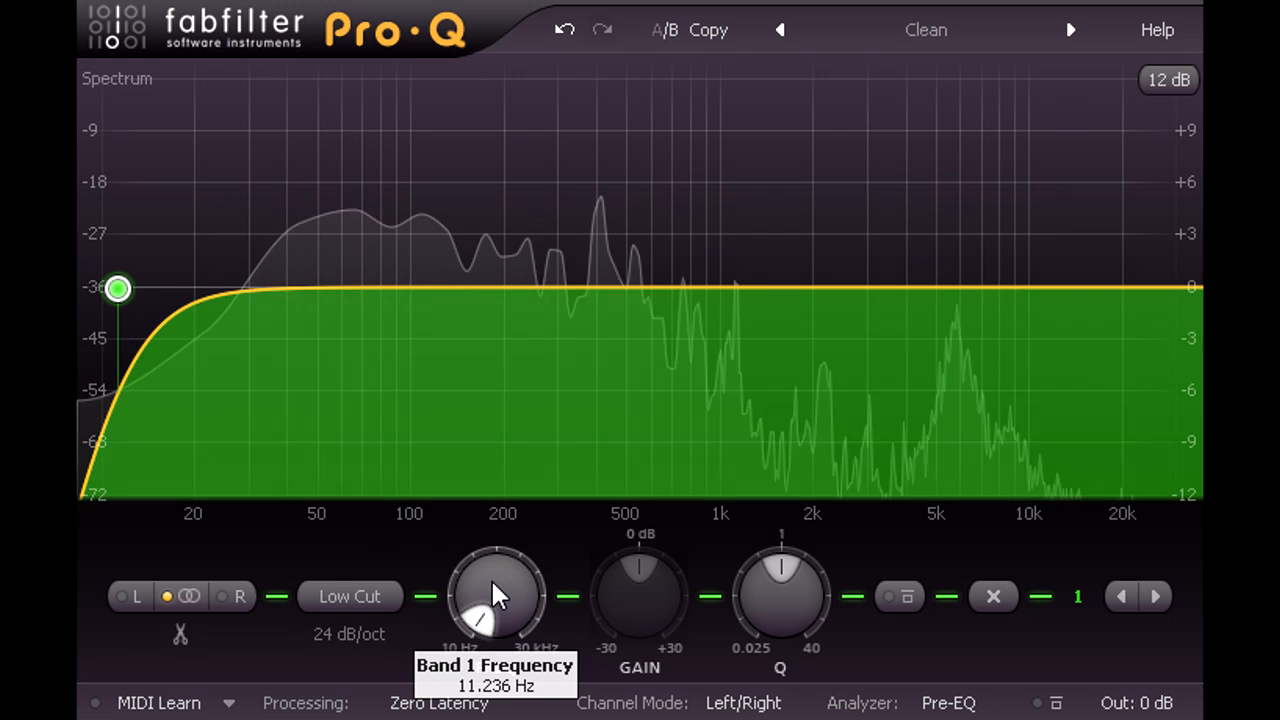
Raise band 1's 24 dB/oct low cut frequency from about 11 Hz to roughly 30 Hz.
{"action": "left_click_drag", "start_coordinate": [495, 595], "coordinate": [470, 615]}
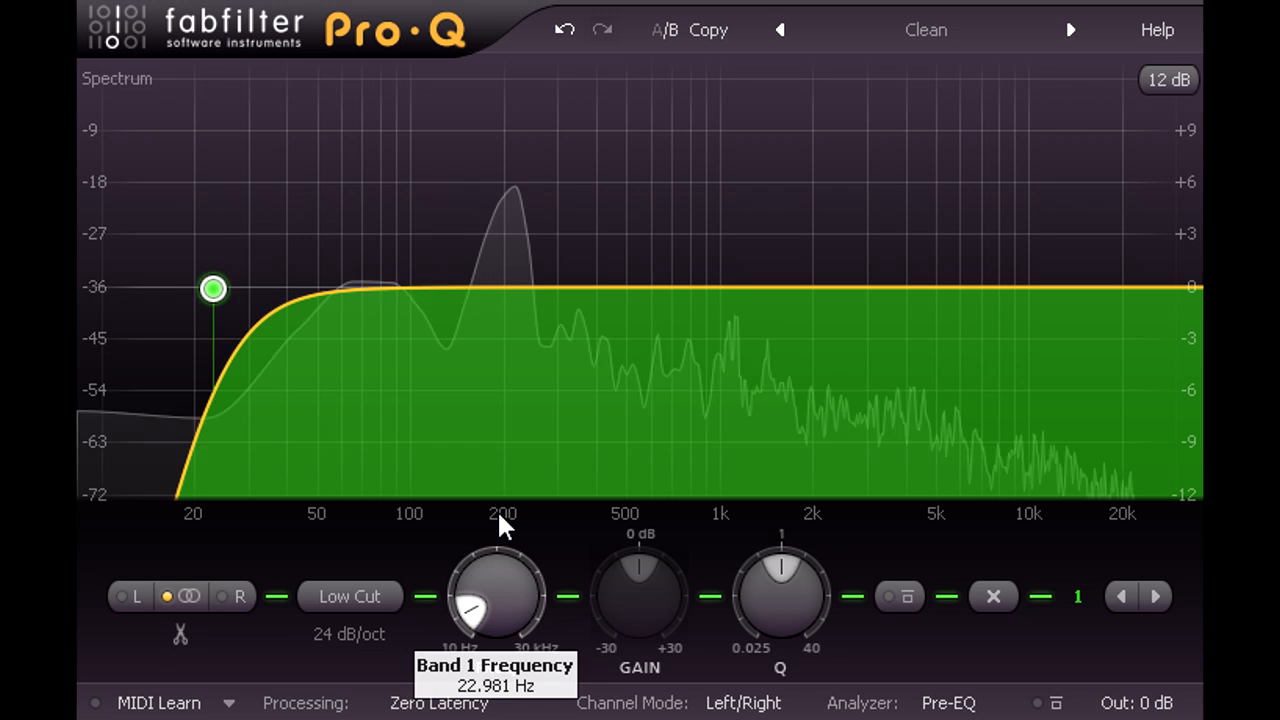
{"action": "left_click_drag", "start_coordinate": [213, 289], "coordinate": [247, 289]}
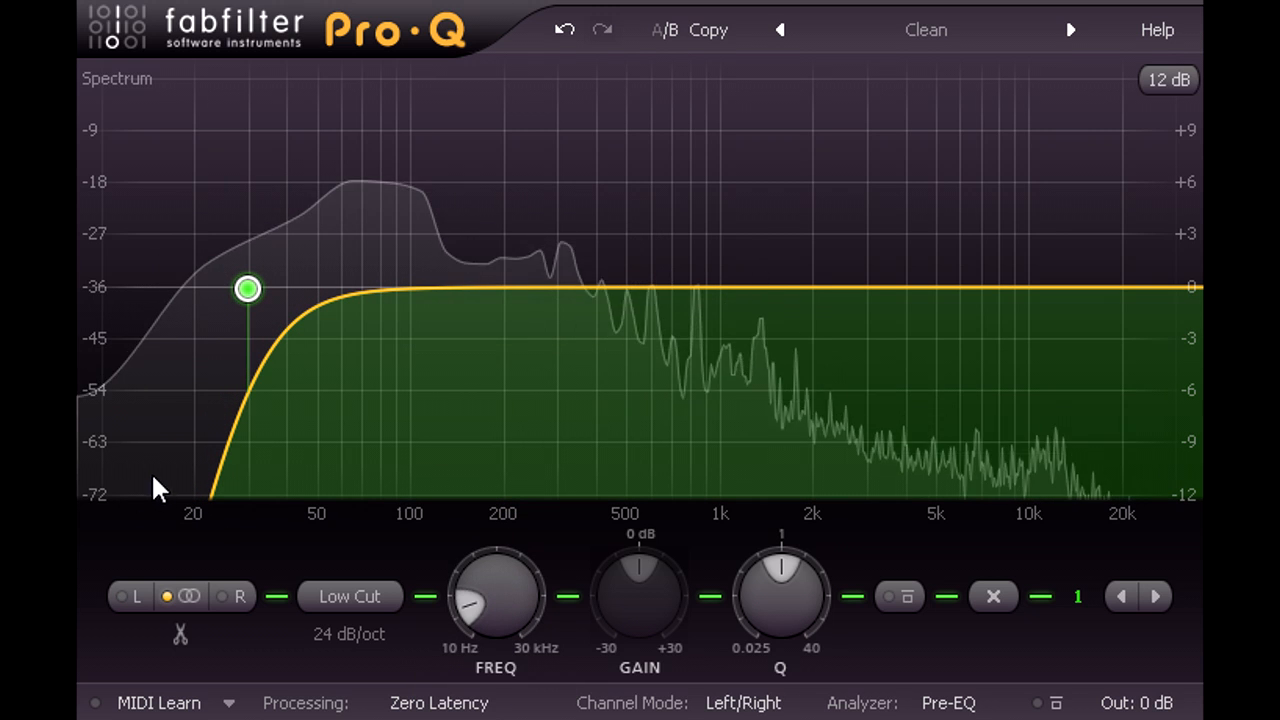
{"action": "mouse_move", "coordinate": [218, 467]}
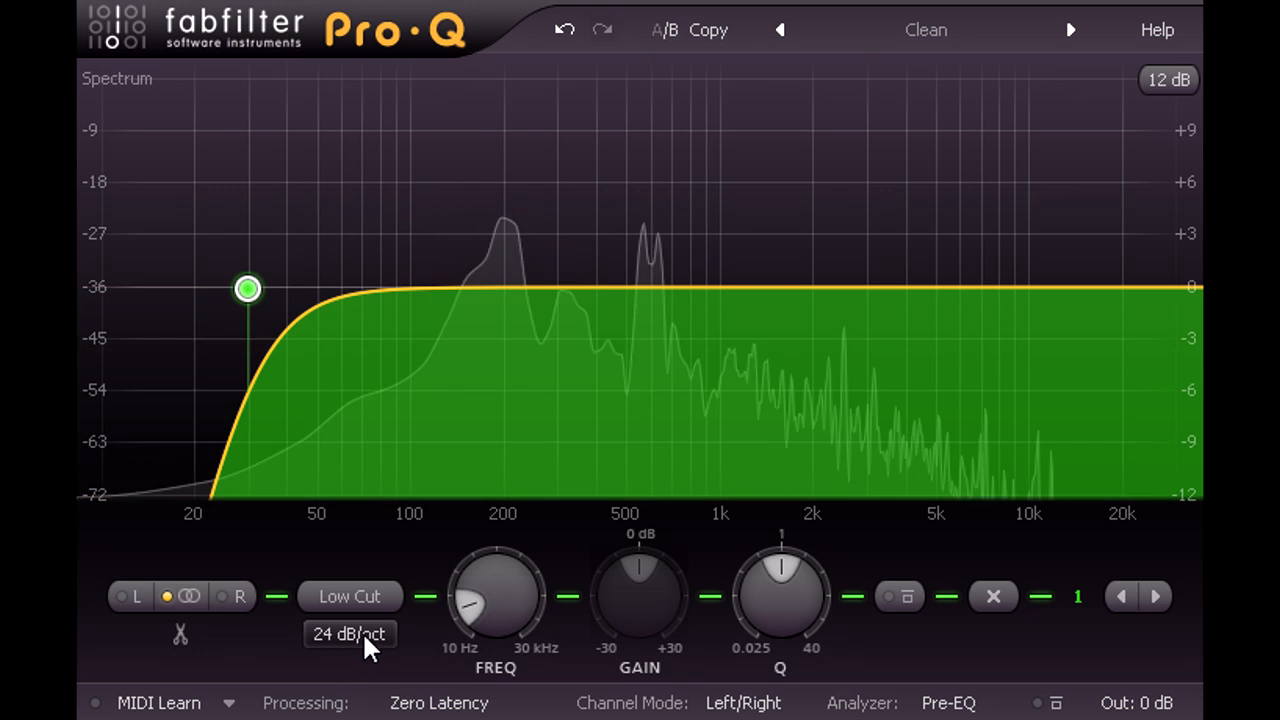
Try 48 and 12 dB/oct slopes on the low cut, settling on 6 dB/oct.
{"action": "left_click", "coordinate": [348, 634]}
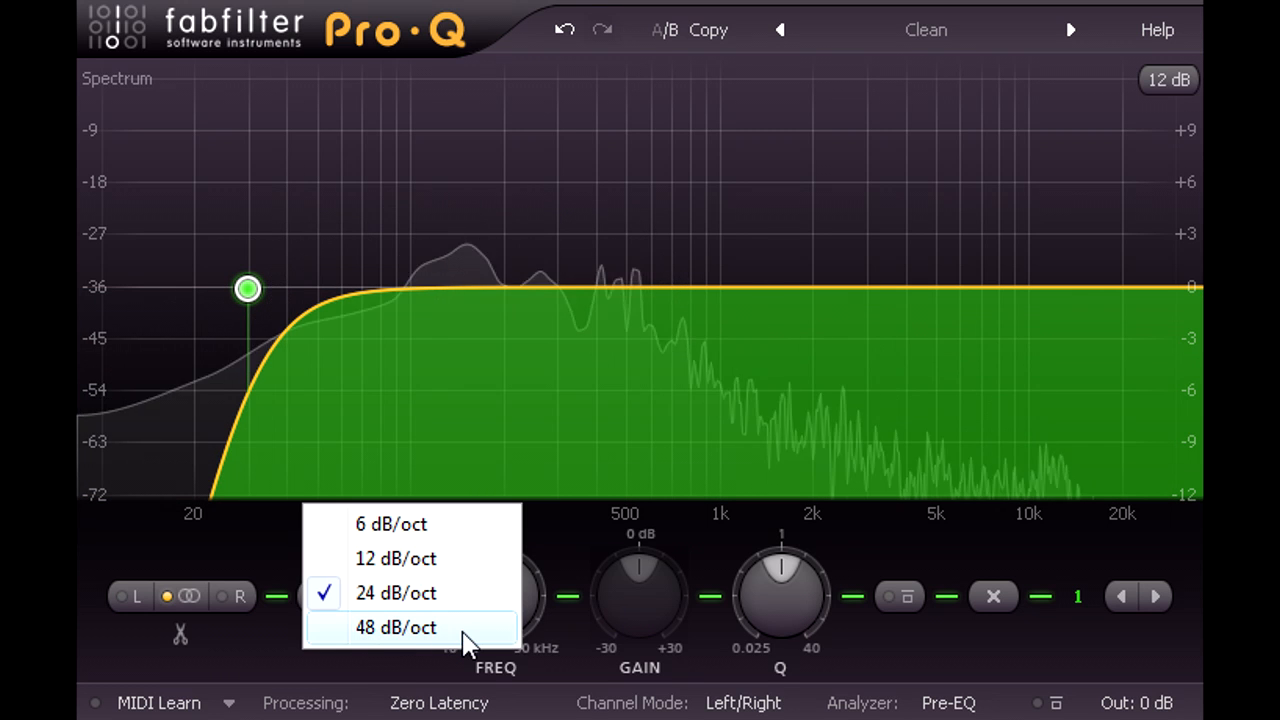
{"action": "left_click", "coordinate": [397, 627]}
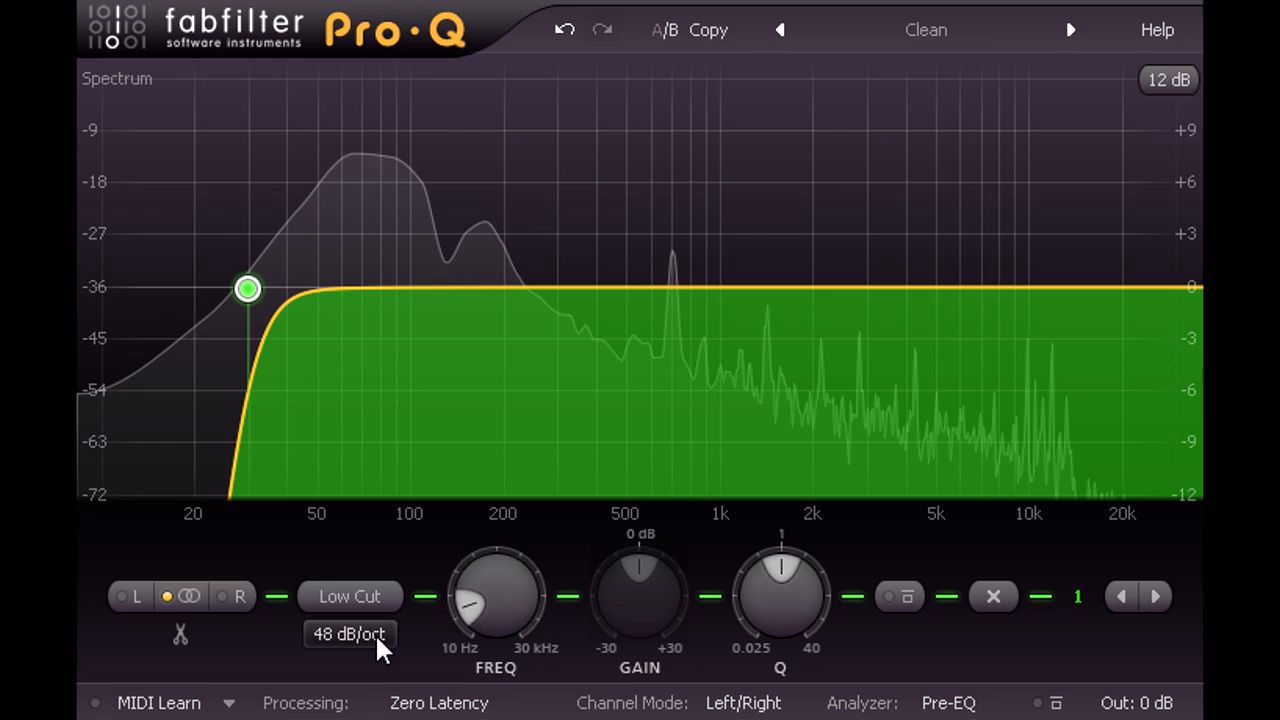
{"action": "left_click", "coordinate": [348, 635]}
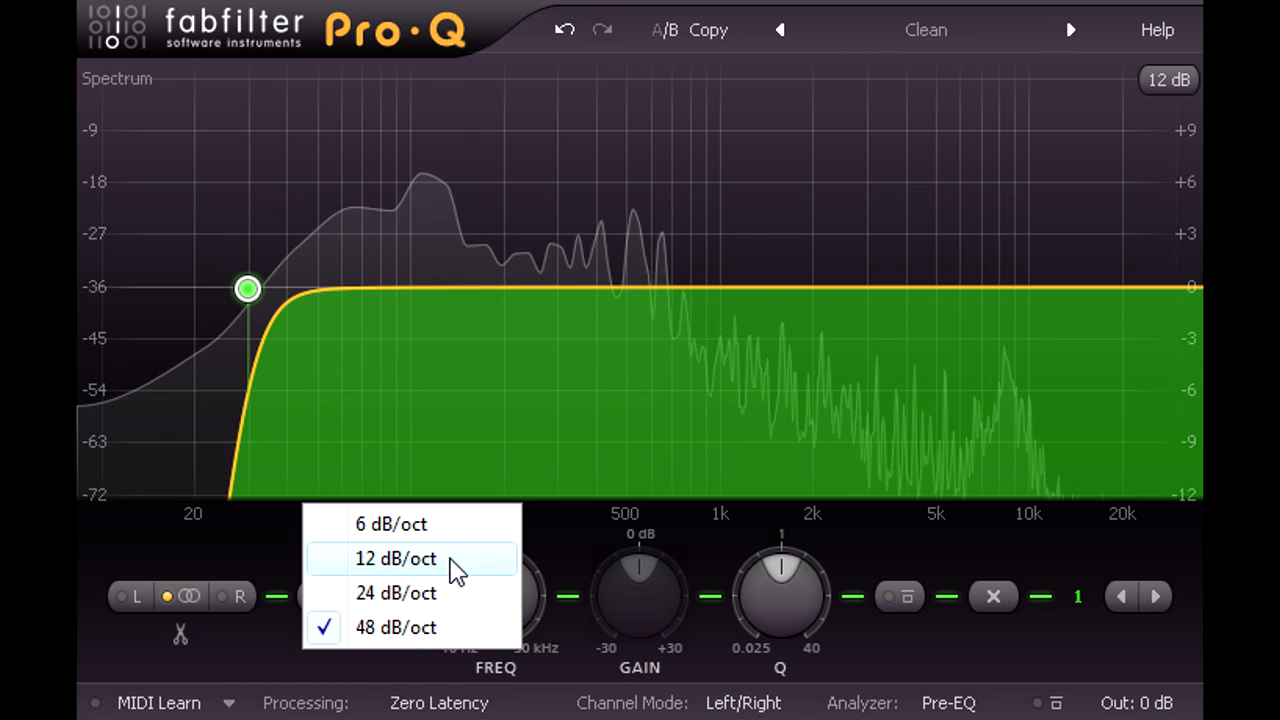
{"action": "left_click", "coordinate": [392, 558]}
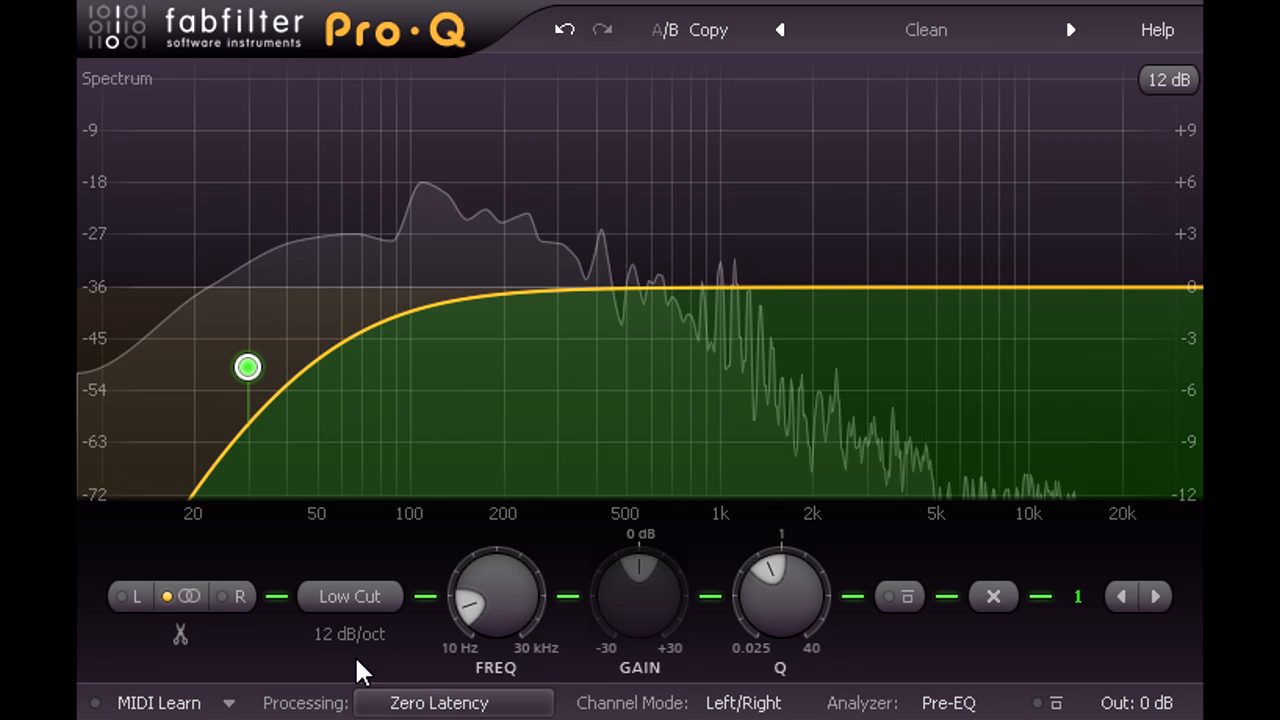
{"action": "left_click", "coordinate": [344, 635]}
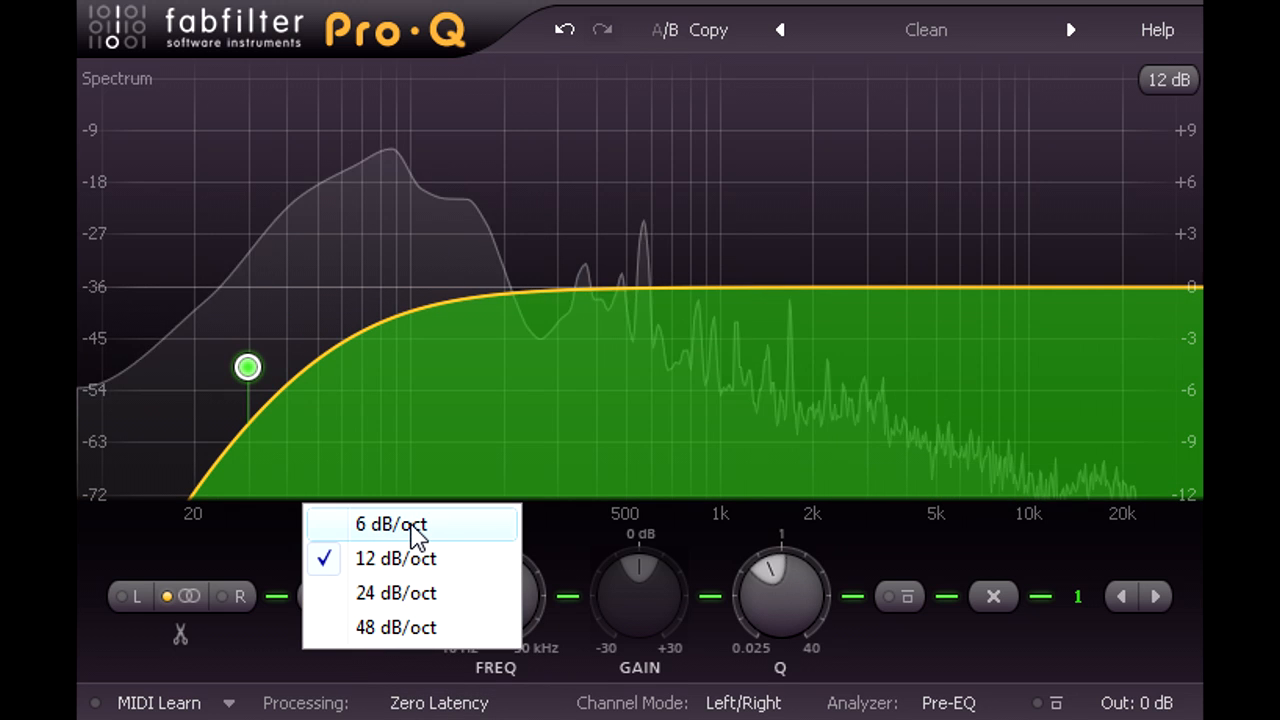
{"action": "left_click", "coordinate": [386, 524]}
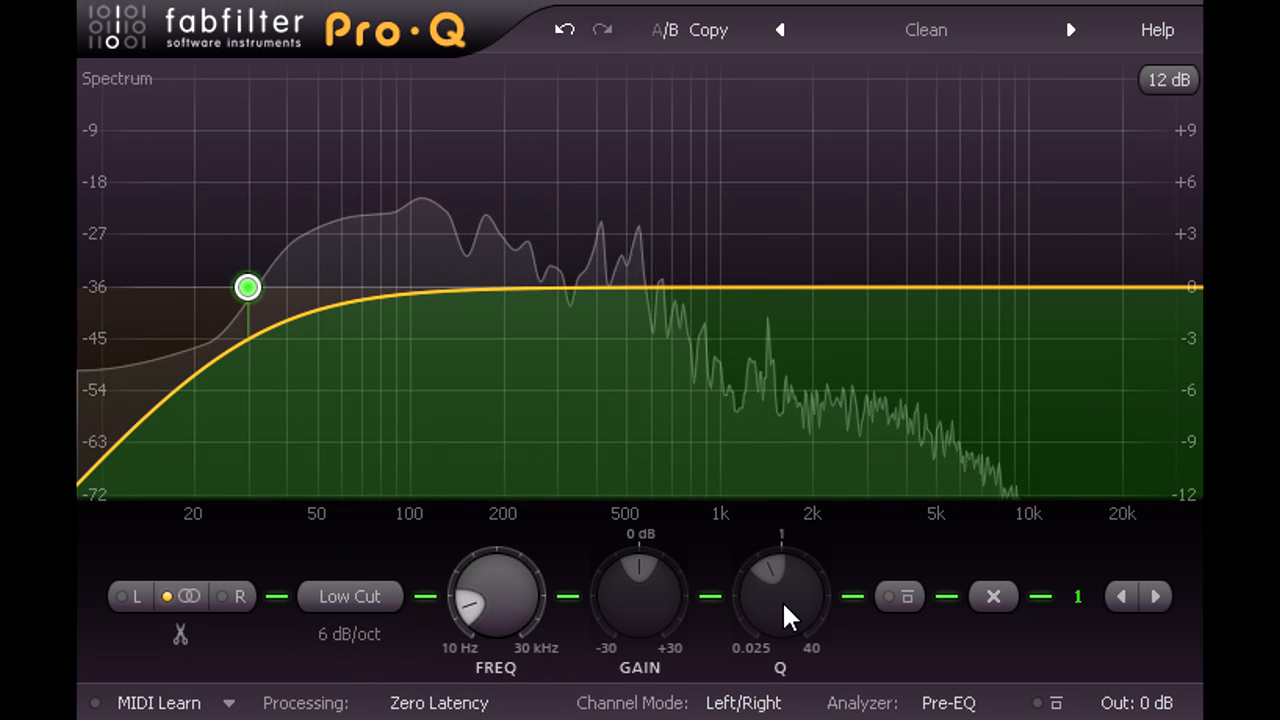
Raise the low cut frequency past 38 and 62 Hz to about 72 Hz.
{"action": "left_click_drag", "start_coordinate": [495, 595], "coordinate": [495, 575]}
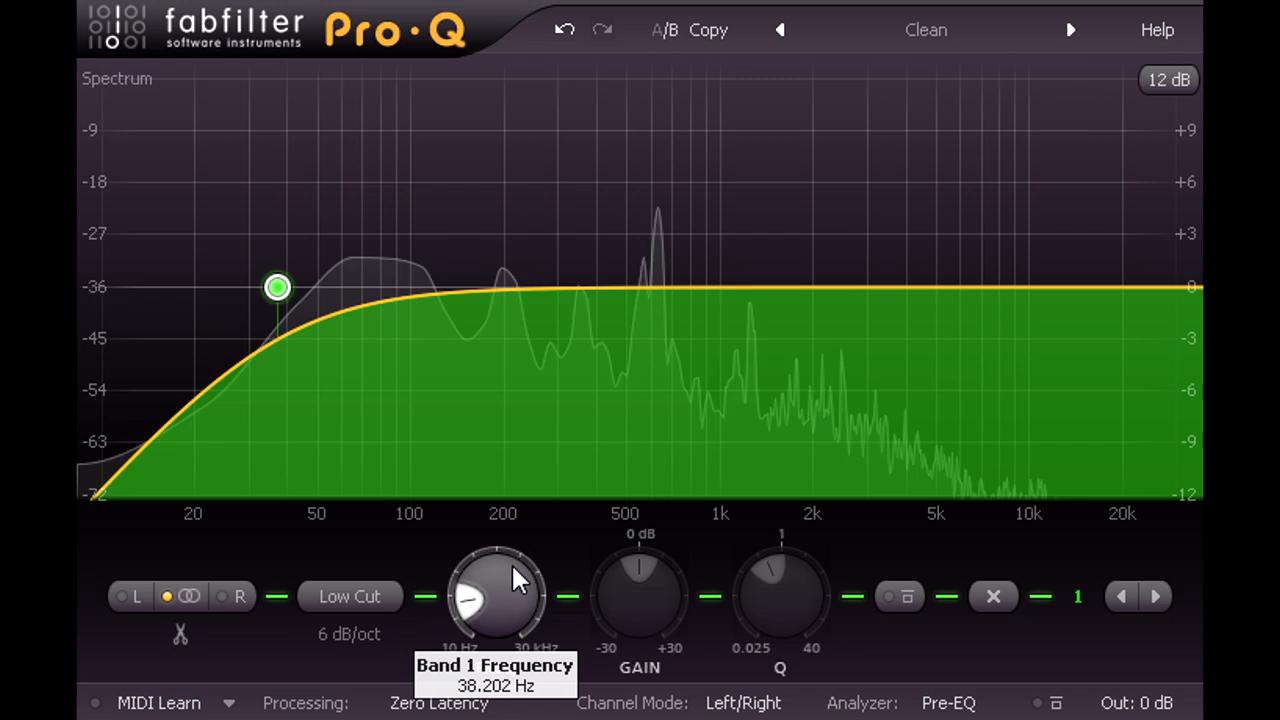
{"action": "left_click_drag", "start_coordinate": [277, 287], "coordinate": [348, 287]}
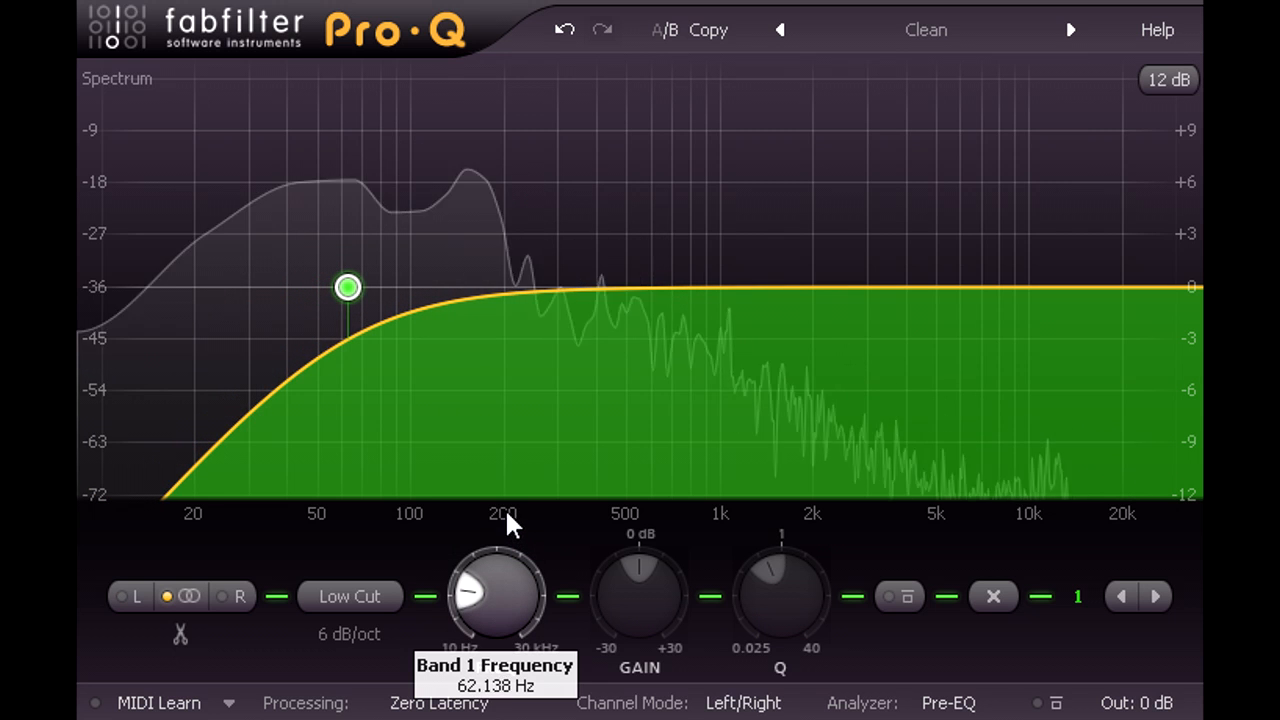
{"action": "left_click_drag", "start_coordinate": [348, 287], "coordinate": [368, 287]}
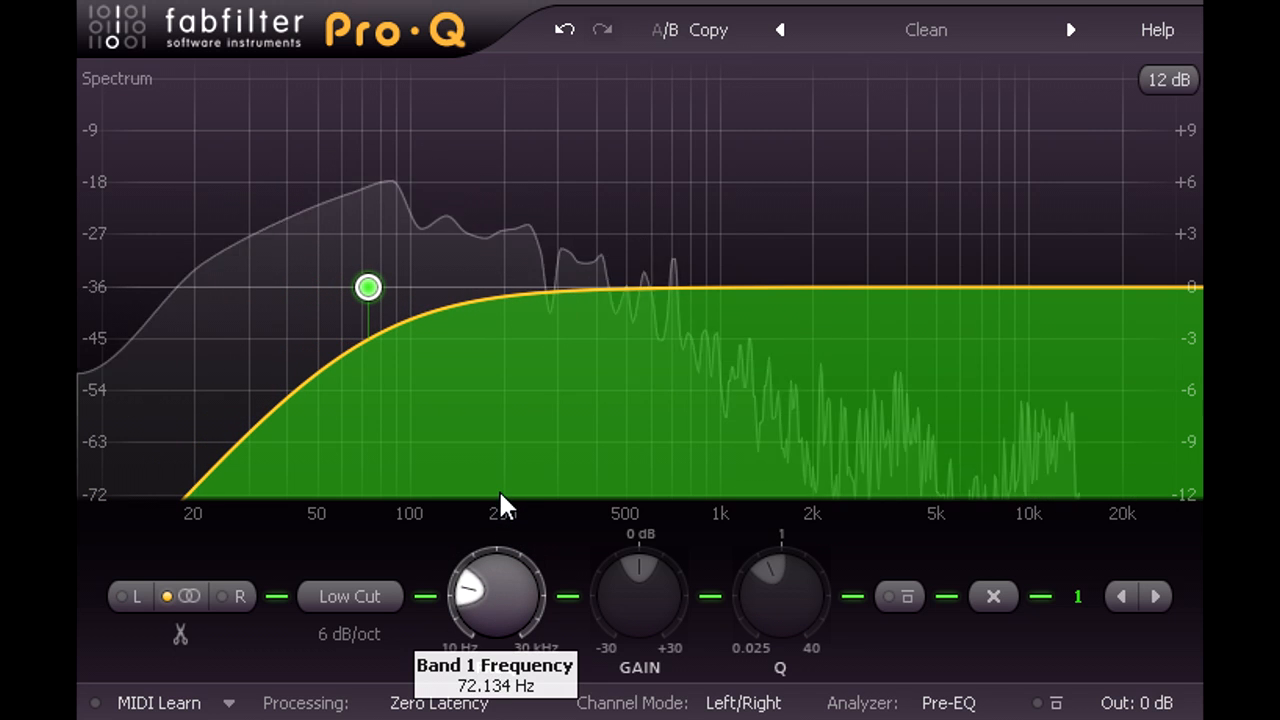
{"action": "mouse_move", "coordinate": [307, 455]}
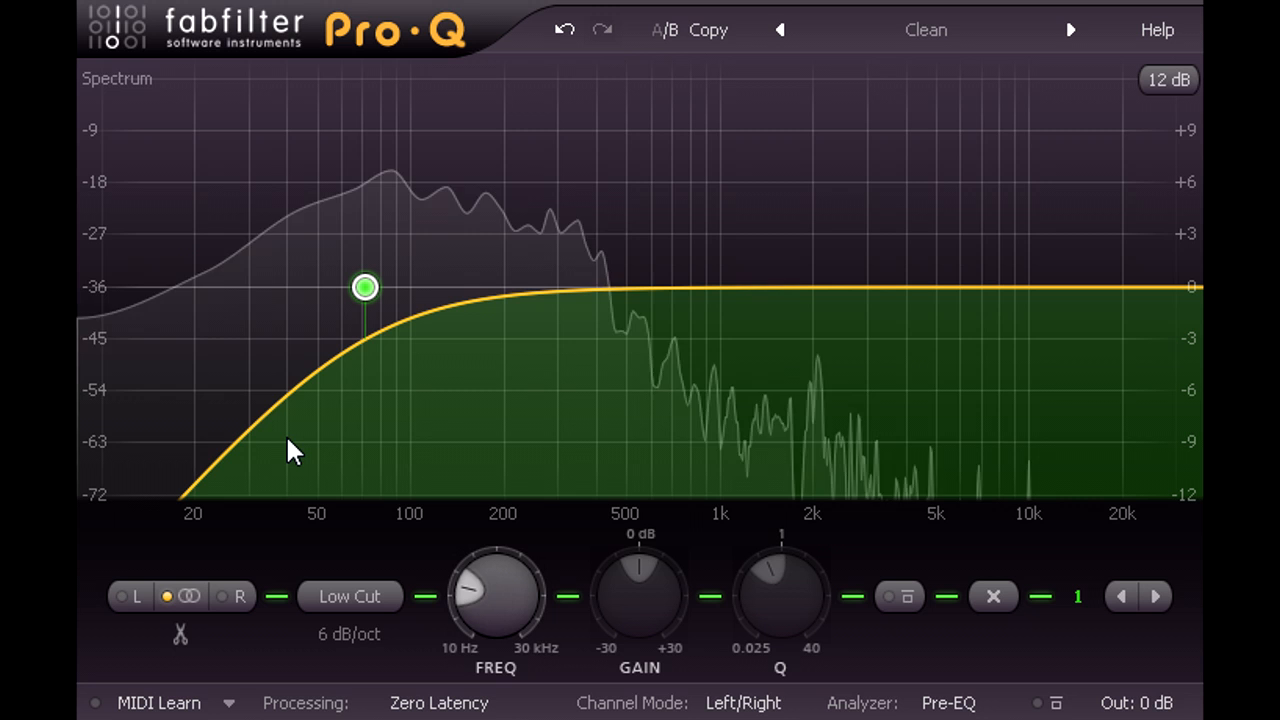
Switch the EQ to Mid/Side and split the low cut into mid and side bands.
{"action": "left_click", "coordinate": [752, 703]}
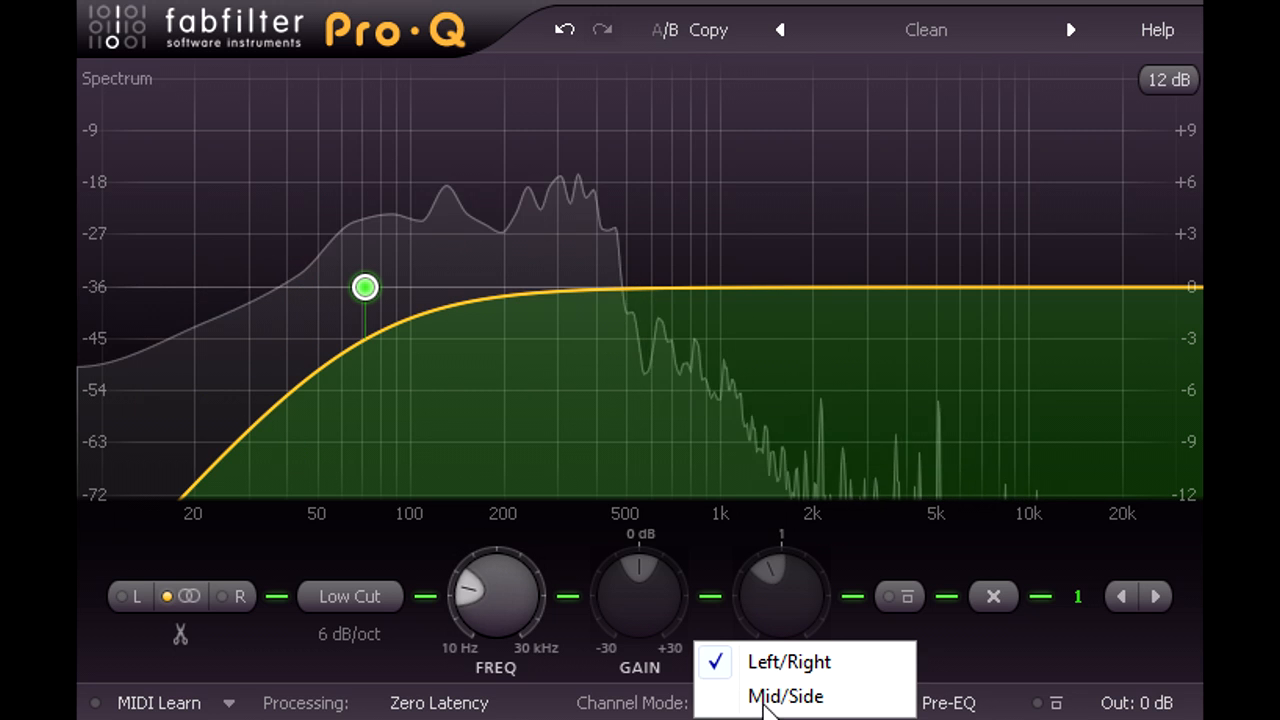
{"action": "left_click", "coordinate": [775, 698]}
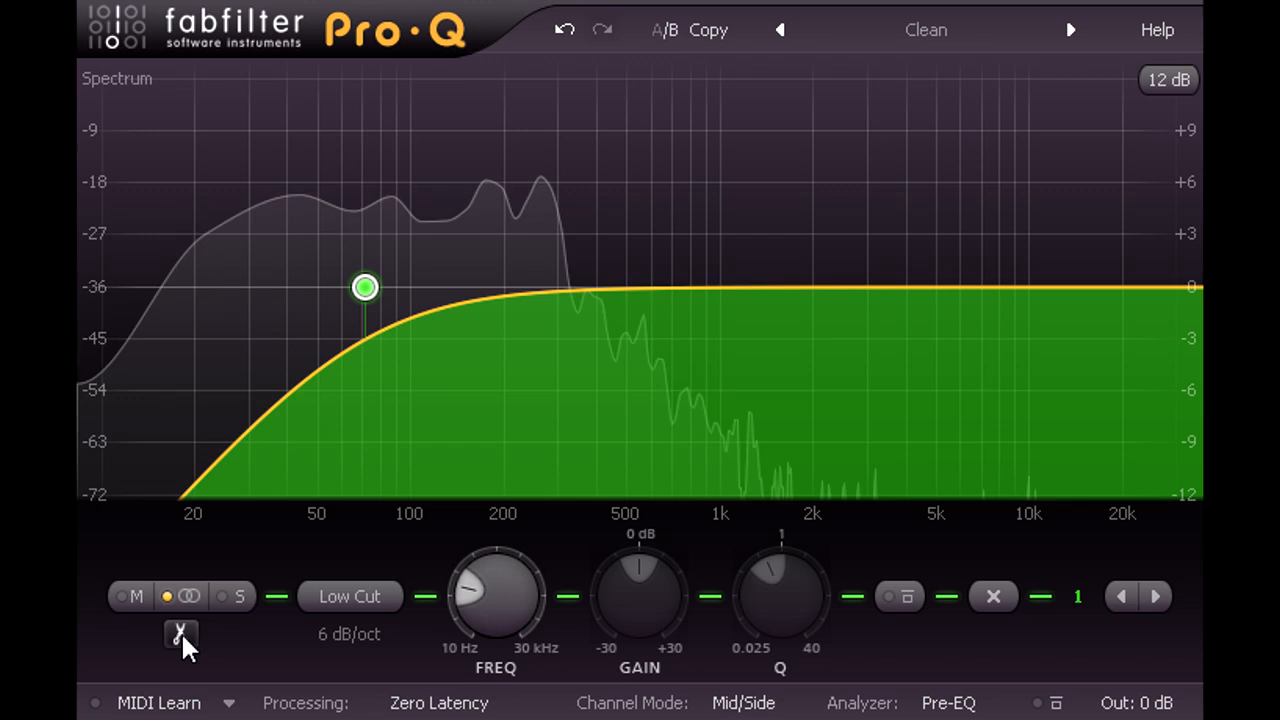
{"action": "left_click", "coordinate": [131, 596]}
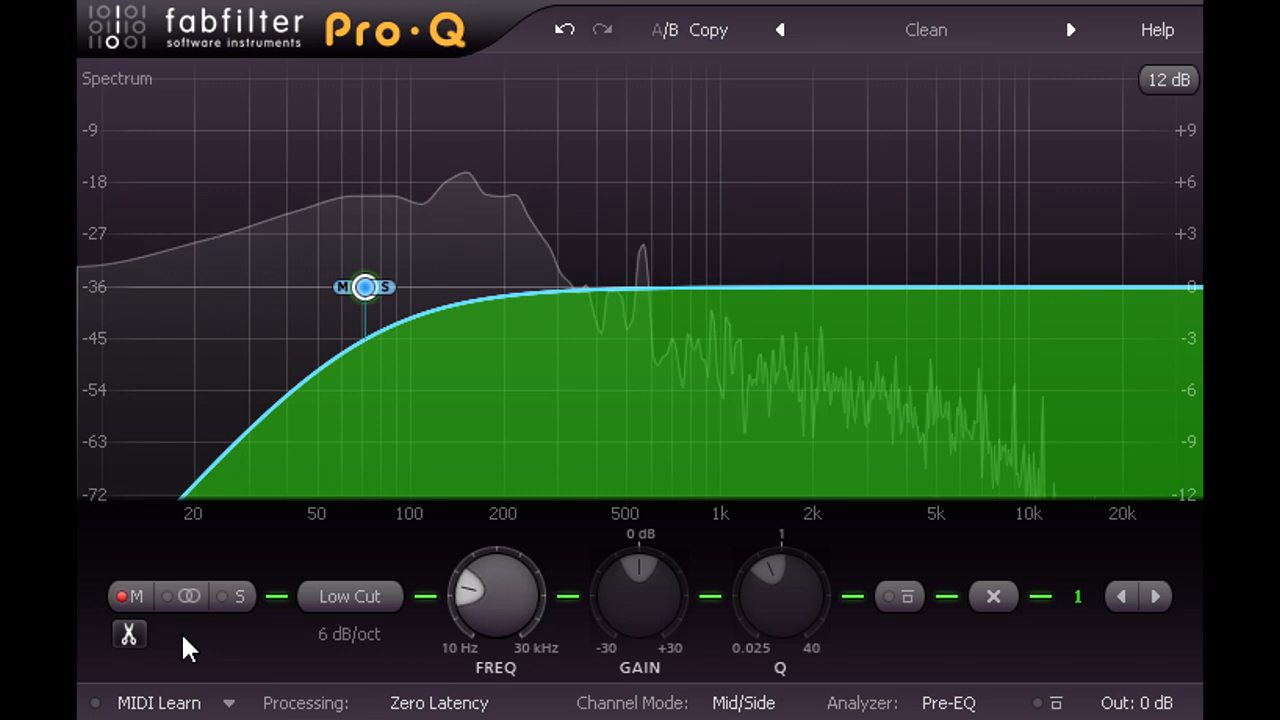
{"action": "mouse_move", "coordinate": [1088, 651]}
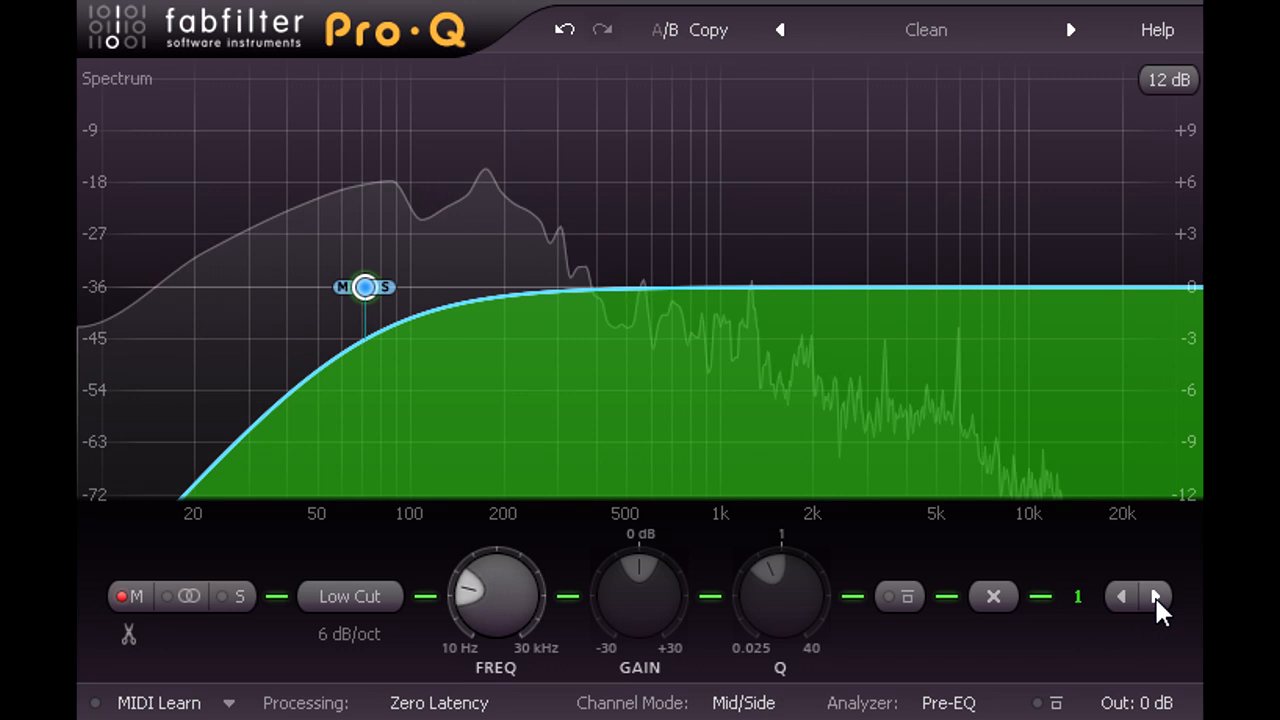
Give the side band a 24 dB/oct slope, adjusted Q, and about 100 Hz frequency.
{"action": "left_click", "coordinate": [1157, 595]}
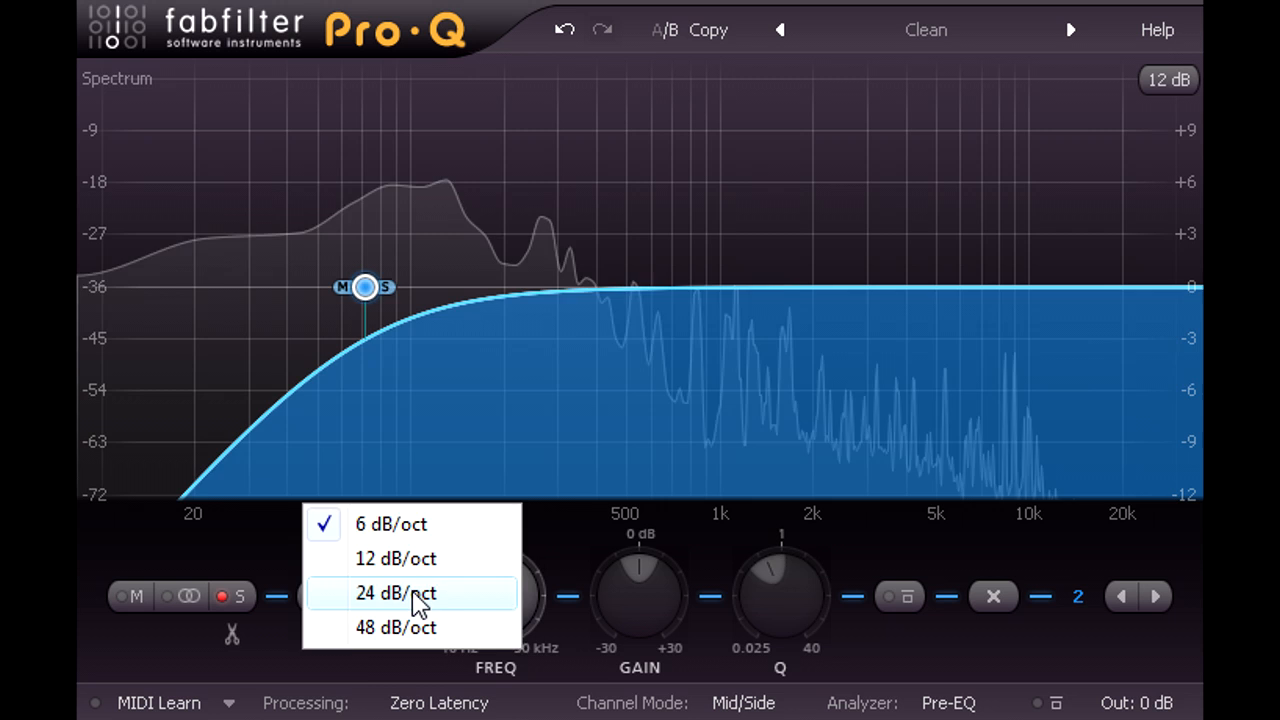
{"action": "left_click", "coordinate": [395, 592]}
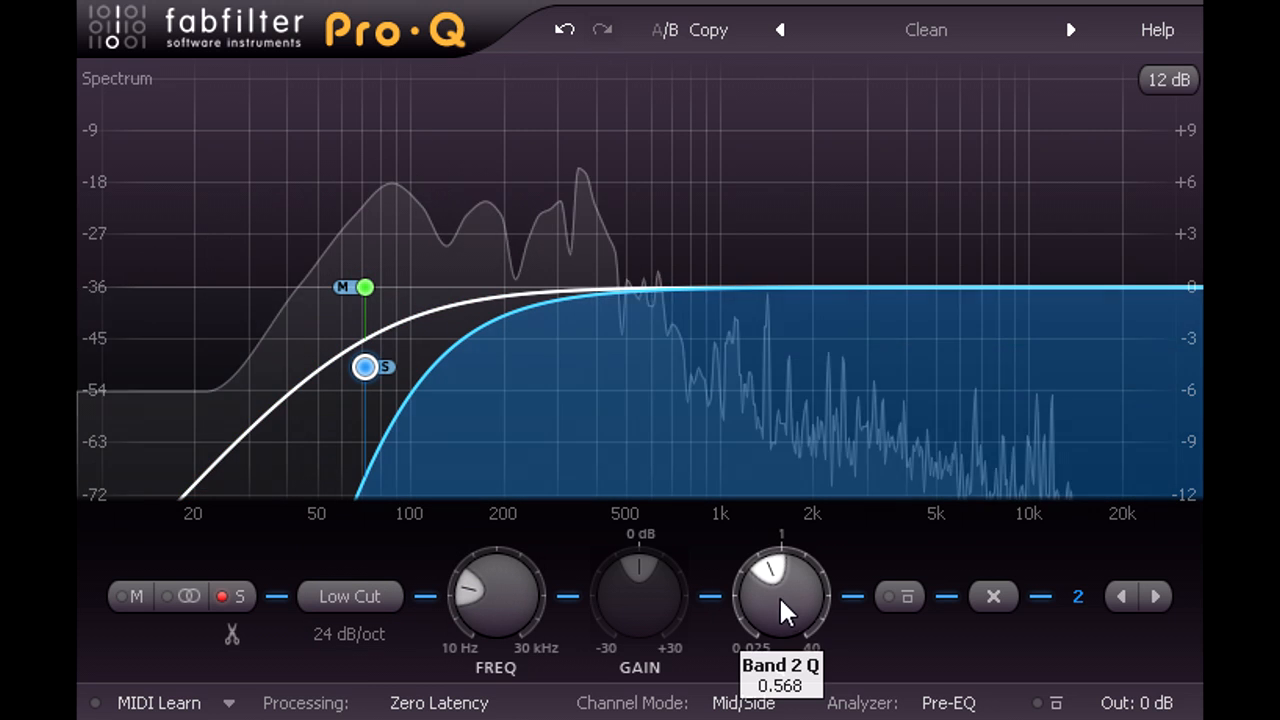
{"action": "left_click_drag", "start_coordinate": [782, 596], "coordinate": [795, 560]}
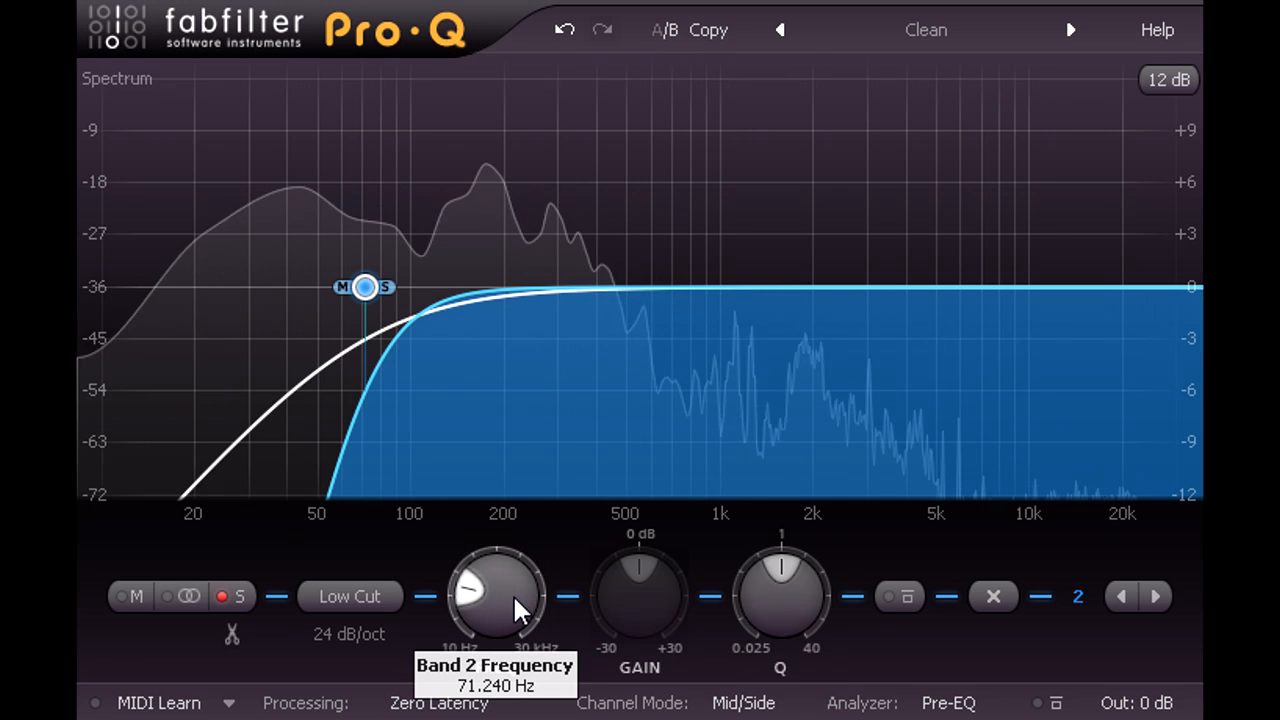
{"action": "left_click_drag", "start_coordinate": [365, 287], "coordinate": [412, 287]}
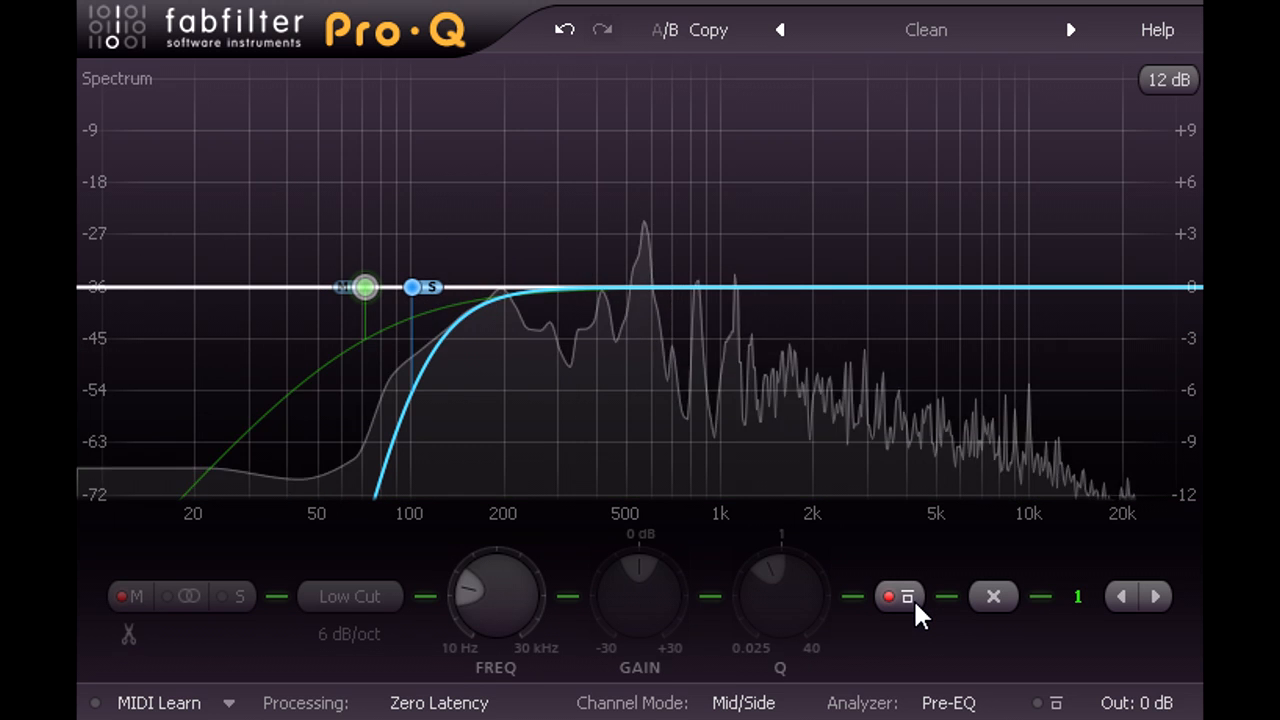
Add a mid-channel low shelf cut near 85 Hz with a wider transition.
{"action": "left_click_drag", "start_coordinate": [365, 287], "coordinate": [308, 330]}
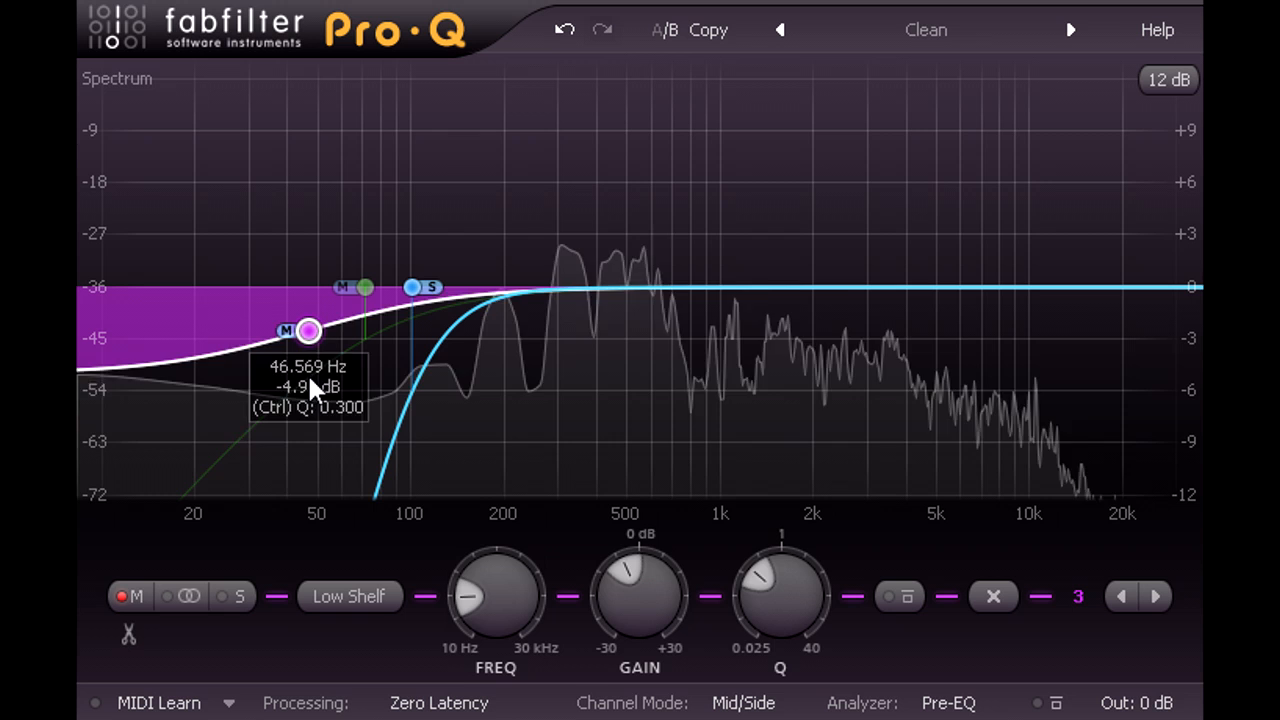
{"action": "left_click_drag", "start_coordinate": [308, 330], "coordinate": [388, 342]}
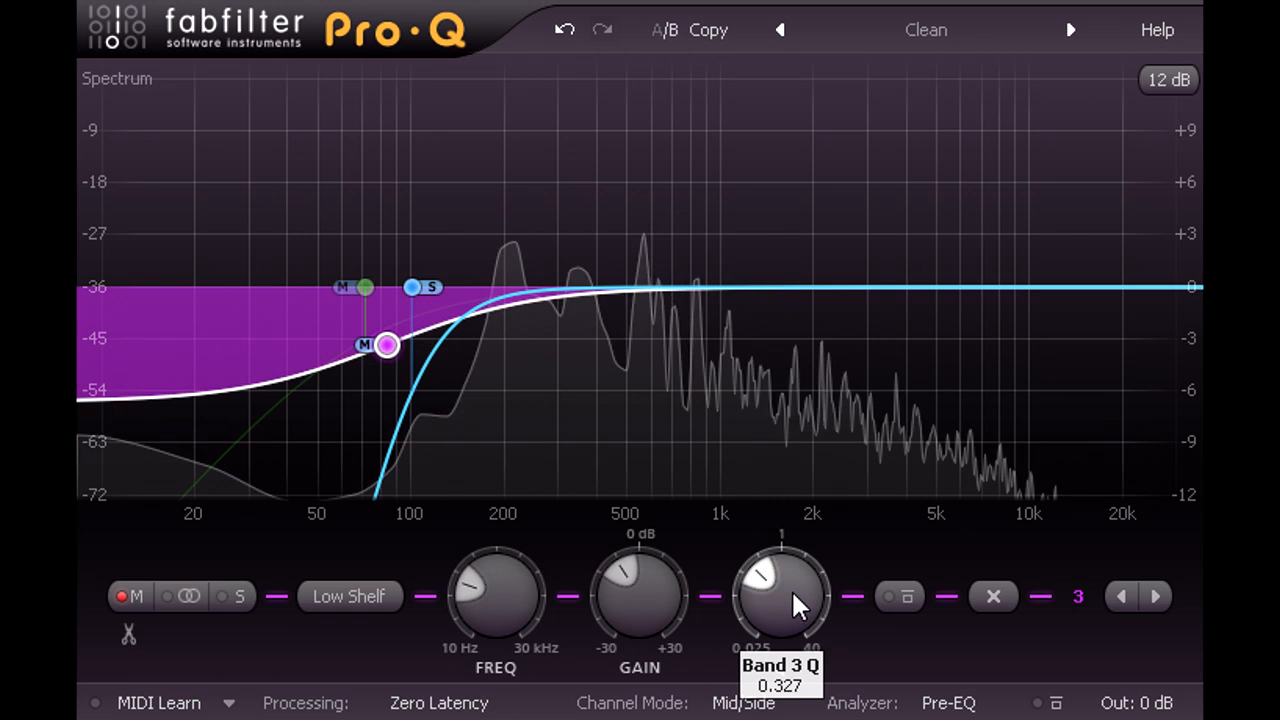
{"action": "left_click_drag", "start_coordinate": [782, 595], "coordinate": [782, 545]}
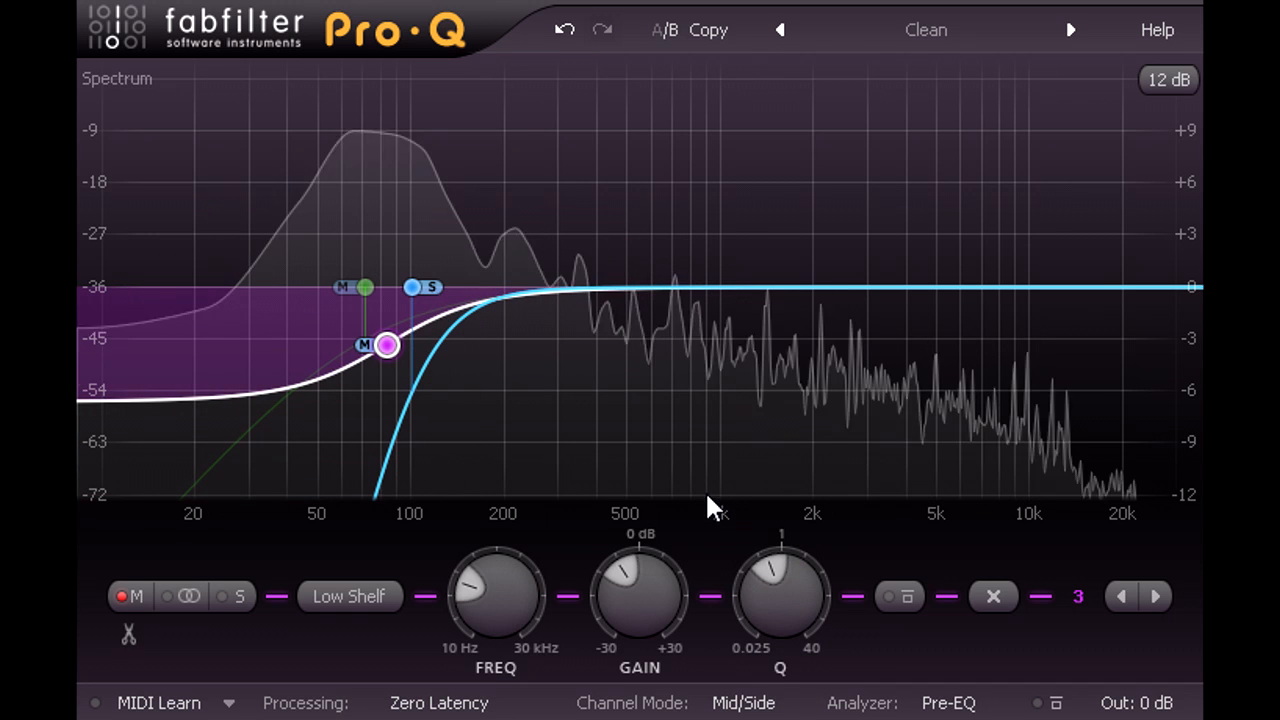
Set the display range to 6 dB and ease the low-shelf cut to about 2 dB.
{"action": "left_click", "coordinate": [1170, 82]}
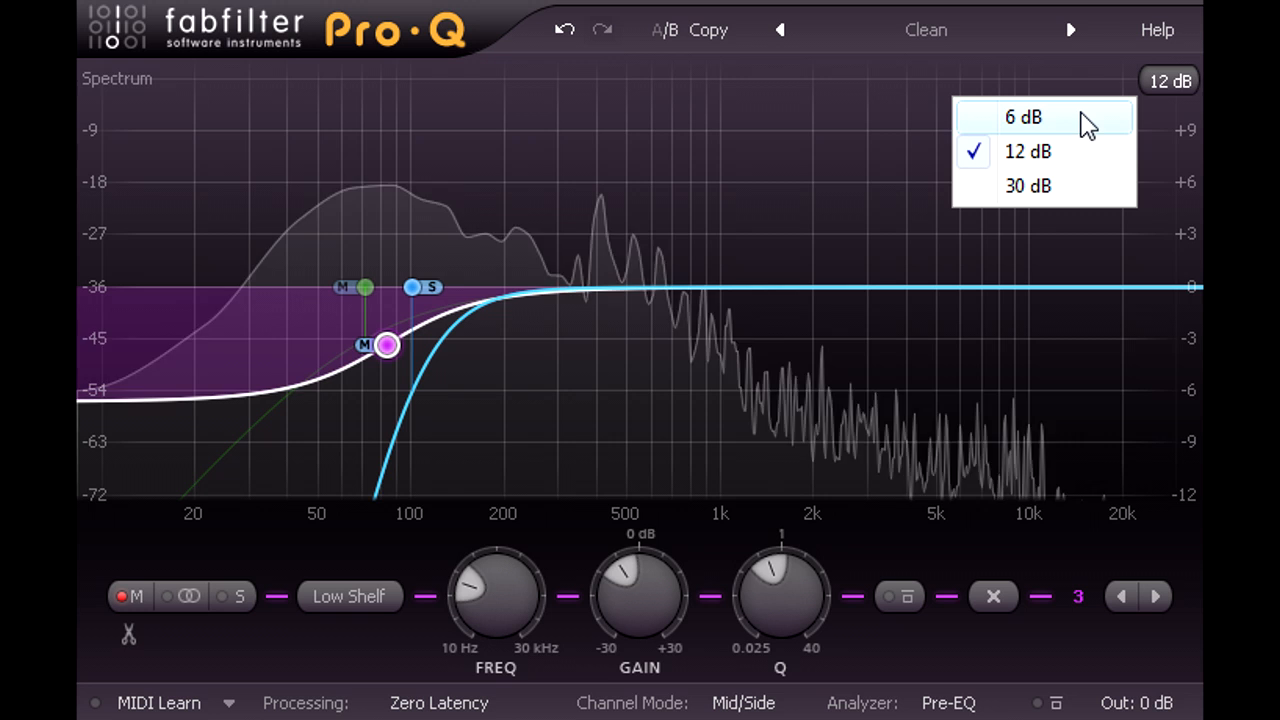
{"action": "left_click", "coordinate": [1020, 117]}
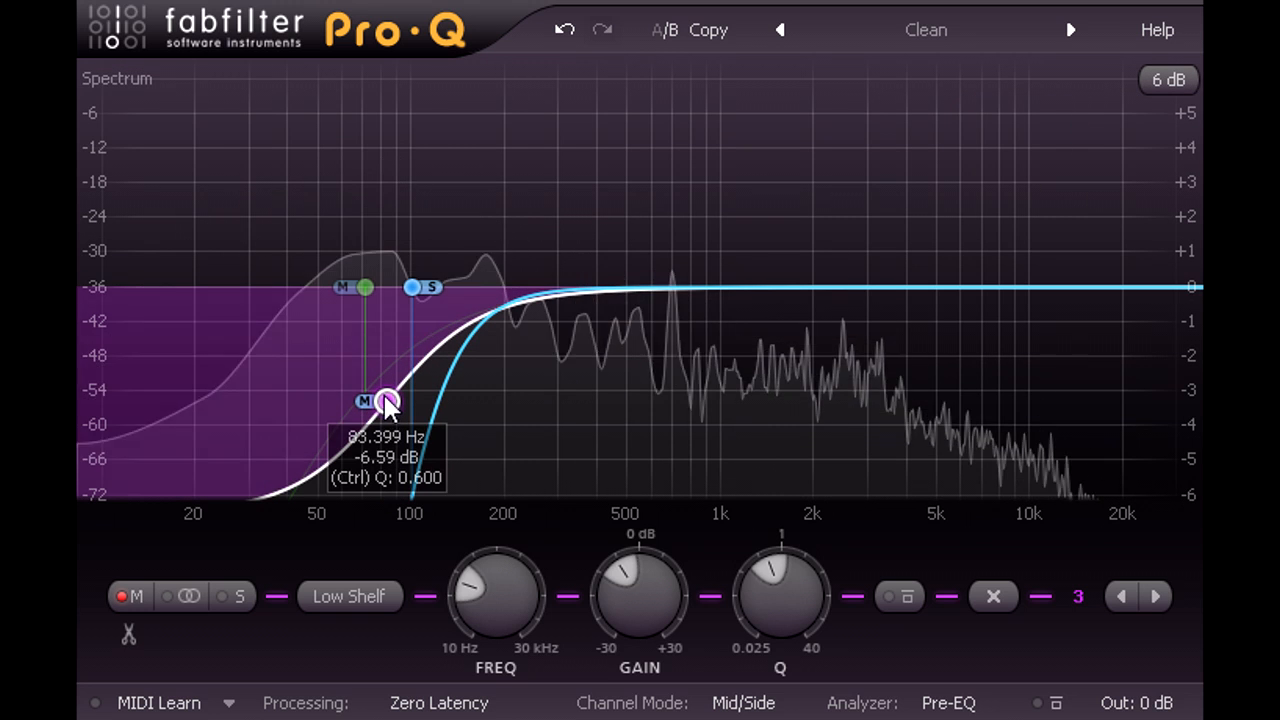
{"action": "left_click_drag", "start_coordinate": [387, 400], "coordinate": [385, 360]}
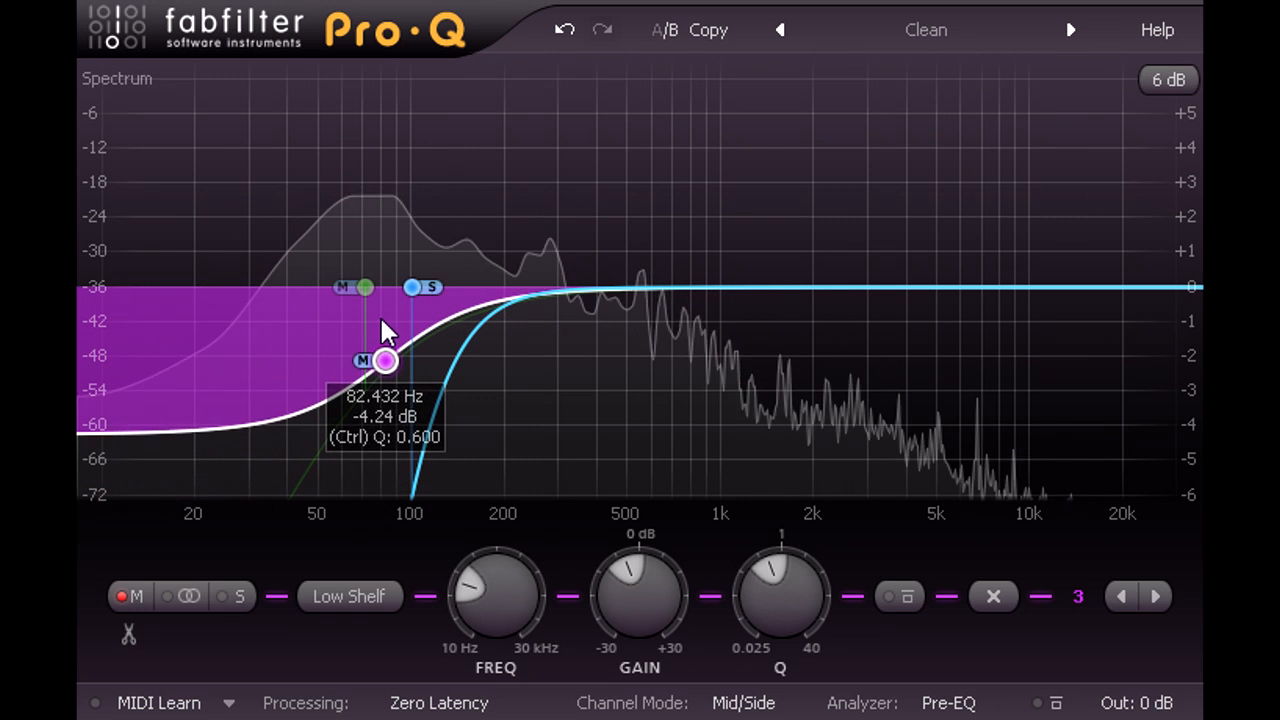
{"action": "left_click_drag", "start_coordinate": [385, 360], "coordinate": [403, 353]}
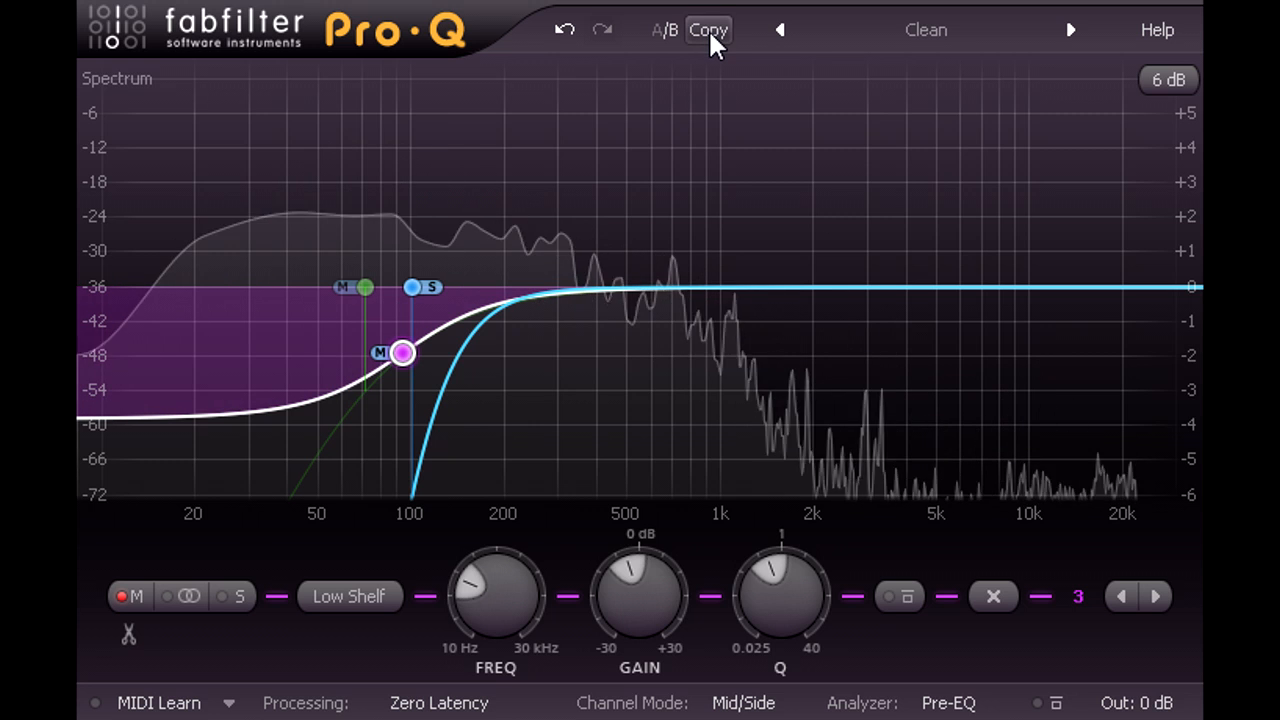
{"action": "mouse_move", "coordinate": [685, 94]}
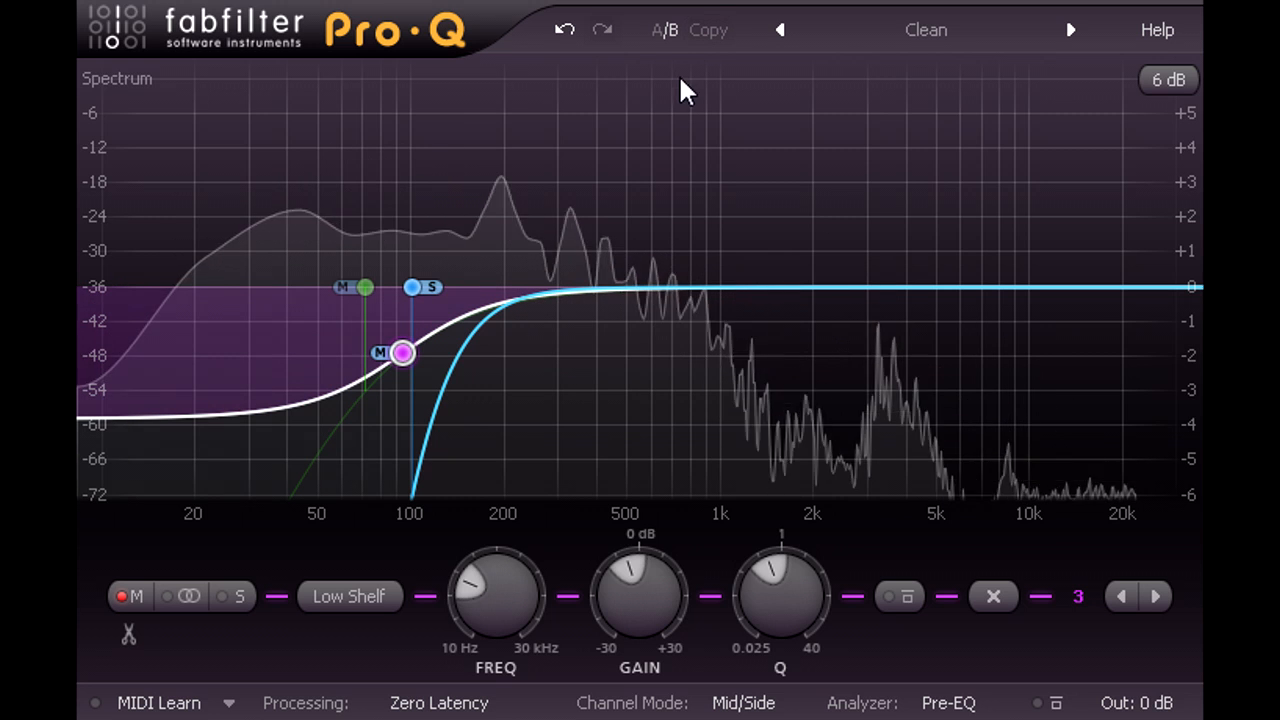
{"action": "left_click", "coordinate": [349, 595]}
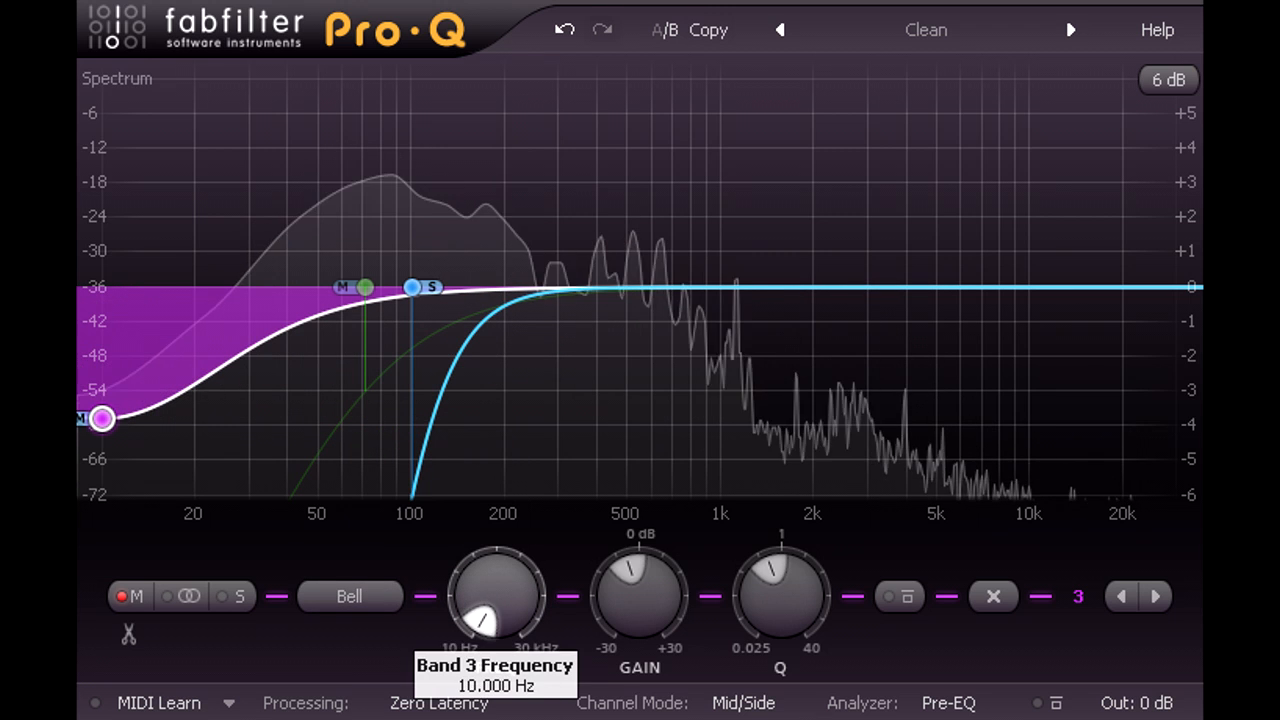
{"action": "left_click_drag", "start_coordinate": [640, 570], "coordinate": [640, 650]}
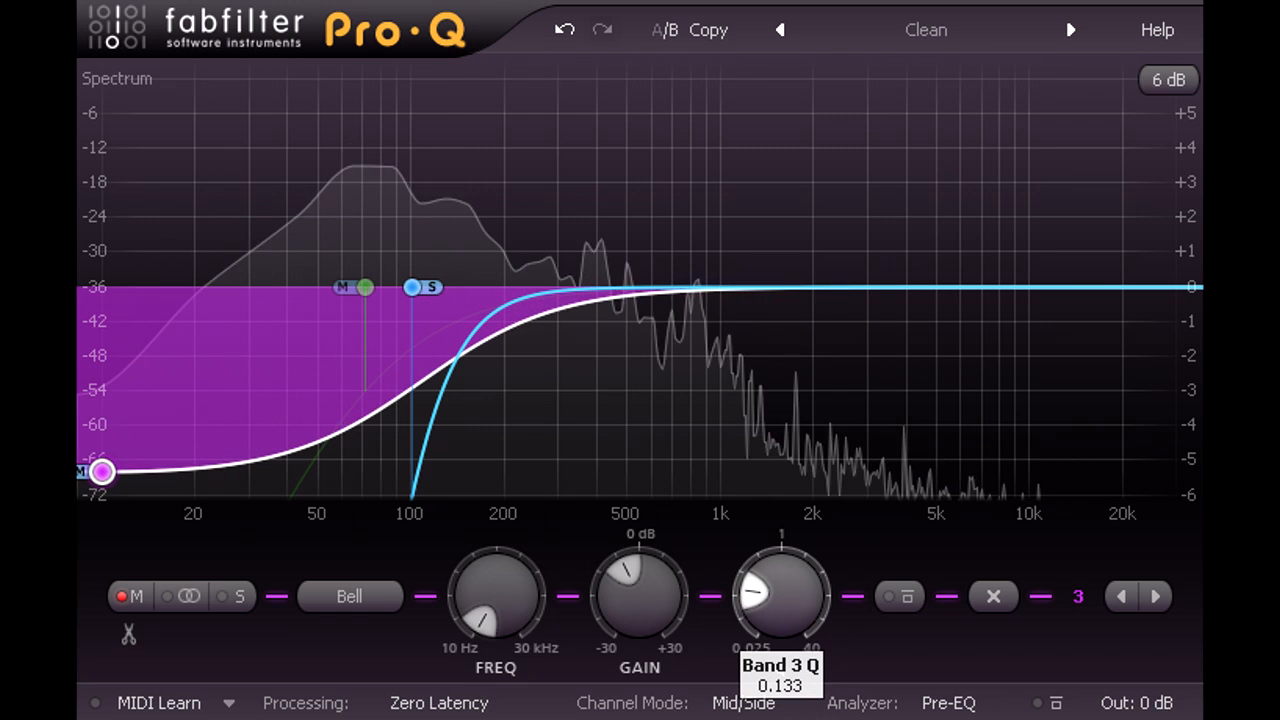
{"action": "left_click_drag", "start_coordinate": [780, 595], "coordinate": [790, 575]}
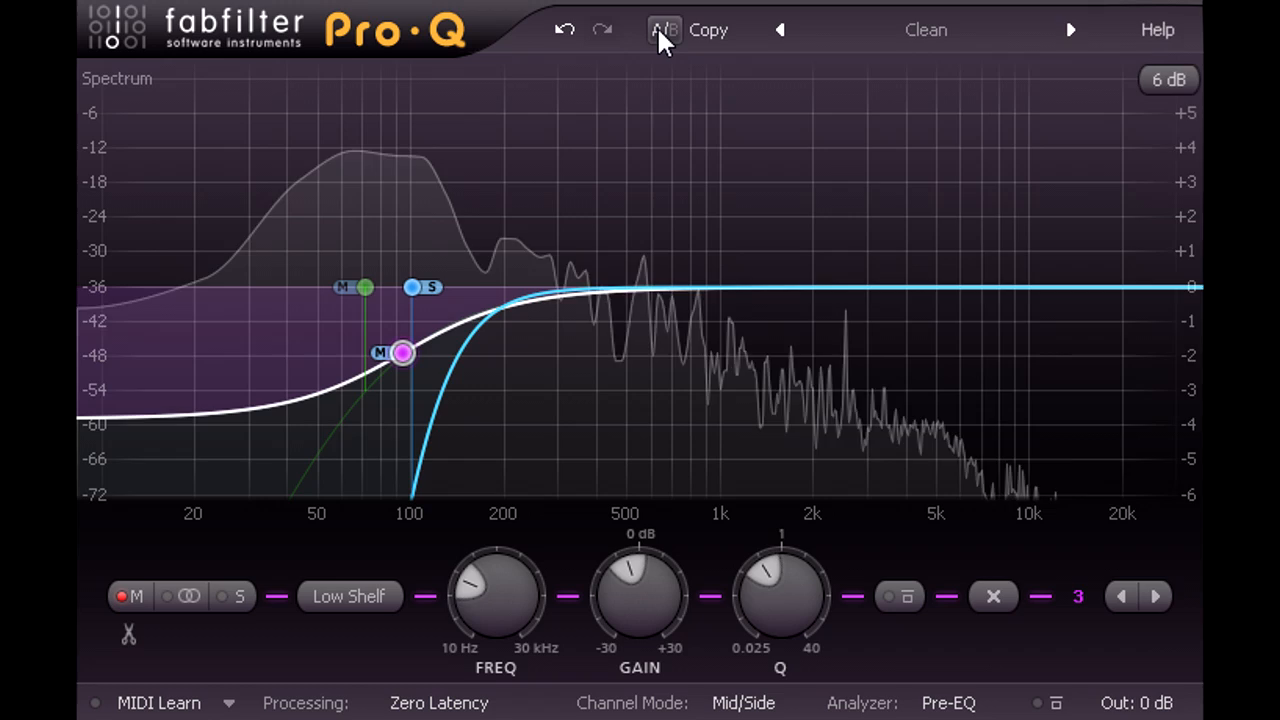
Switch to setting B and shape a high-shelf boost of about 2–3 dB near 6–7 kHz.
{"action": "left_click", "coordinate": [658, 29]}
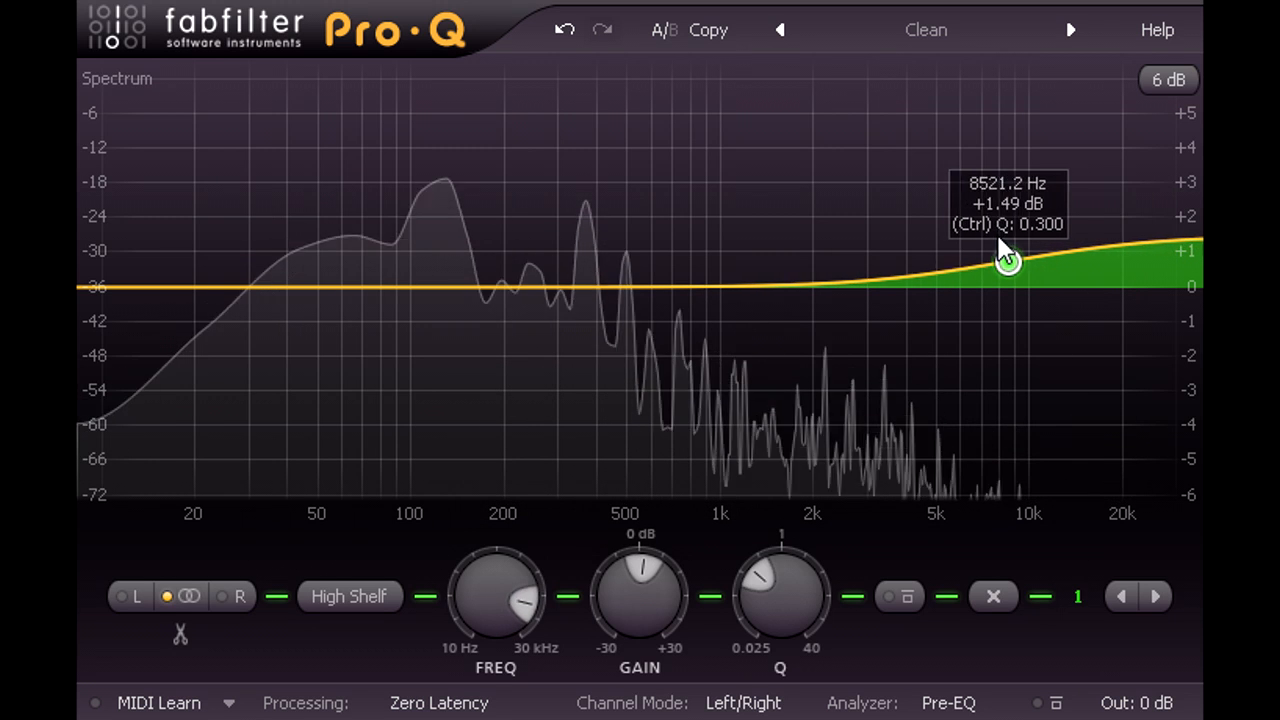
{"action": "left_click_drag", "start_coordinate": [1007, 258], "coordinate": [910, 180]}
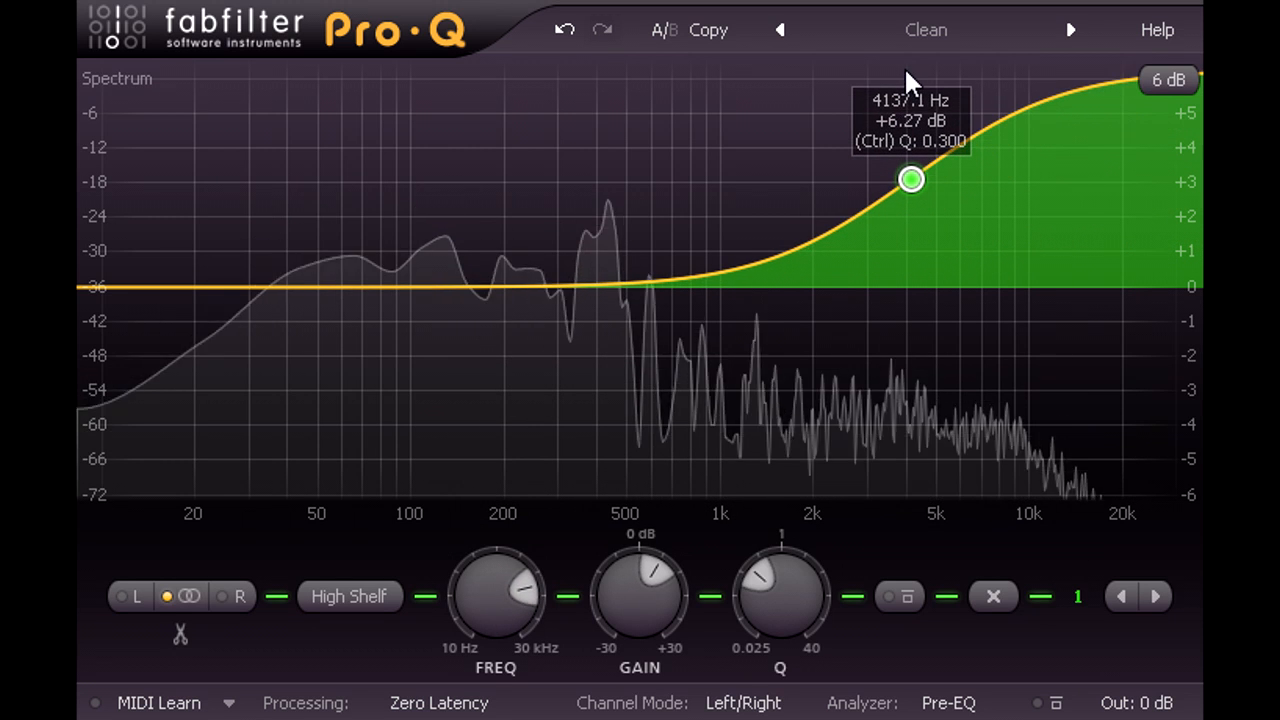
{"action": "left_click_drag", "start_coordinate": [910, 179], "coordinate": [968, 240]}
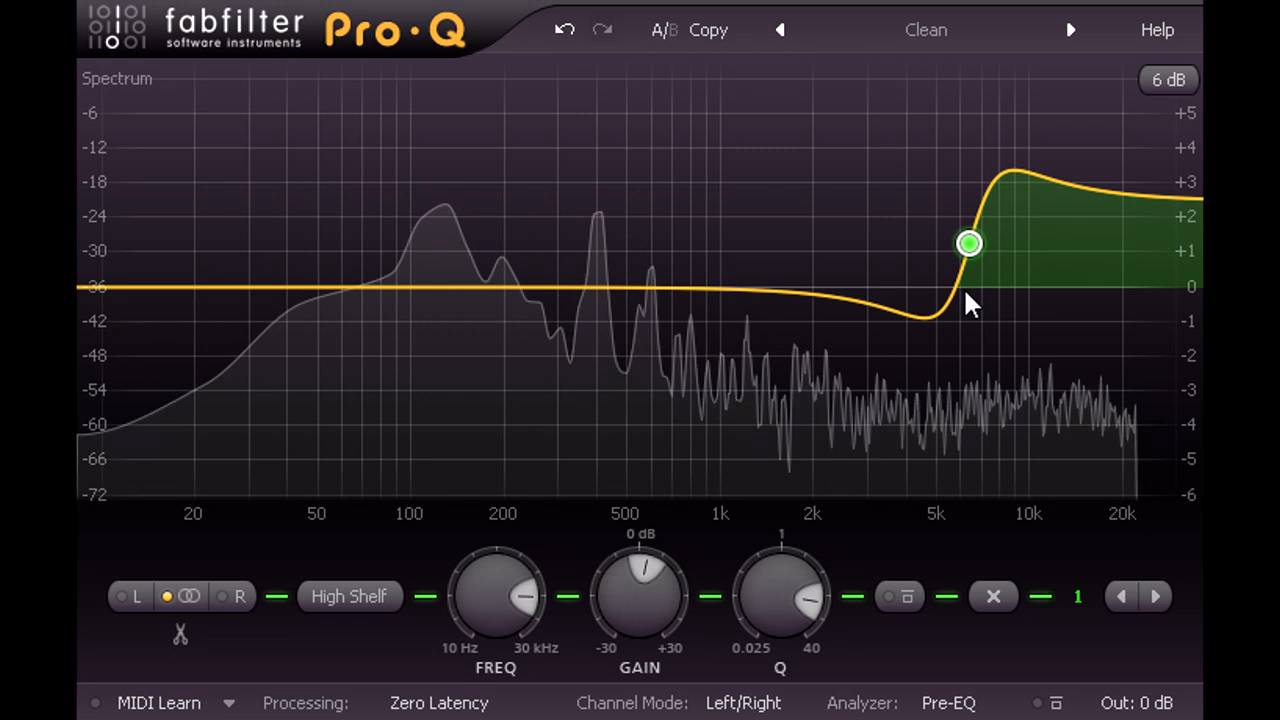
Create a gentle bell cut near 3.4 kHz and fine-tune it to about 3.3 kHz.
{"action": "left_click_drag", "start_coordinate": [969, 243], "coordinate": [969, 244]}
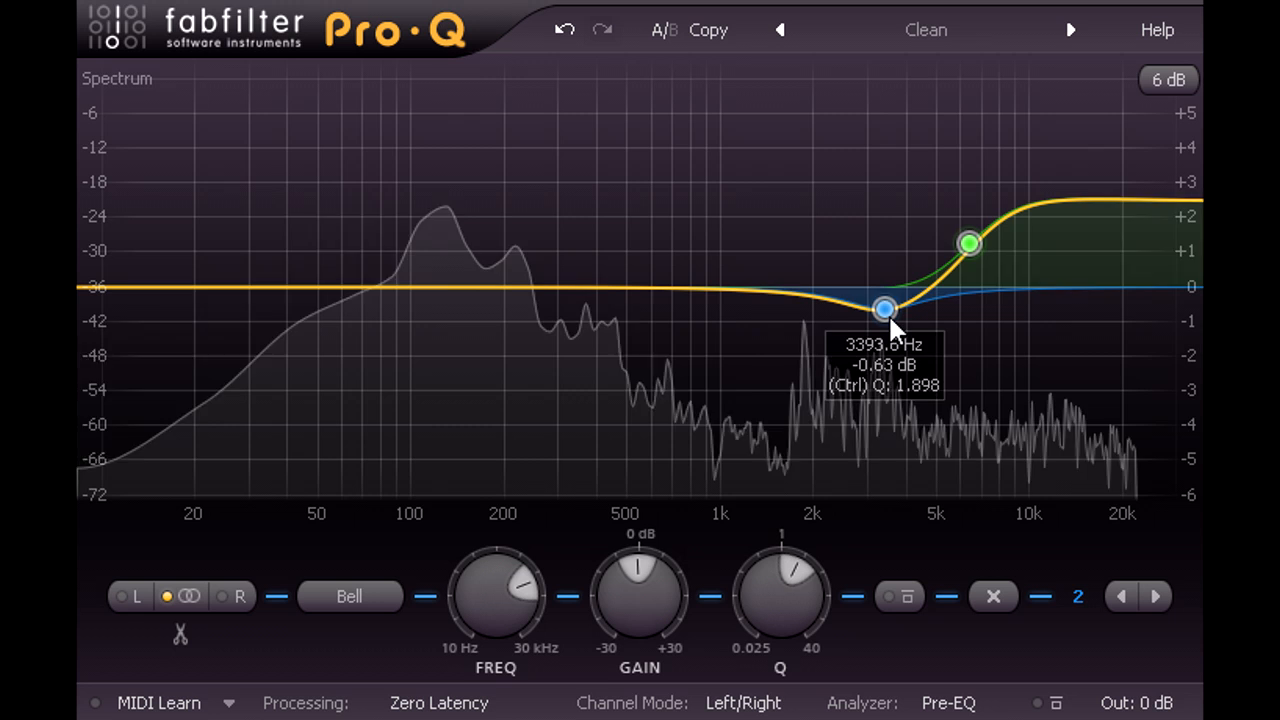
{"action": "left_click_drag", "start_coordinate": [883, 309], "coordinate": [880, 309]}
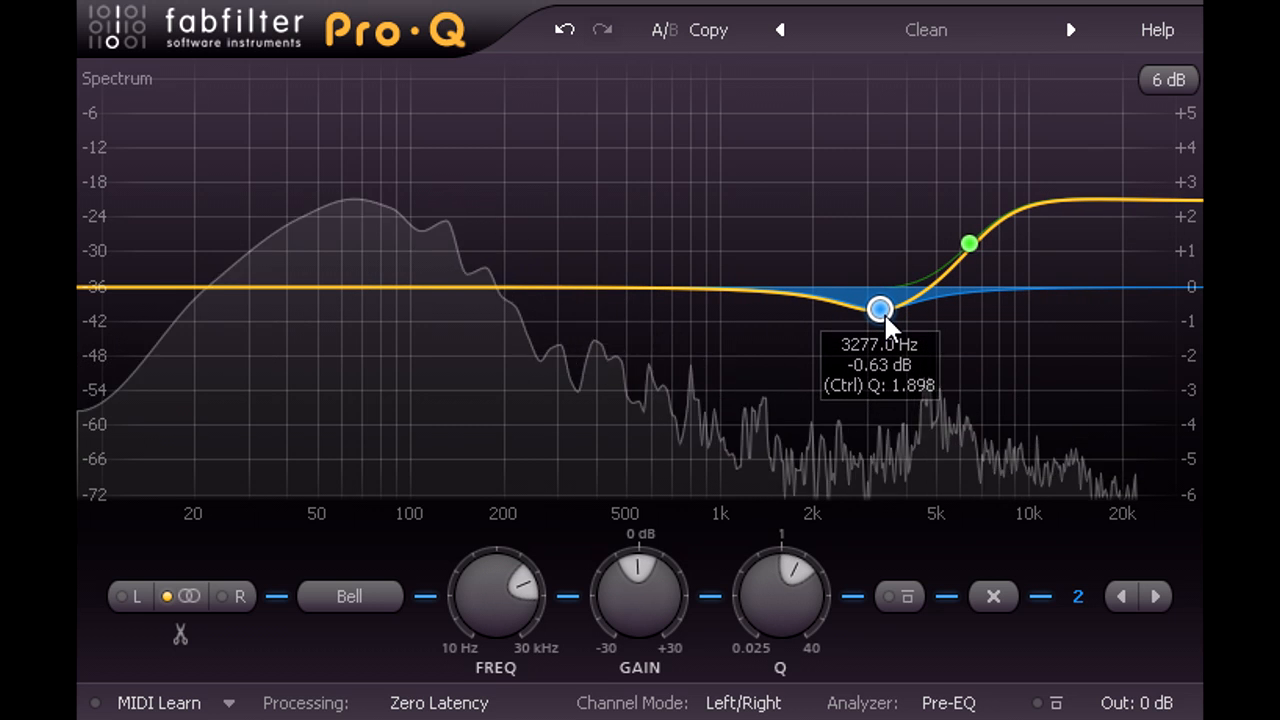
{"action": "left_click_drag", "start_coordinate": [880, 308], "coordinate": [893, 310]}
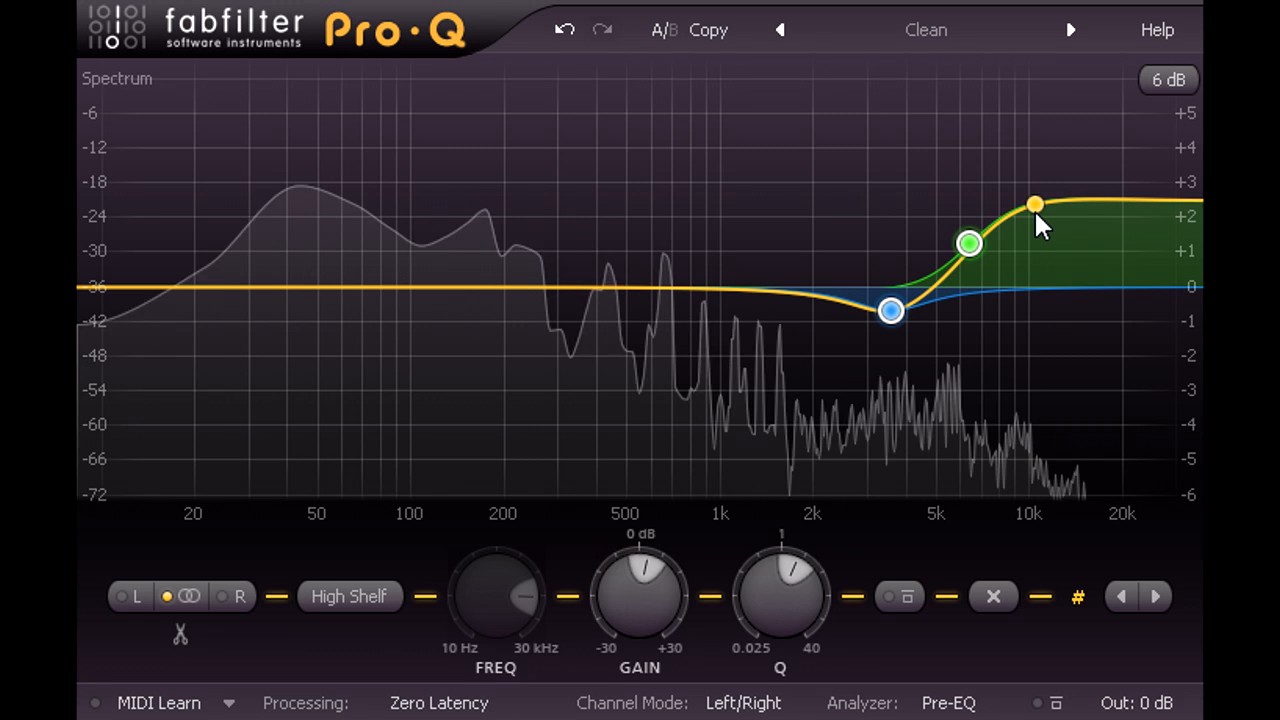
Drag the grouped bell and high-shelf bands to scale their gains and shift them higher.
{"action": "left_click_drag", "start_coordinate": [890, 310], "coordinate": [848, 323]}
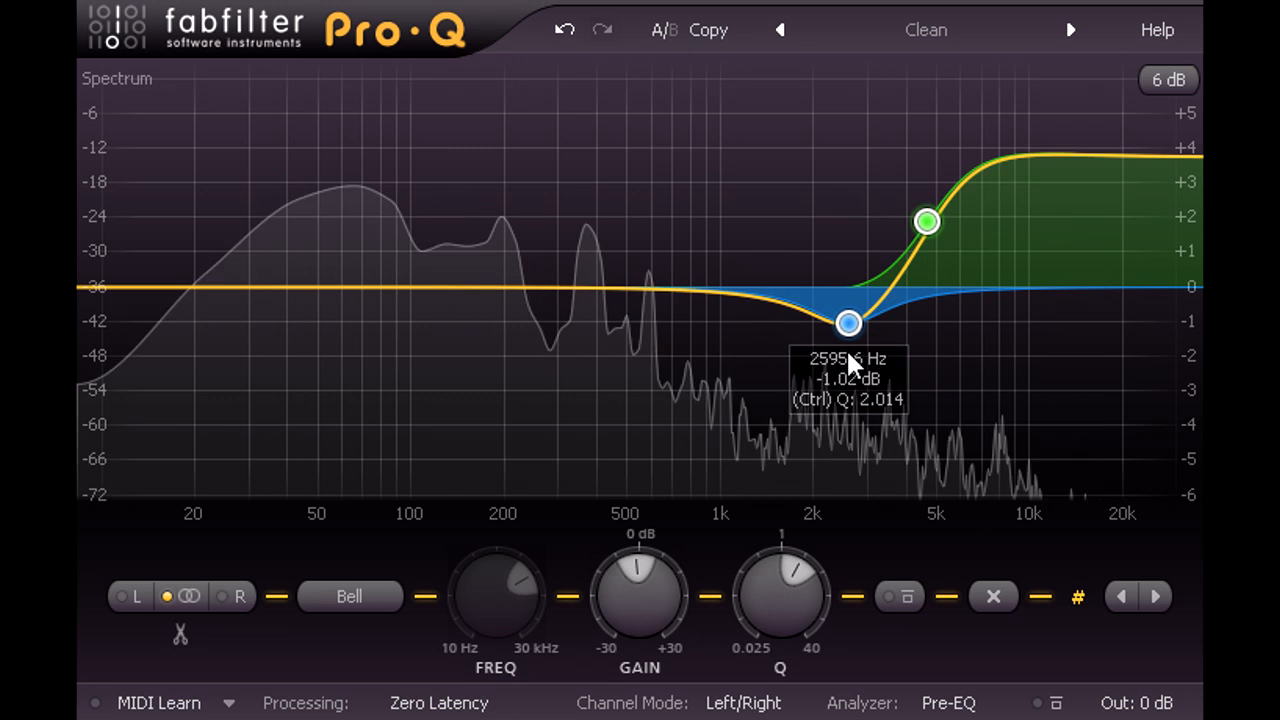
{"action": "left_click_drag", "start_coordinate": [848, 323], "coordinate": [903, 296]}
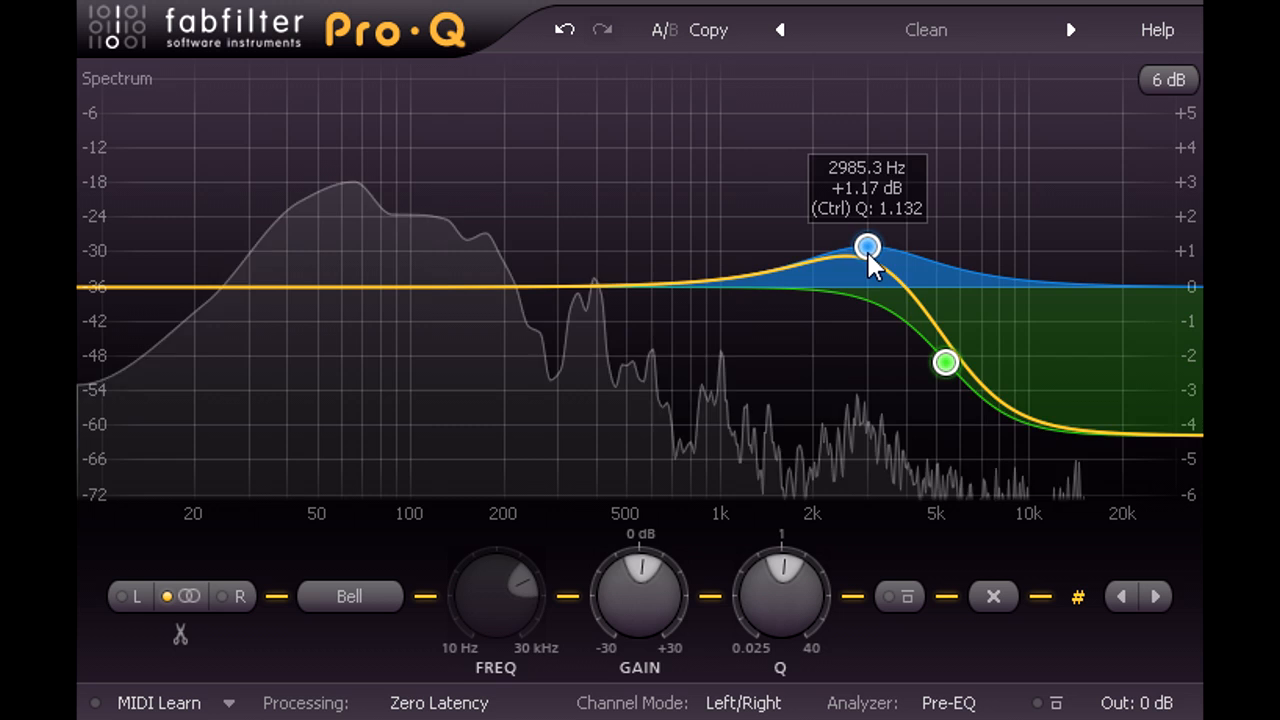
{"action": "left_click_drag", "start_coordinate": [867, 247], "coordinate": [908, 320]}
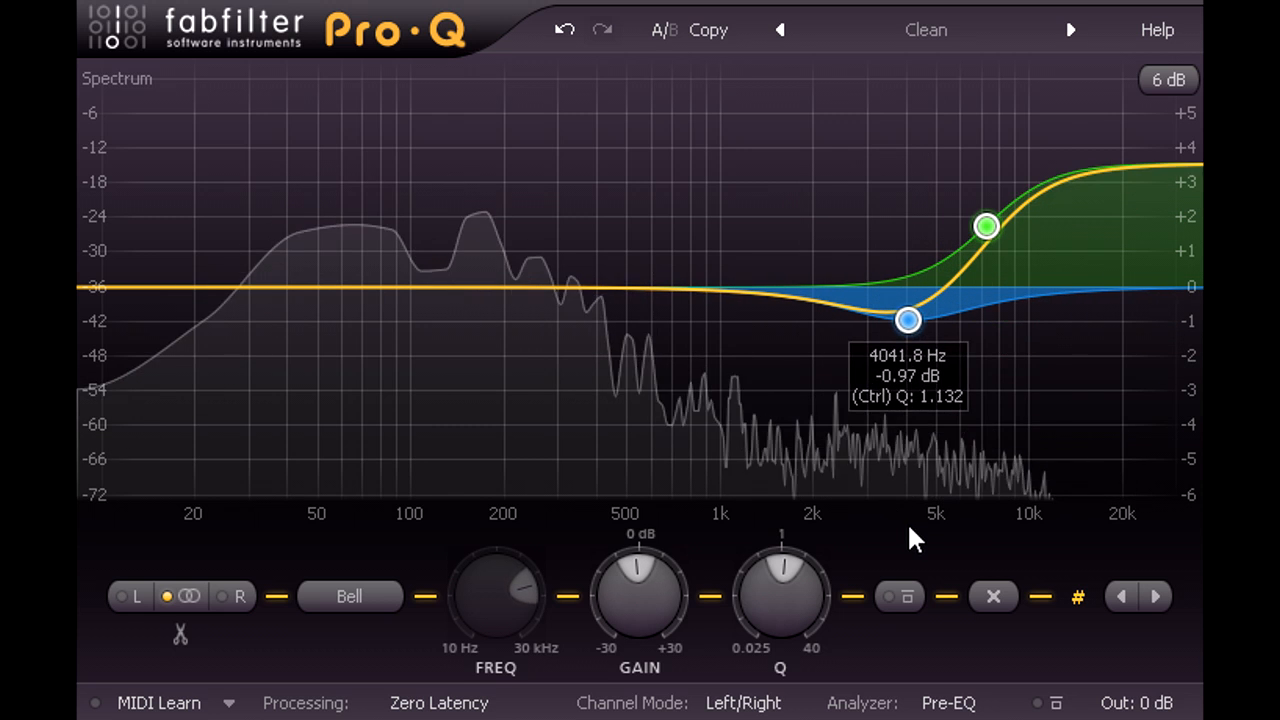
{"action": "left_click_drag", "start_coordinate": [908, 320], "coordinate": [992, 324]}
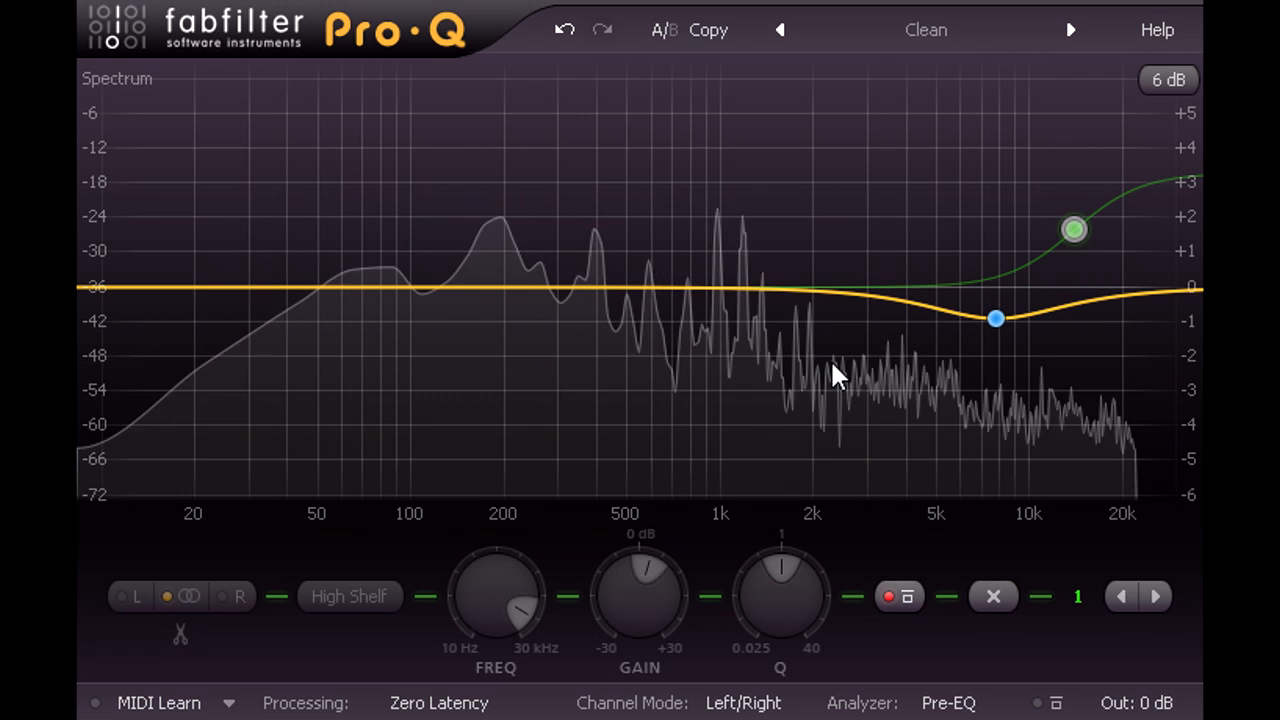
Add a wide air bell near 20 kHz, trimming its gain to about +3 dB.
{"action": "left_click_drag", "start_coordinate": [1072, 230], "coordinate": [1142, 120]}
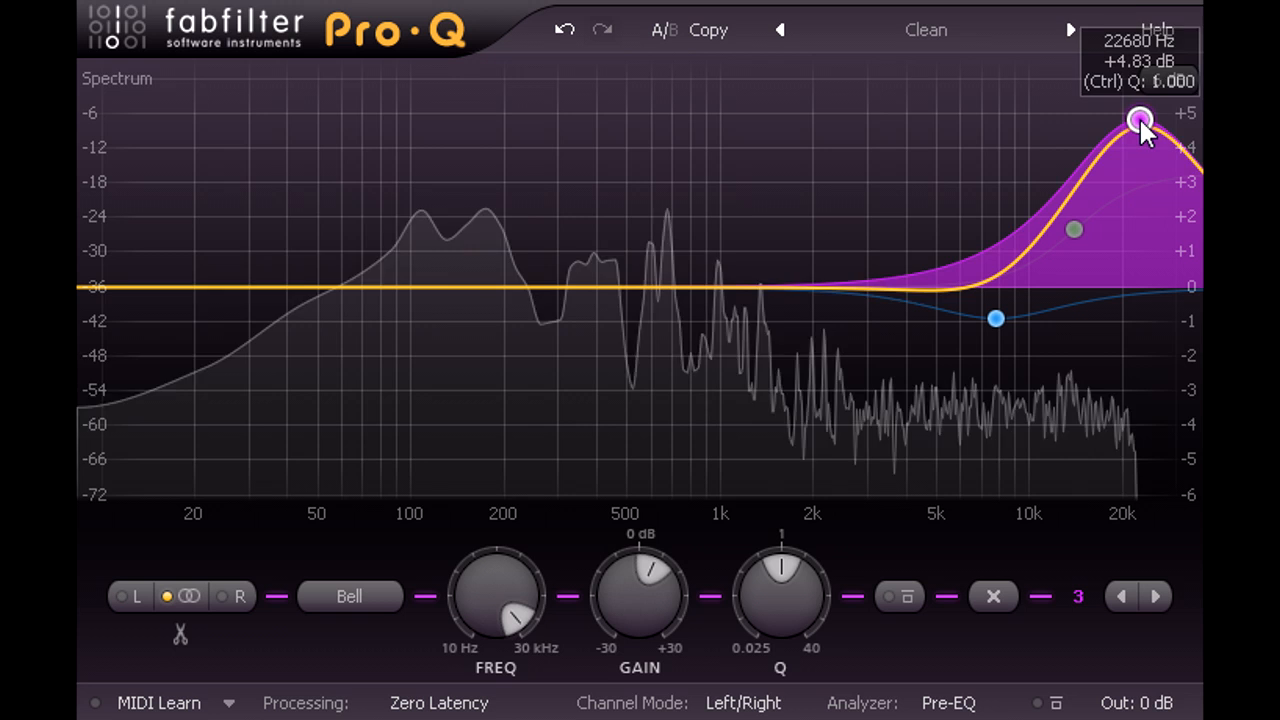
{"action": "left_click_drag", "start_coordinate": [1141, 120], "coordinate": [1130, 104]}
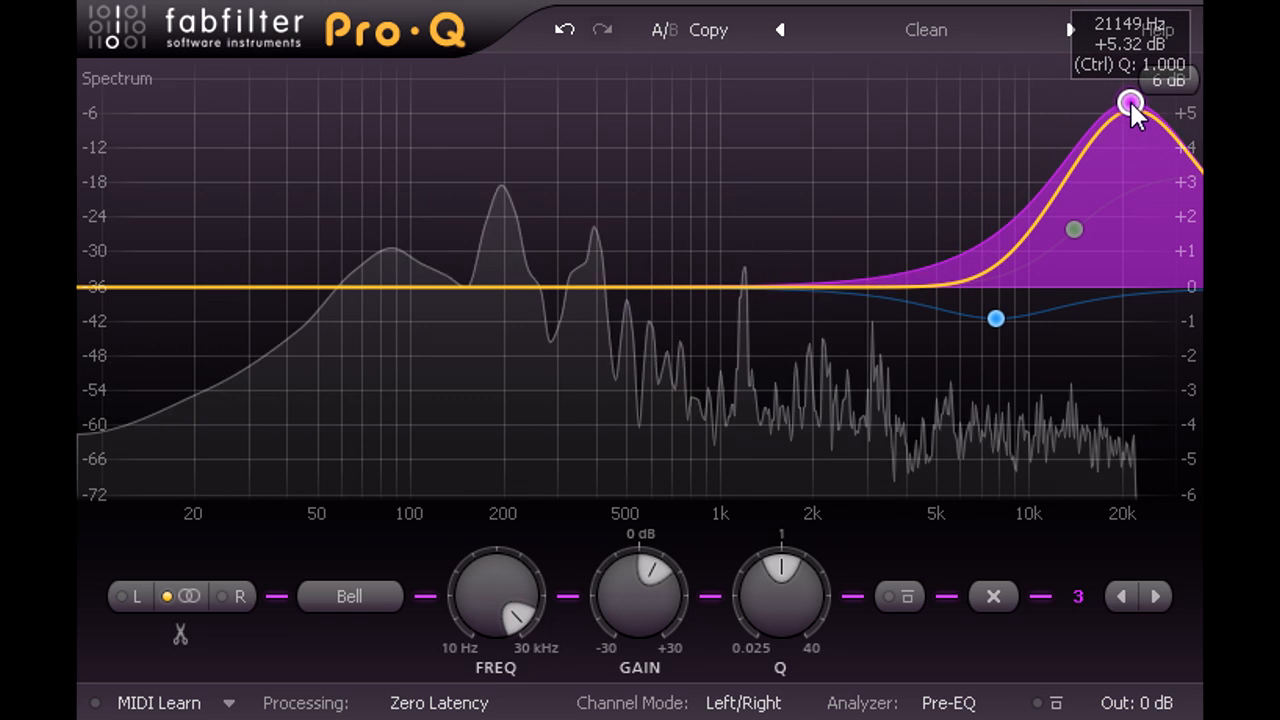
{"action": "left_click_drag", "start_coordinate": [1130, 102], "coordinate": [1130, 190]}
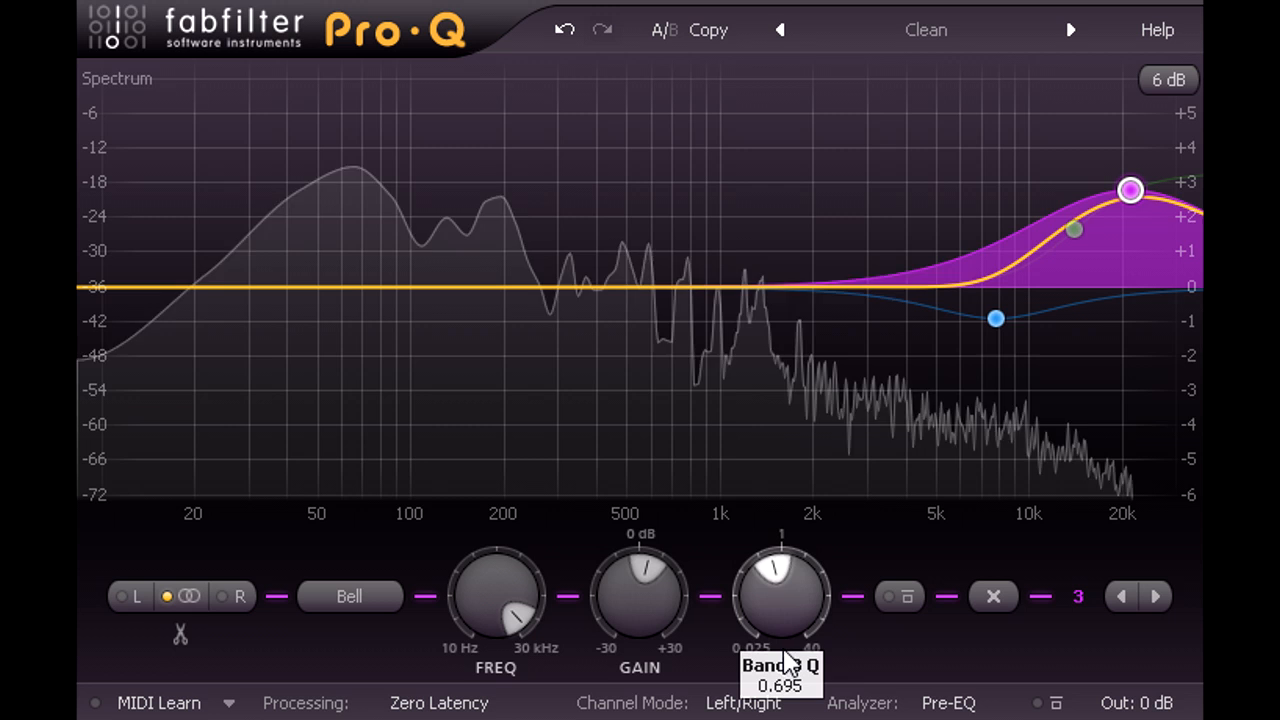
{"action": "left_click_drag", "start_coordinate": [782, 595], "coordinate": [782, 540]}
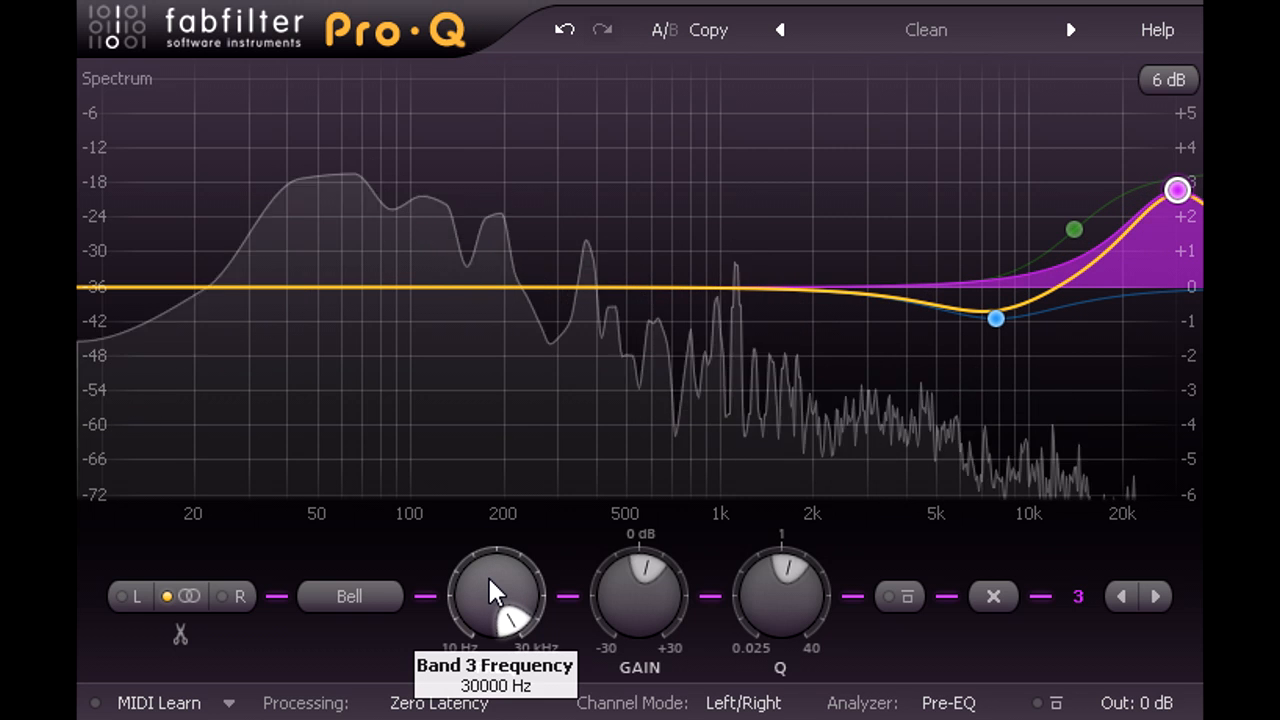
{"action": "left_click_drag", "start_coordinate": [510, 615], "coordinate": [500, 630]}
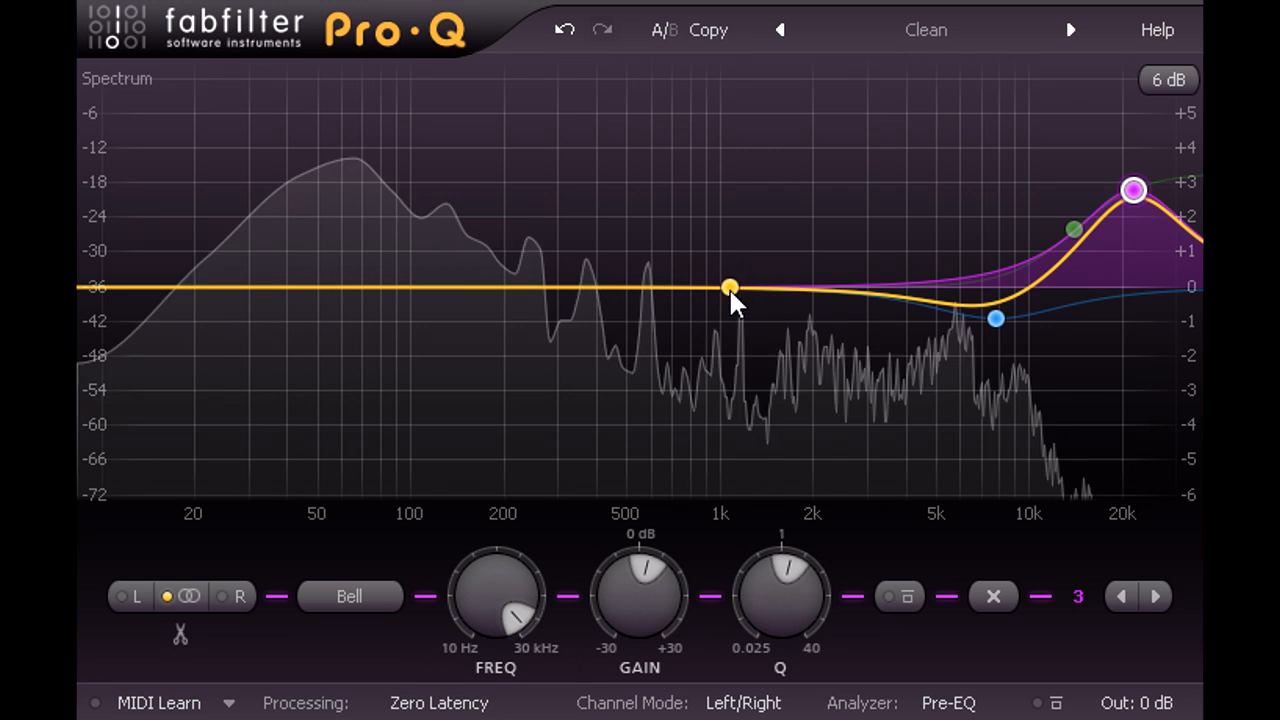
Add a fourth bell band and sweep it as a boost from 3.6 up to 5.3 kHz.
{"action": "left_click", "coordinate": [859, 236]}
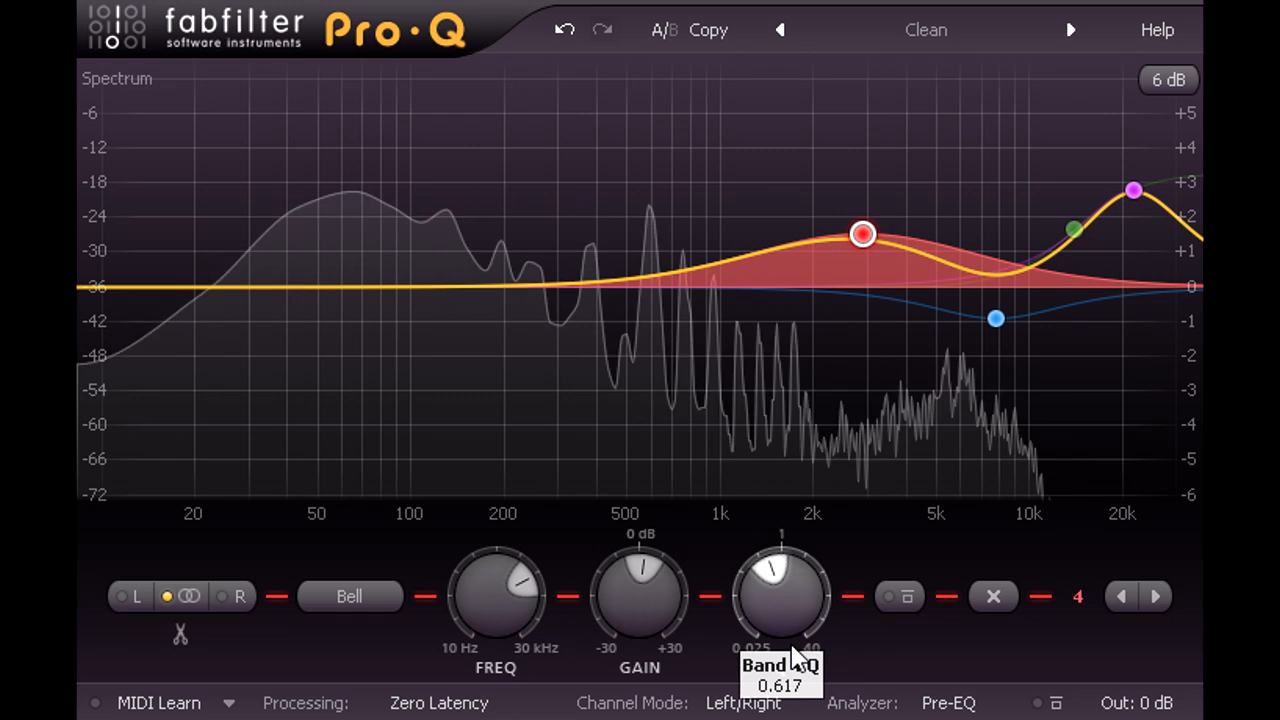
{"action": "left_click_drag", "start_coordinate": [782, 570], "coordinate": [790, 650]}
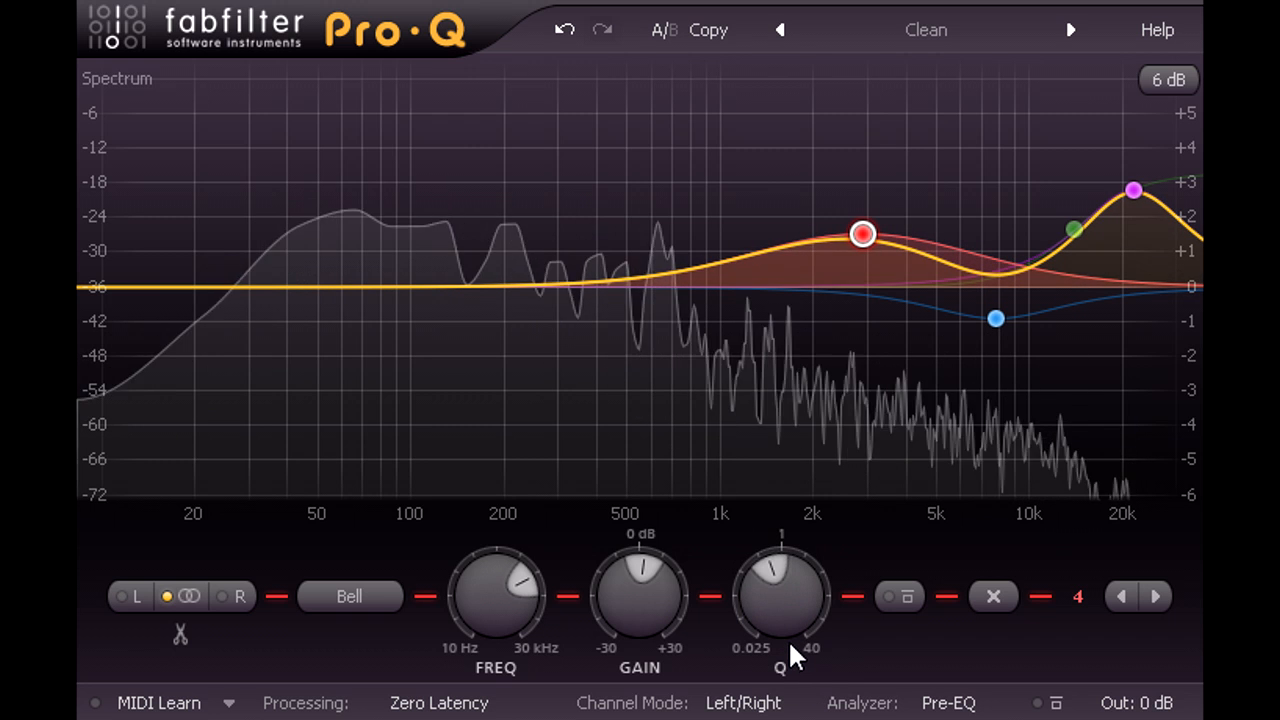
{"action": "left_click_drag", "start_coordinate": [863, 234], "coordinate": [893, 181]}
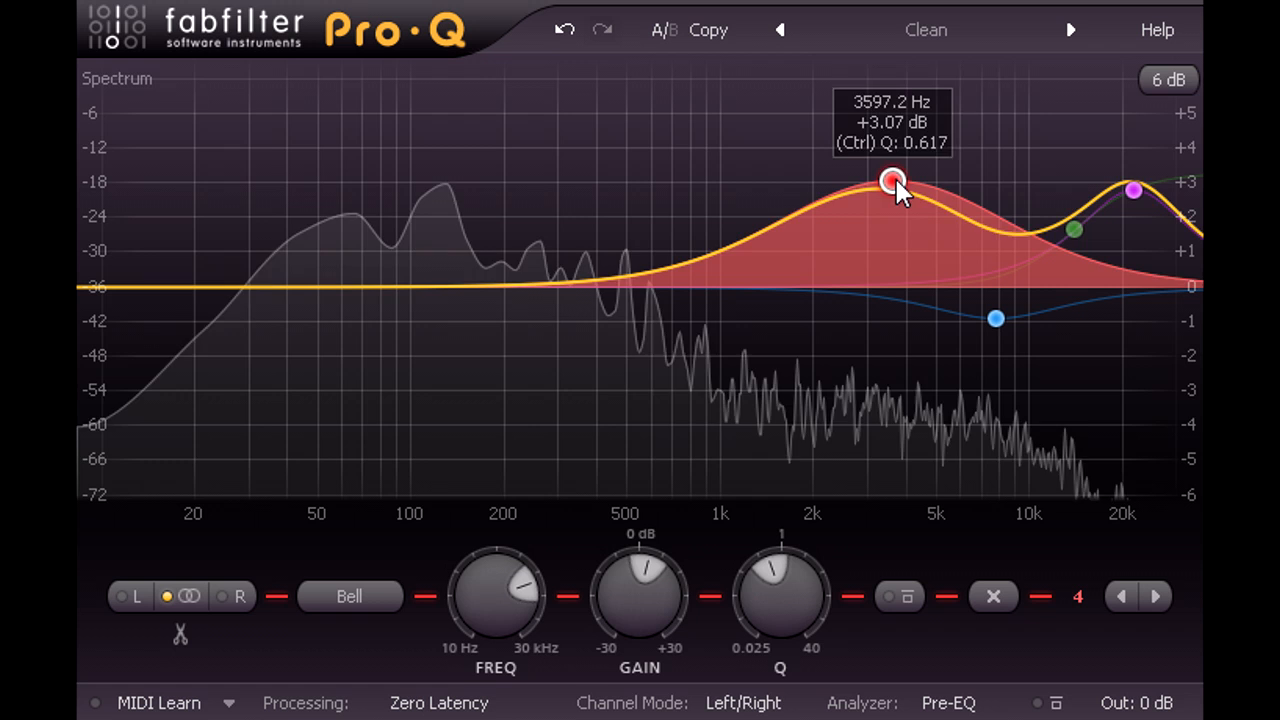
{"action": "left_click_drag", "start_coordinate": [892, 182], "coordinate": [925, 99]}
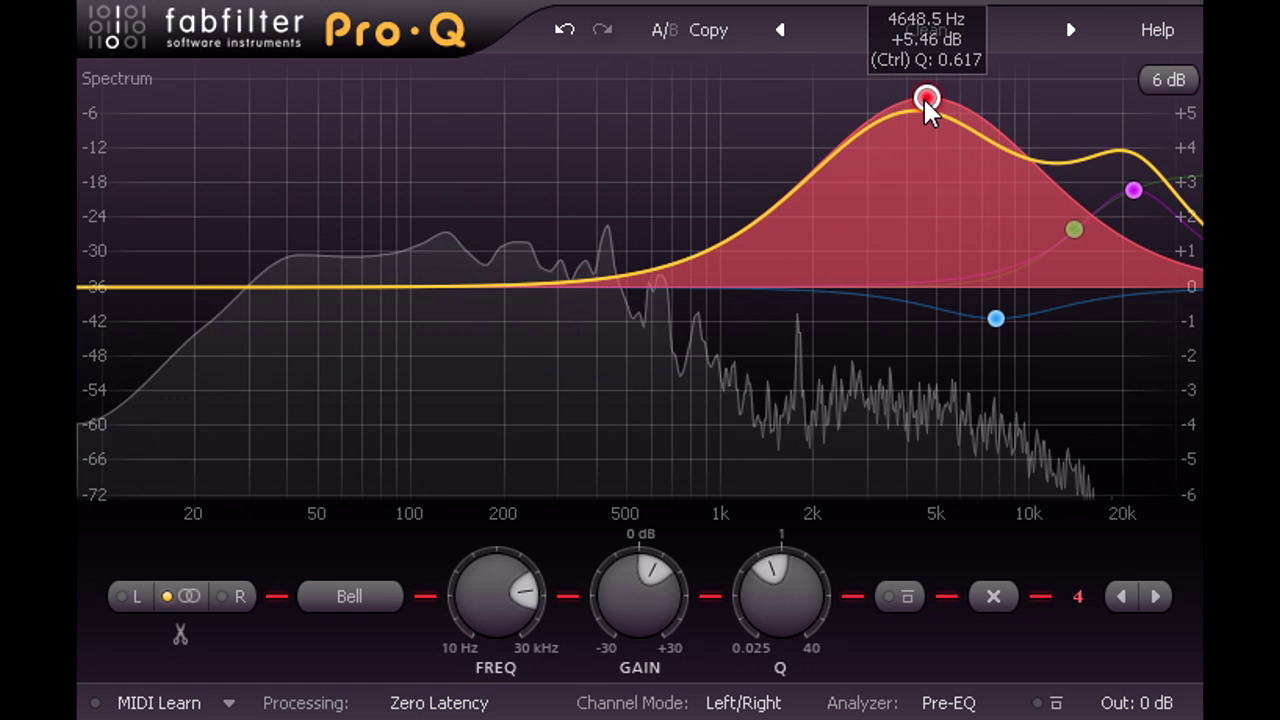
{"action": "left_click_drag", "start_coordinate": [925, 98], "coordinate": [945, 107]}
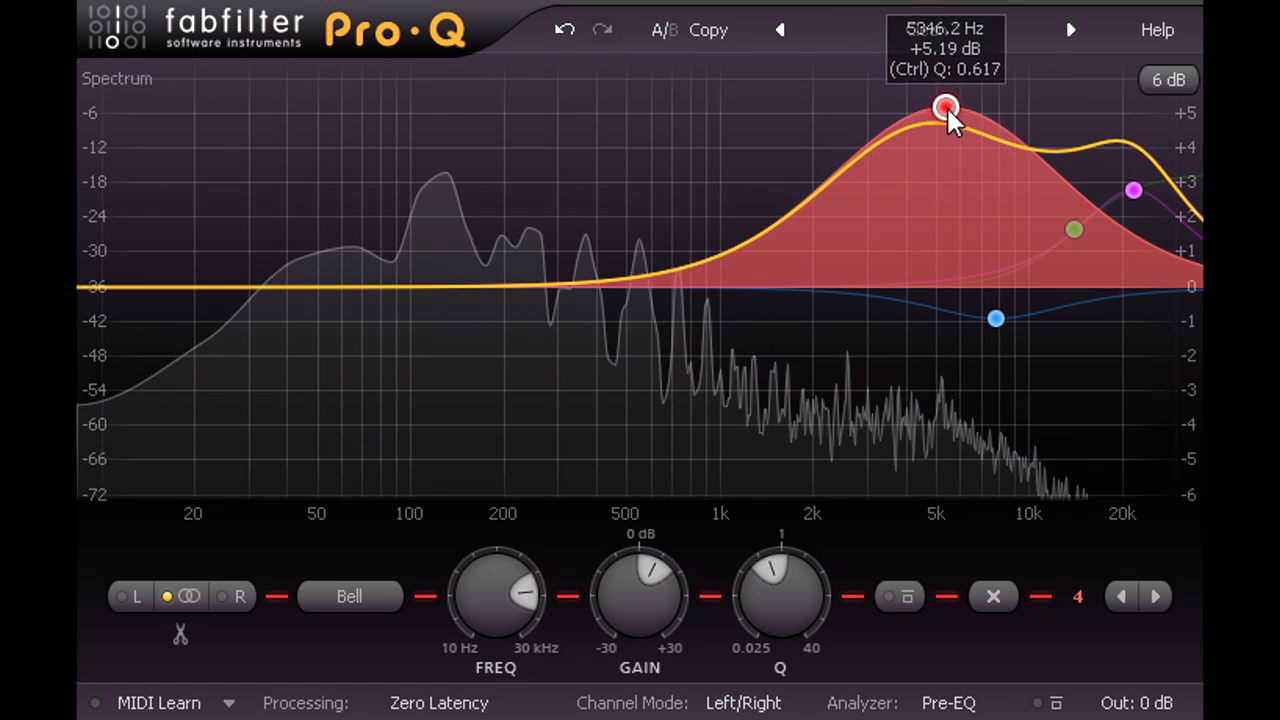
Bring the boost back to 3.5 kHz, turn it into a 5 dB cut, then flatten it.
{"action": "left_click_drag", "start_coordinate": [945, 107], "coordinate": [888, 128]}
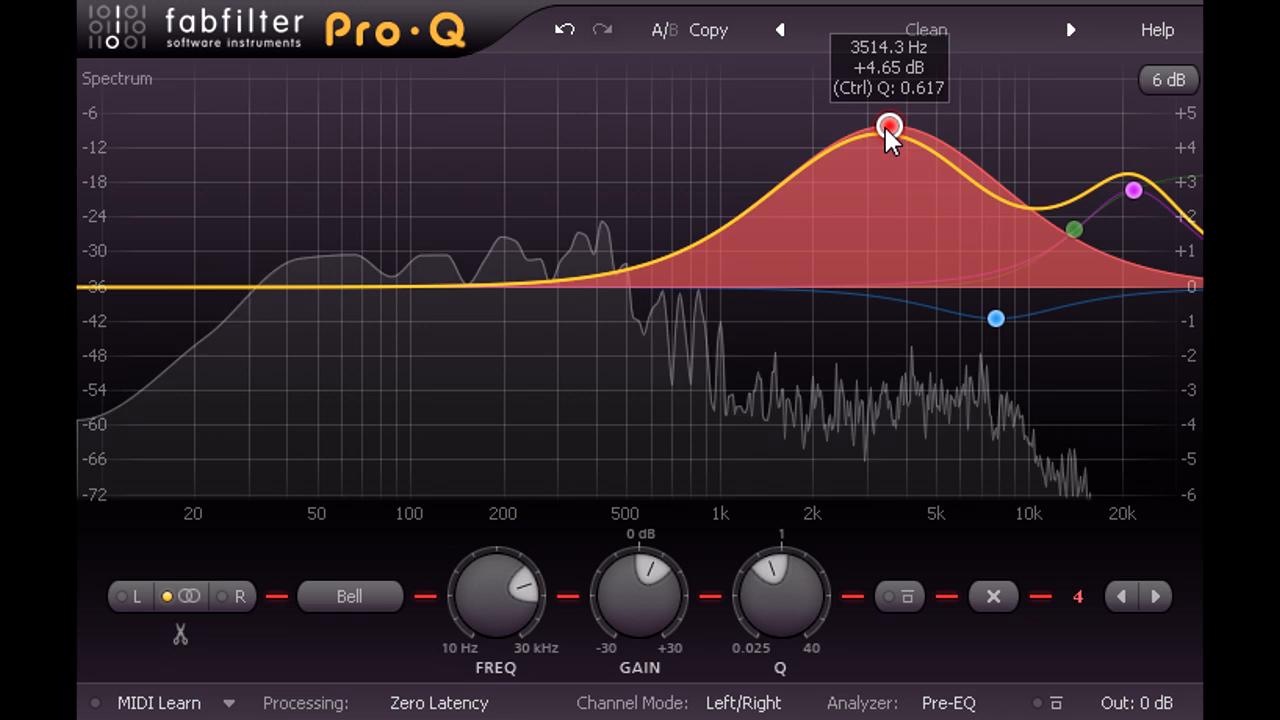
{"action": "left_click_drag", "start_coordinate": [888, 128], "coordinate": [855, 221]}
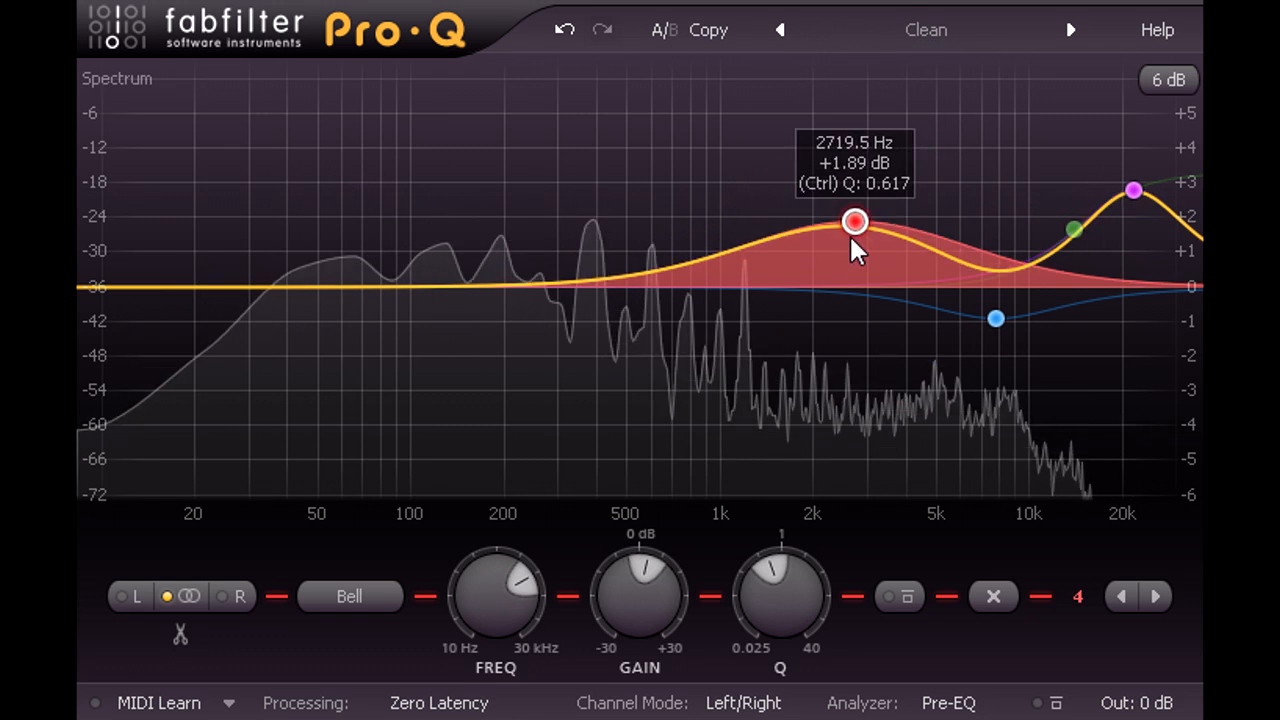
{"action": "left_click_drag", "start_coordinate": [855, 221], "coordinate": [853, 460]}
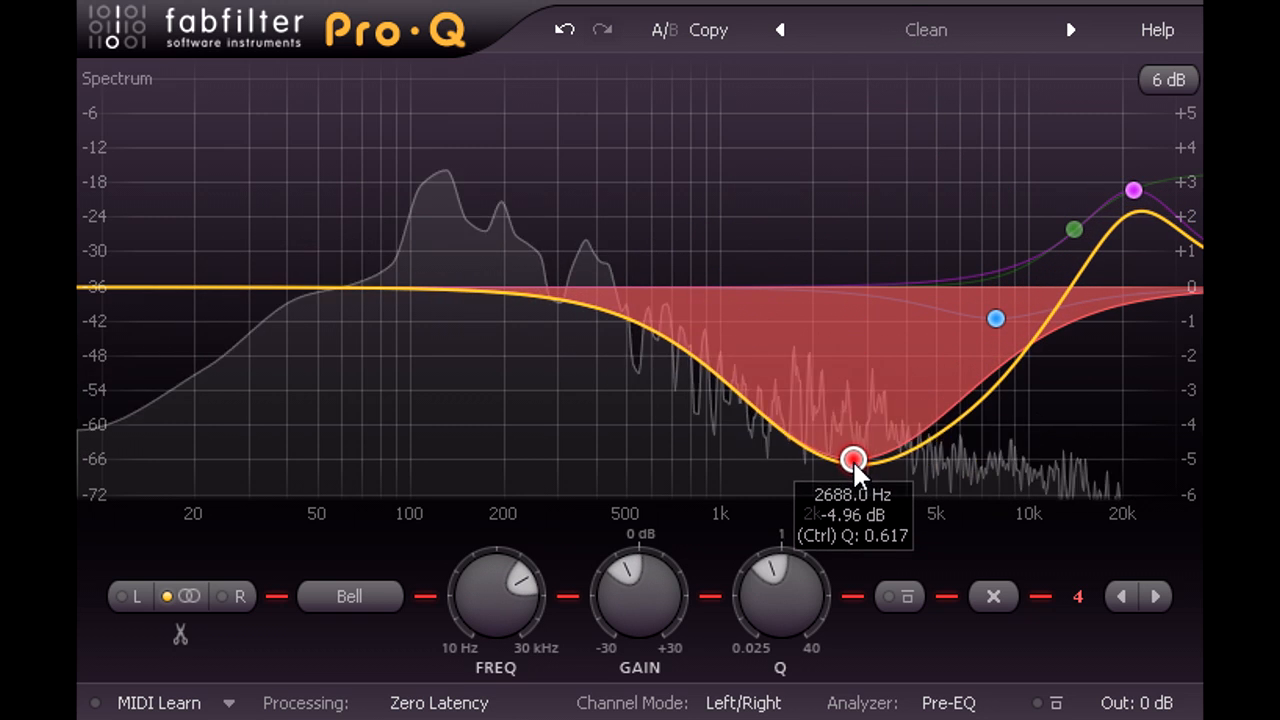
{"action": "left_click_drag", "start_coordinate": [852, 460], "coordinate": [858, 448]}
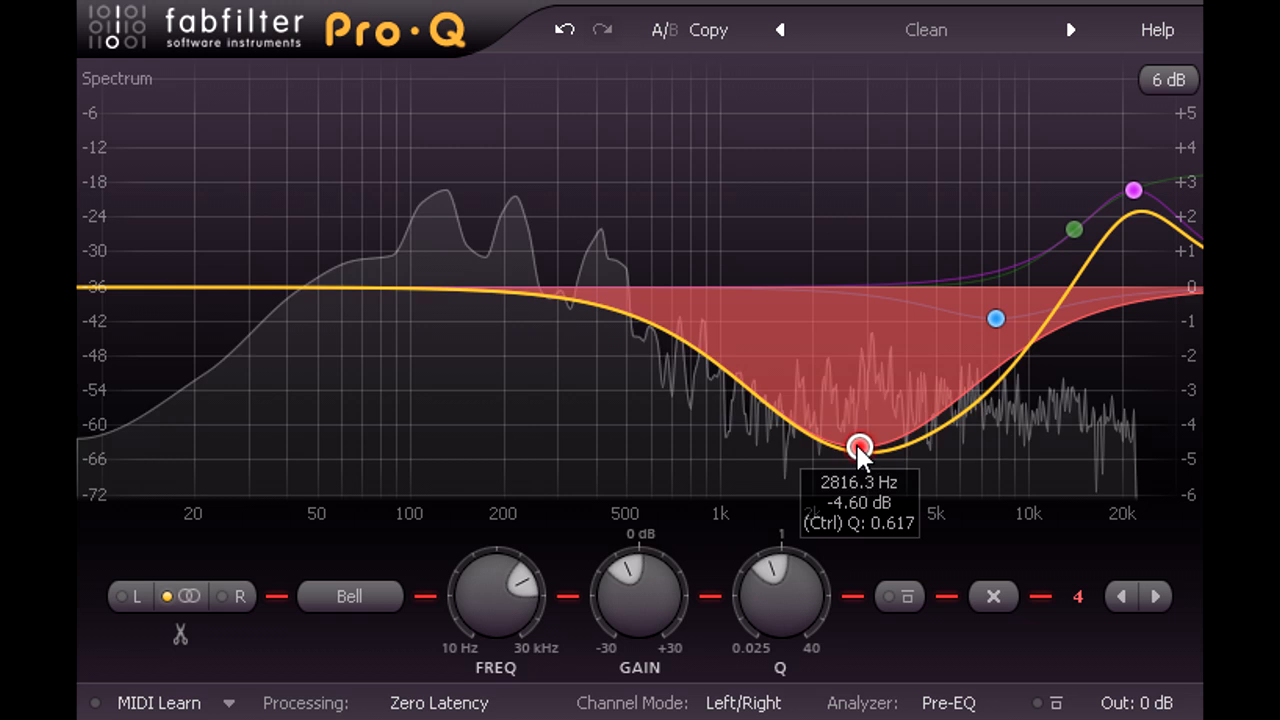
{"action": "left_click_drag", "start_coordinate": [858, 447], "coordinate": [836, 289]}
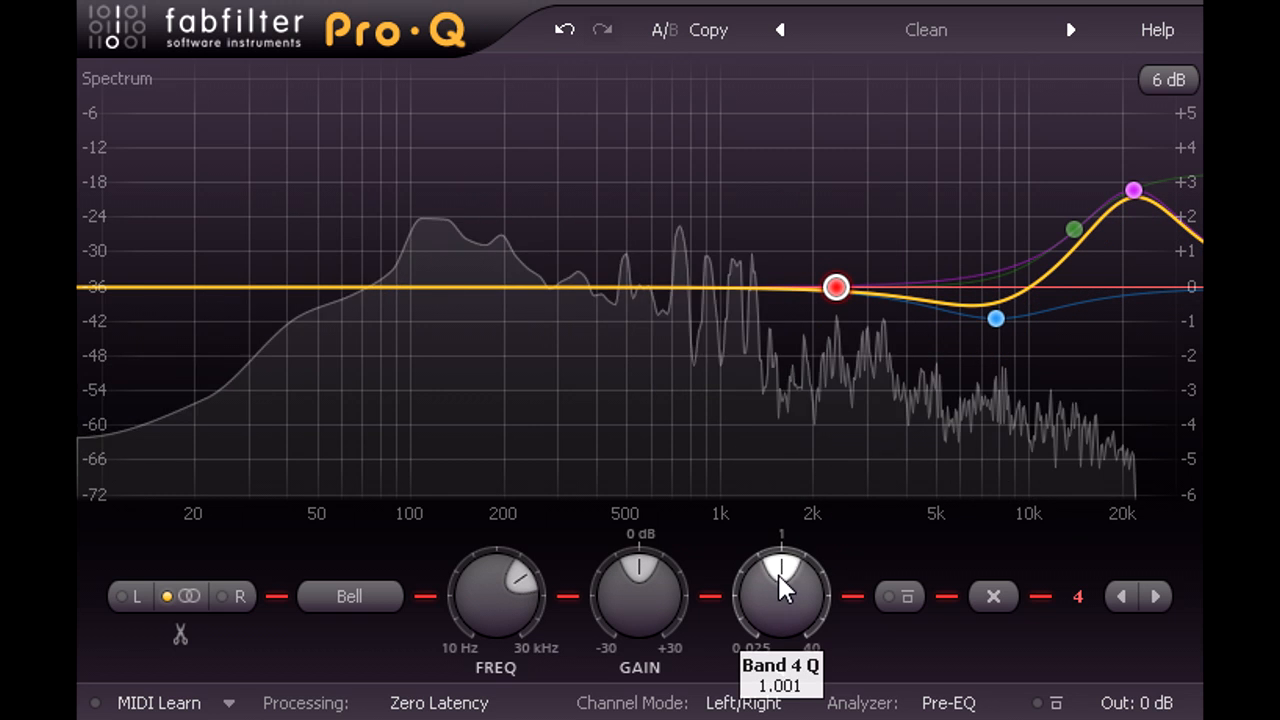
Narrow the fourth band and sweep it as a boost of nearly 4 dB around 1–1.5 kHz.
{"action": "left_click_drag", "start_coordinate": [782, 590], "coordinate": [785, 555]}
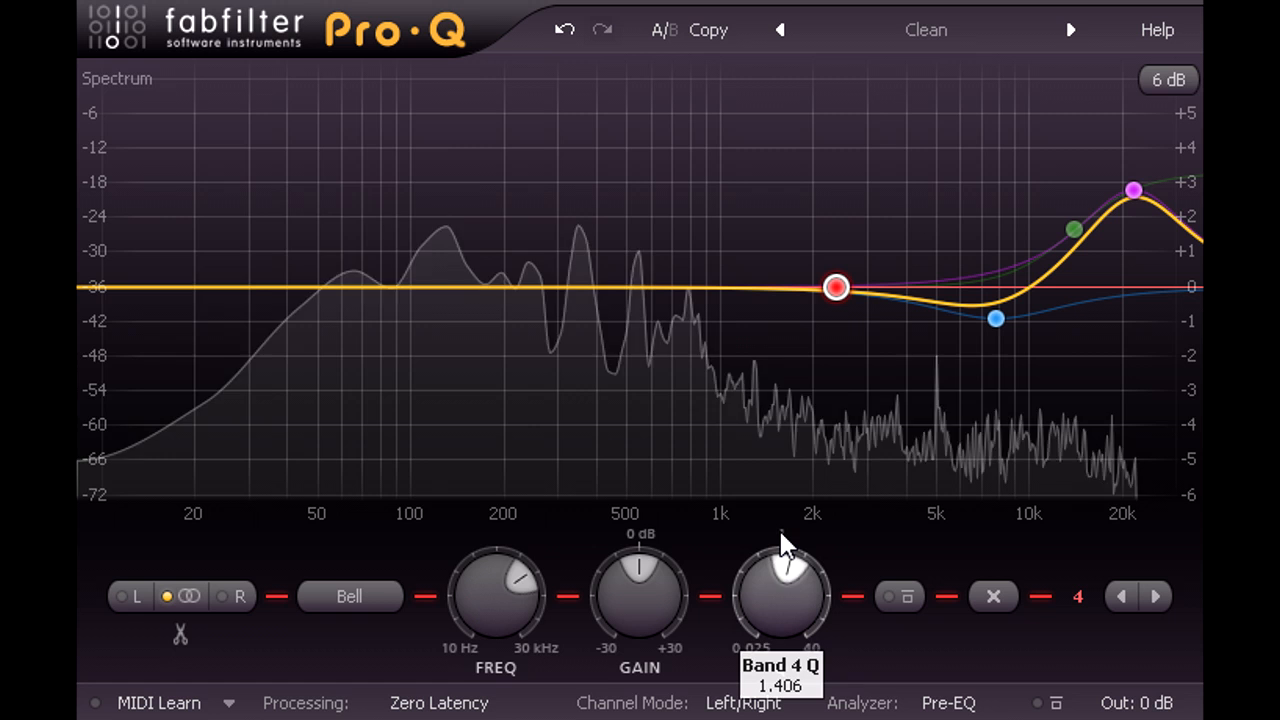
{"action": "mouse_move", "coordinate": [832, 310]}
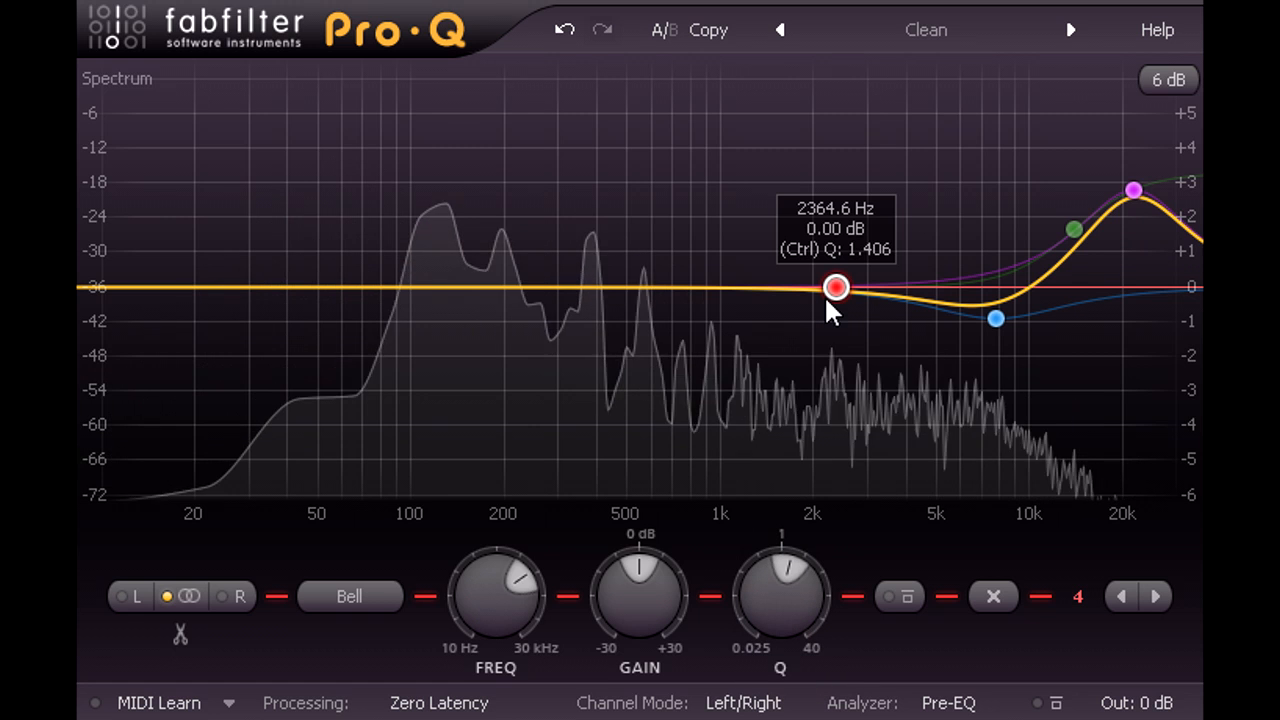
{"action": "left_click_drag", "start_coordinate": [836, 288], "coordinate": [728, 233]}
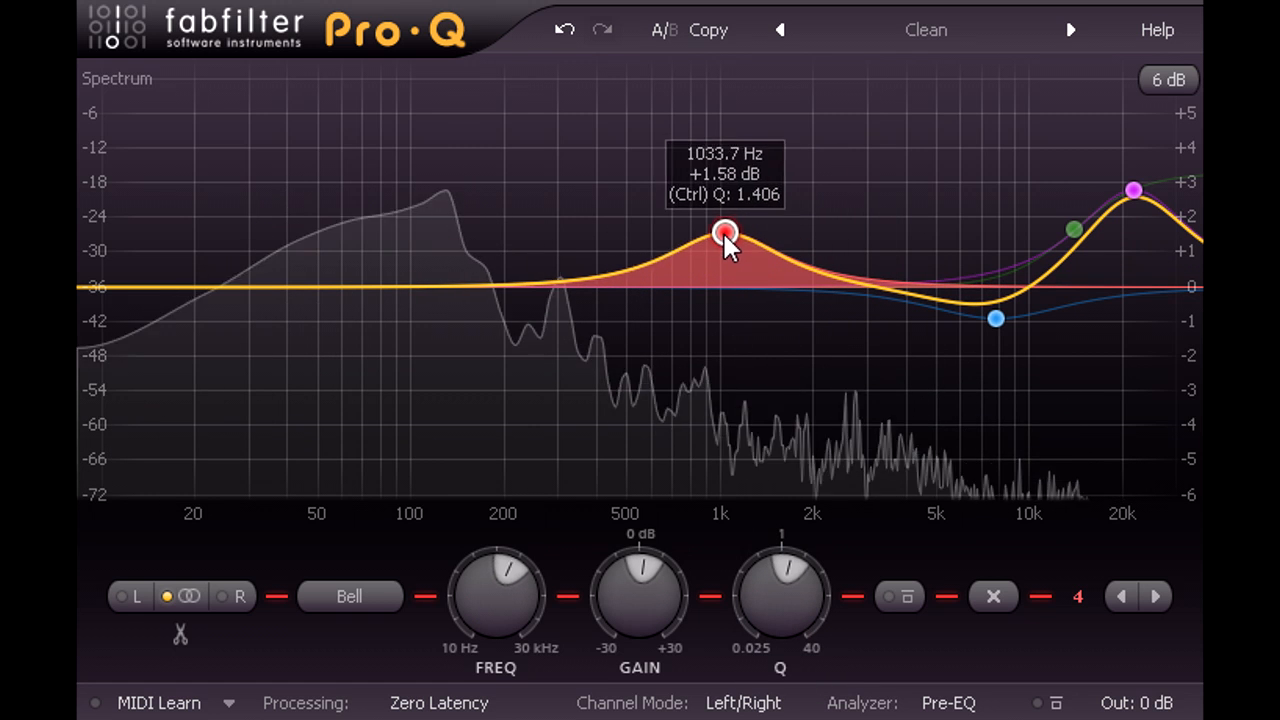
{"action": "left_click_drag", "start_coordinate": [725, 235], "coordinate": [770, 157]}
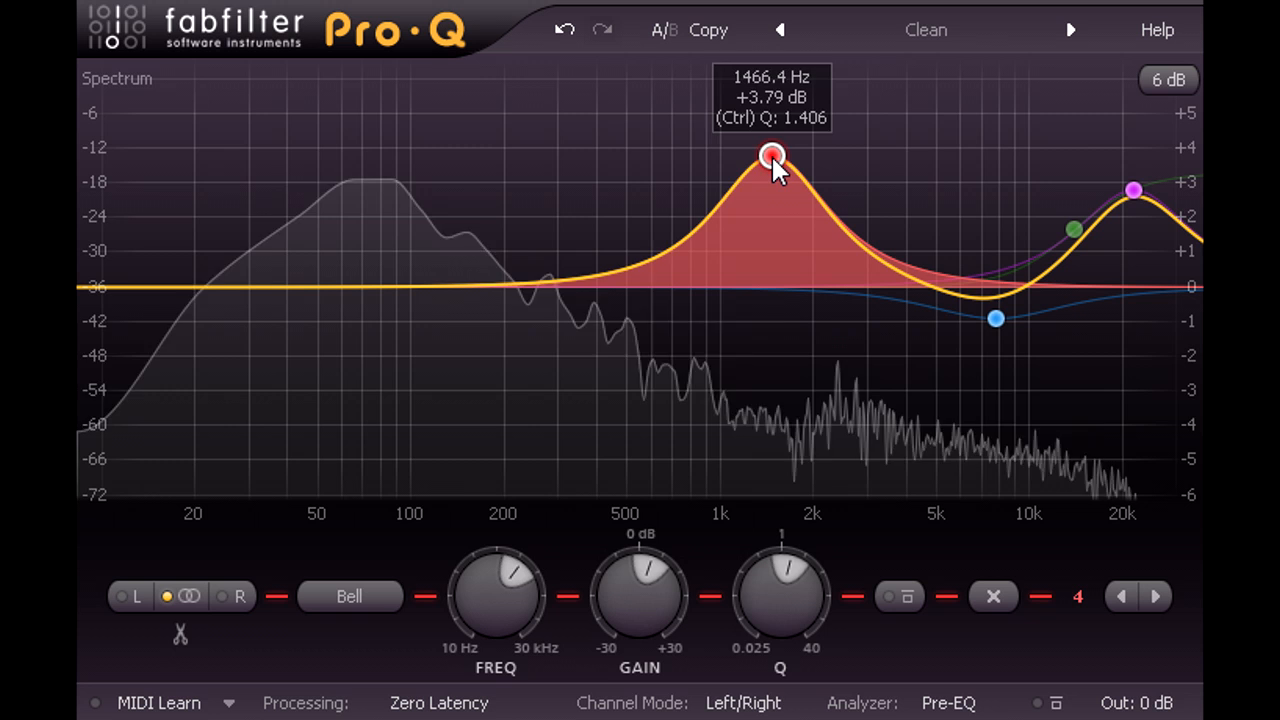
{"action": "left_click_drag", "start_coordinate": [772, 155], "coordinate": [780, 132]}
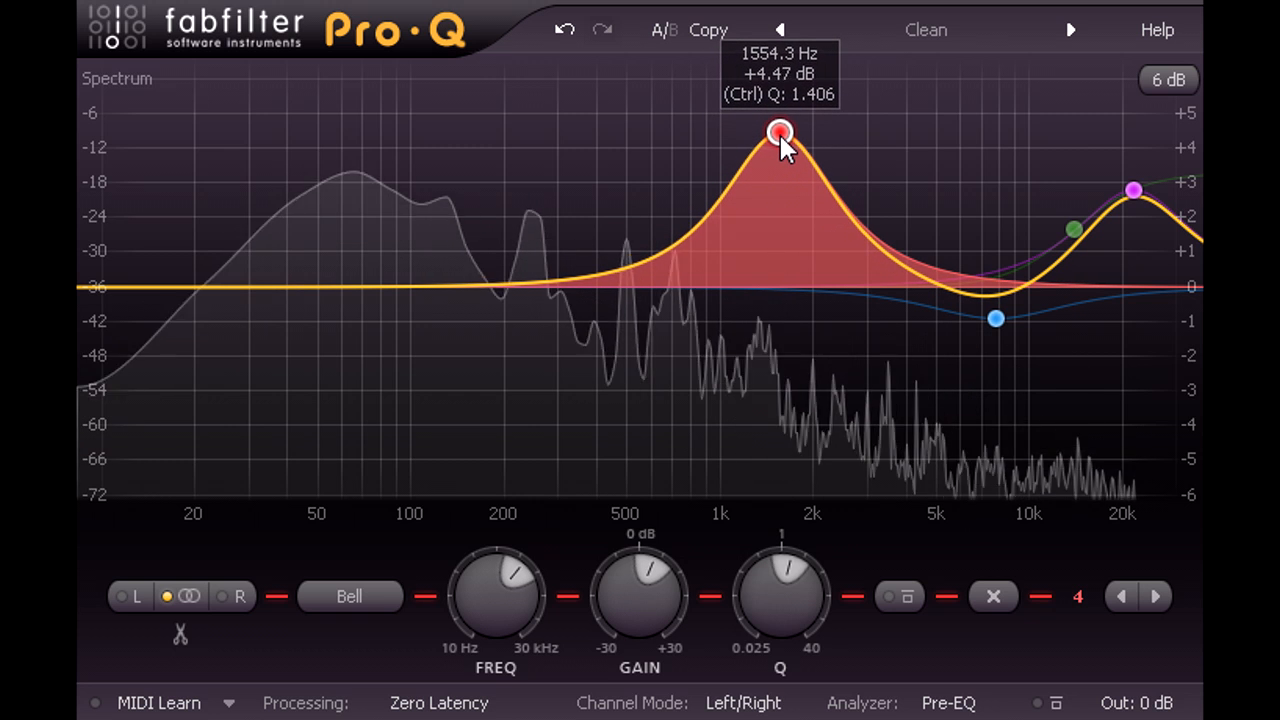
{"action": "left_click_drag", "start_coordinate": [780, 133], "coordinate": [781, 155]}
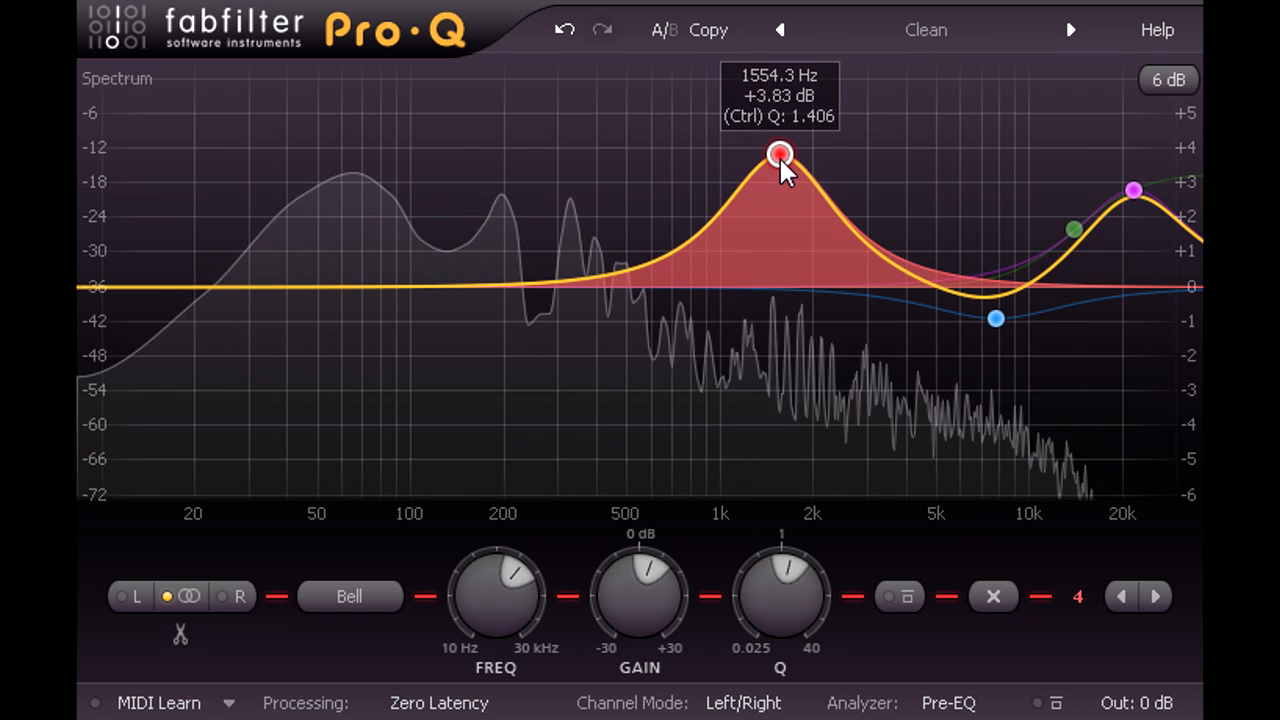
Turn the band into a cut near 1.5 kHz, settling at about 2 dB.
{"action": "left_click_drag", "start_coordinate": [780, 155], "coordinate": [780, 355]}
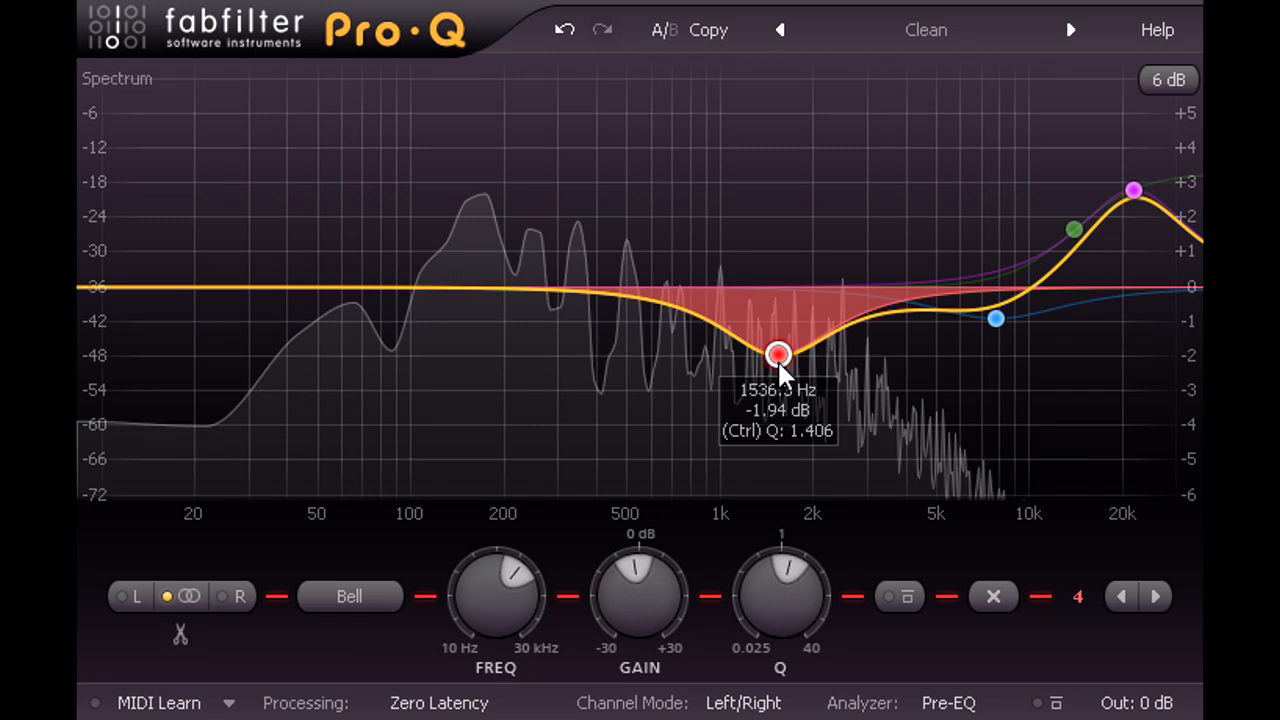
{"action": "left_click_drag", "start_coordinate": [778, 355], "coordinate": [778, 390]}
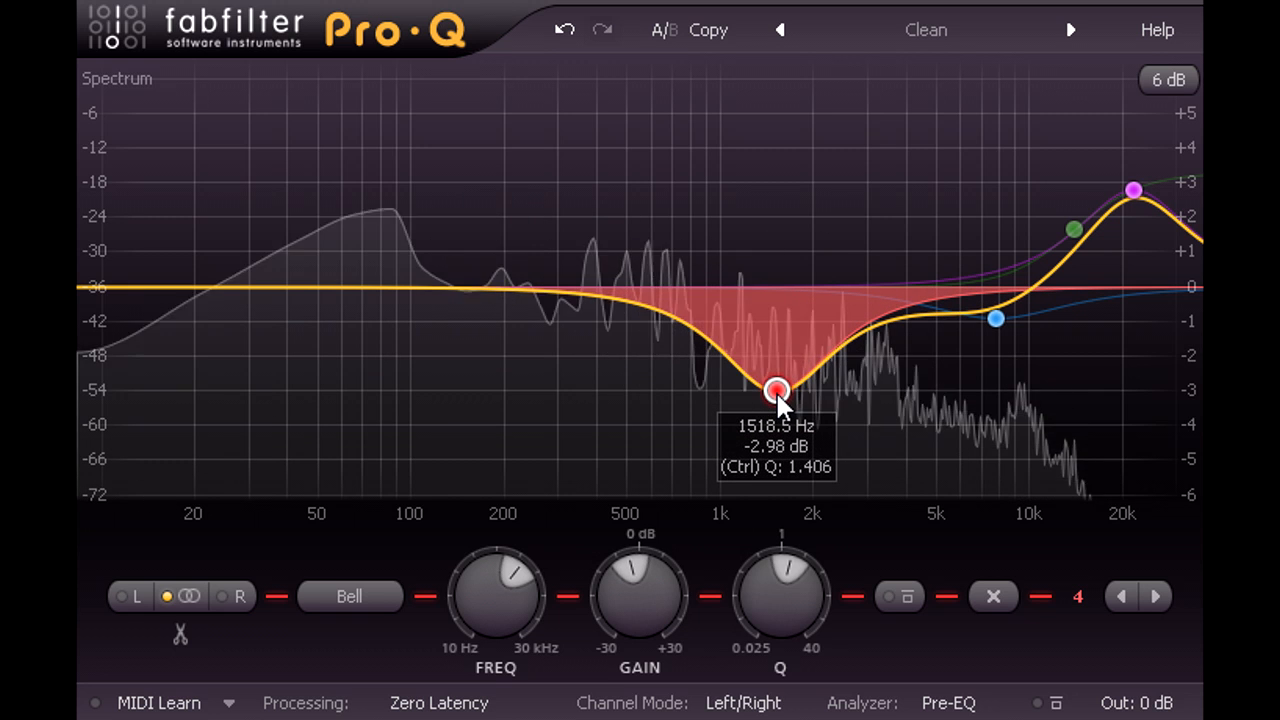
{"action": "left_click_drag", "start_coordinate": [777, 390], "coordinate": [777, 360]}
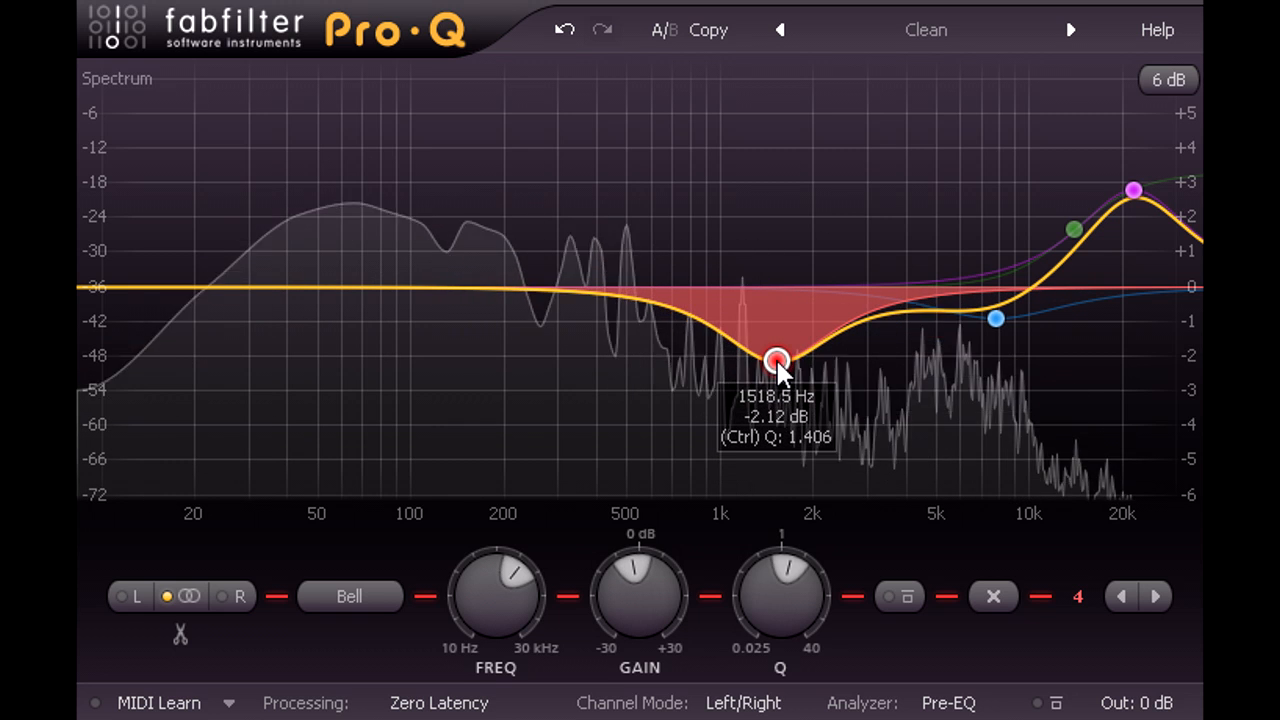
{"action": "left_click_drag", "start_coordinate": [778, 362], "coordinate": [778, 355]}
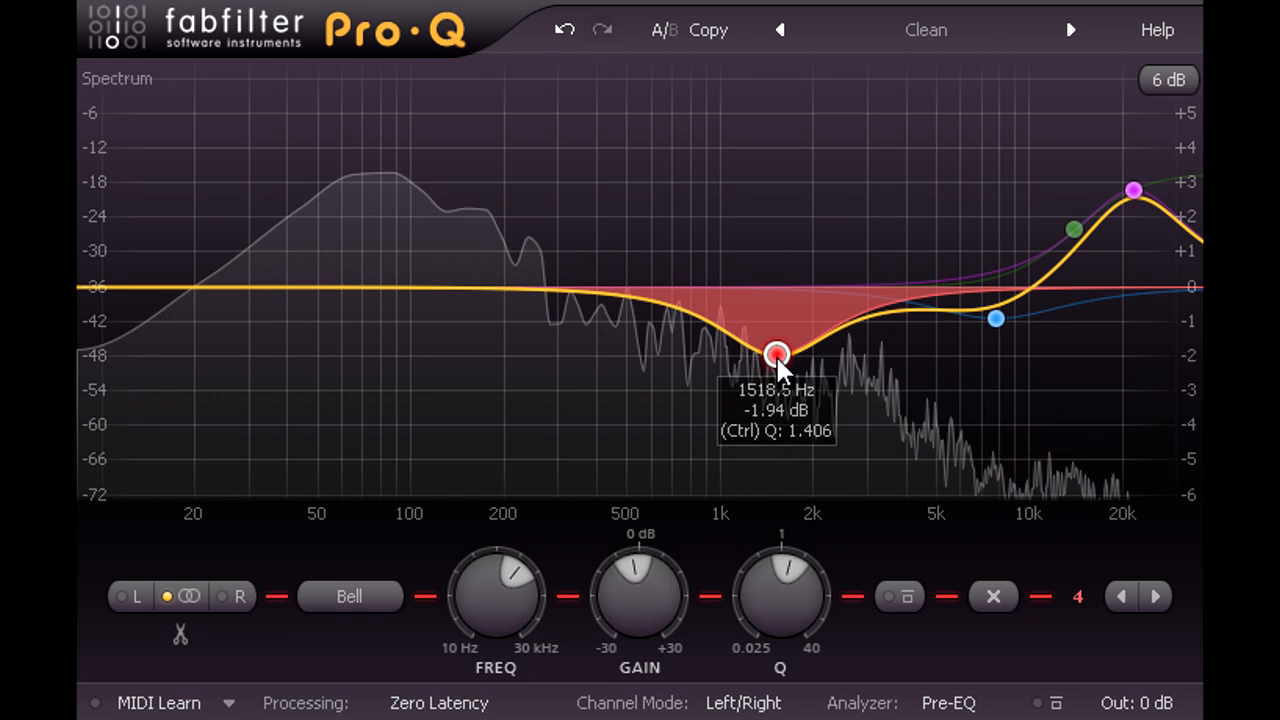
Sweep band 4 down from 250 Hz to about 124 Hz, ending as a 1.3 dB cut.
{"action": "left_click_drag", "start_coordinate": [778, 355], "coordinate": [778, 320]}
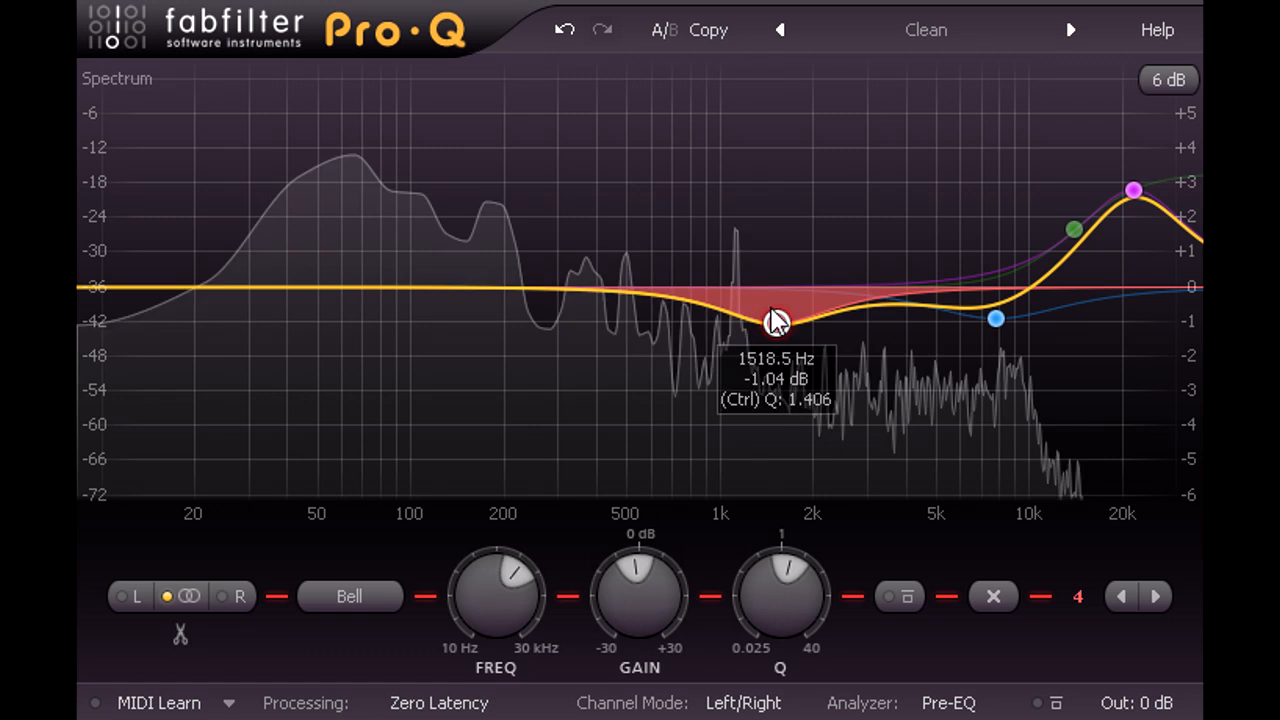
{"action": "left_click_drag", "start_coordinate": [775, 320], "coordinate": [533, 142]}
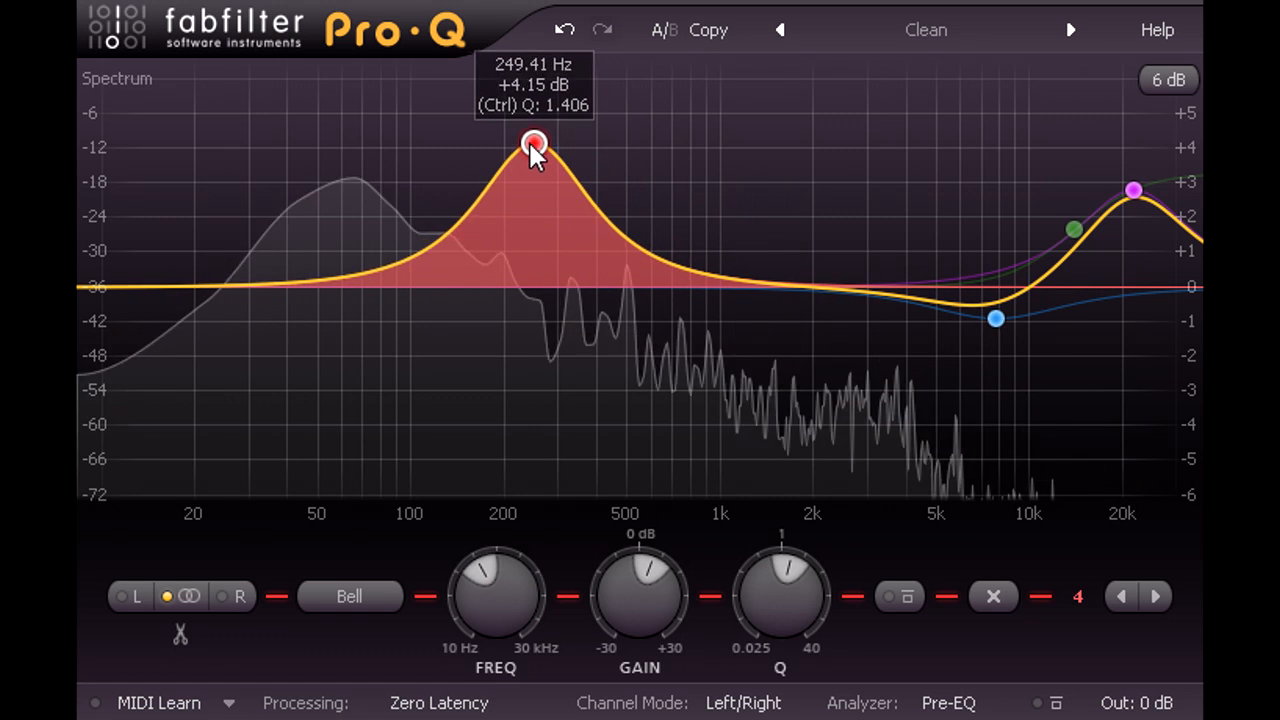
{"action": "left_click_drag", "start_coordinate": [533, 142], "coordinate": [523, 168]}
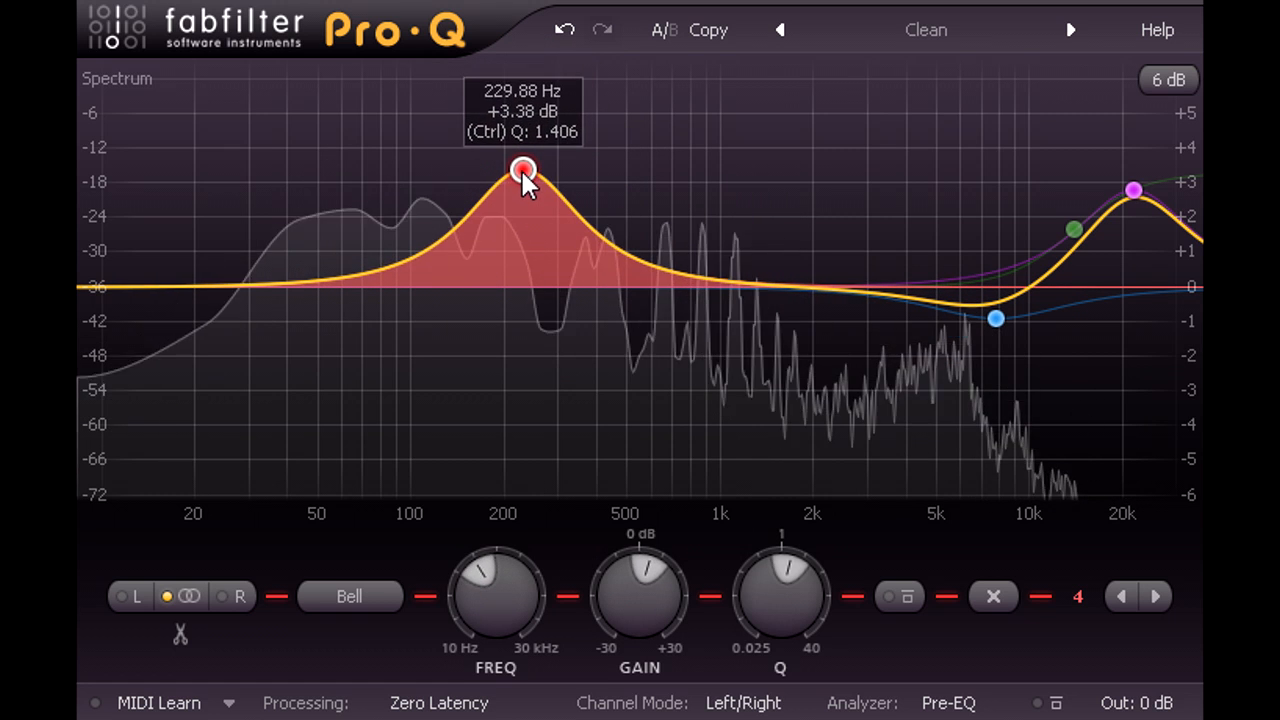
{"action": "left_click_drag", "start_coordinate": [523, 168], "coordinate": [405, 157]}
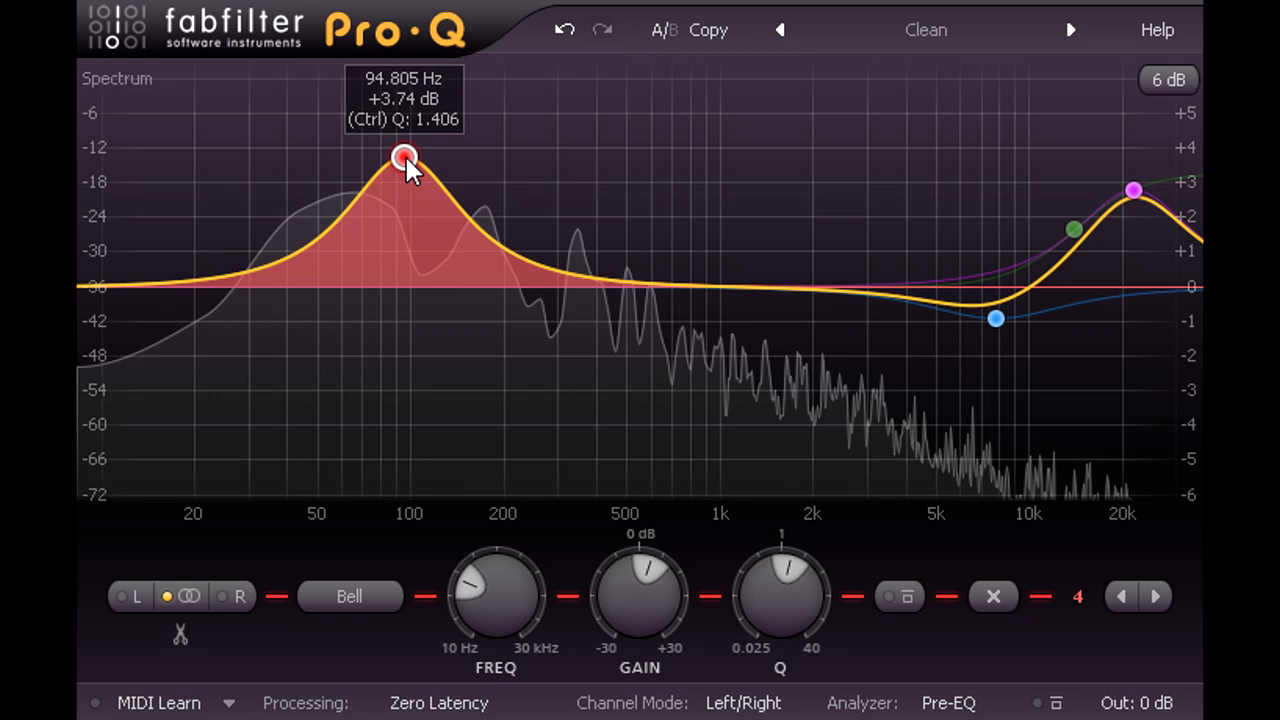
{"action": "left_click_drag", "start_coordinate": [405, 157], "coordinate": [435, 148]}
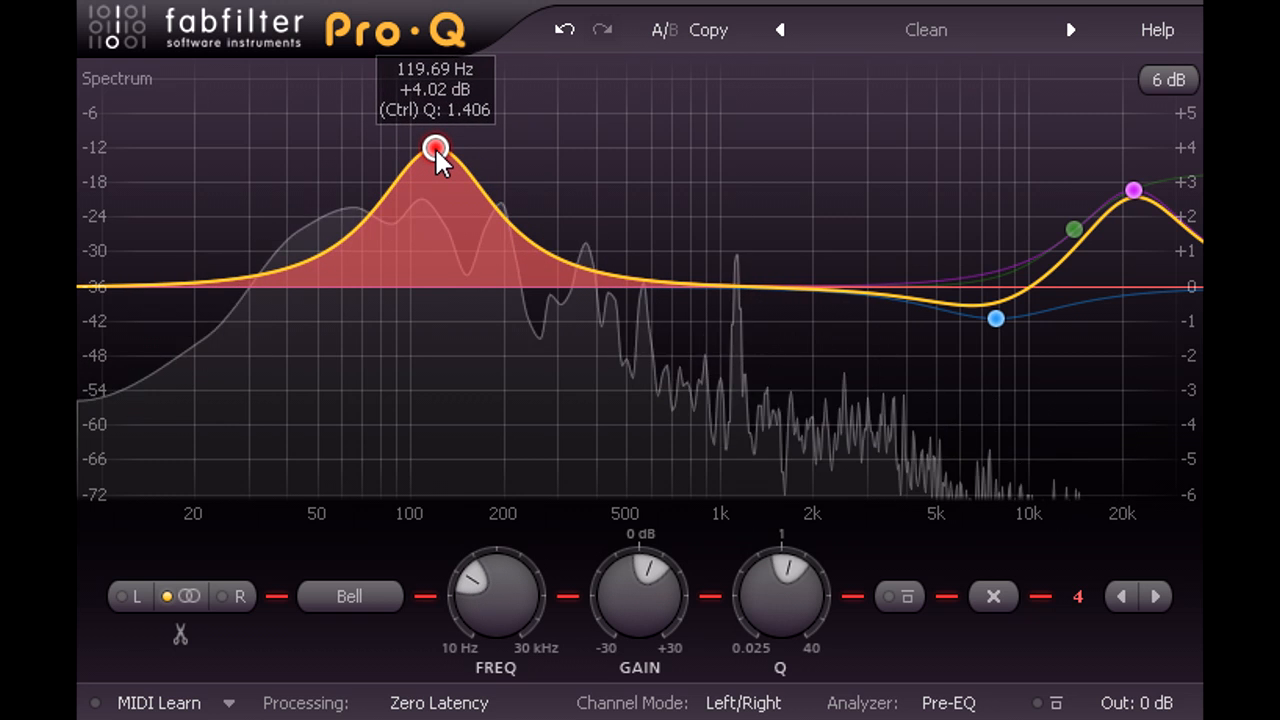
{"action": "left_click_drag", "start_coordinate": [435, 148], "coordinate": [445, 216]}
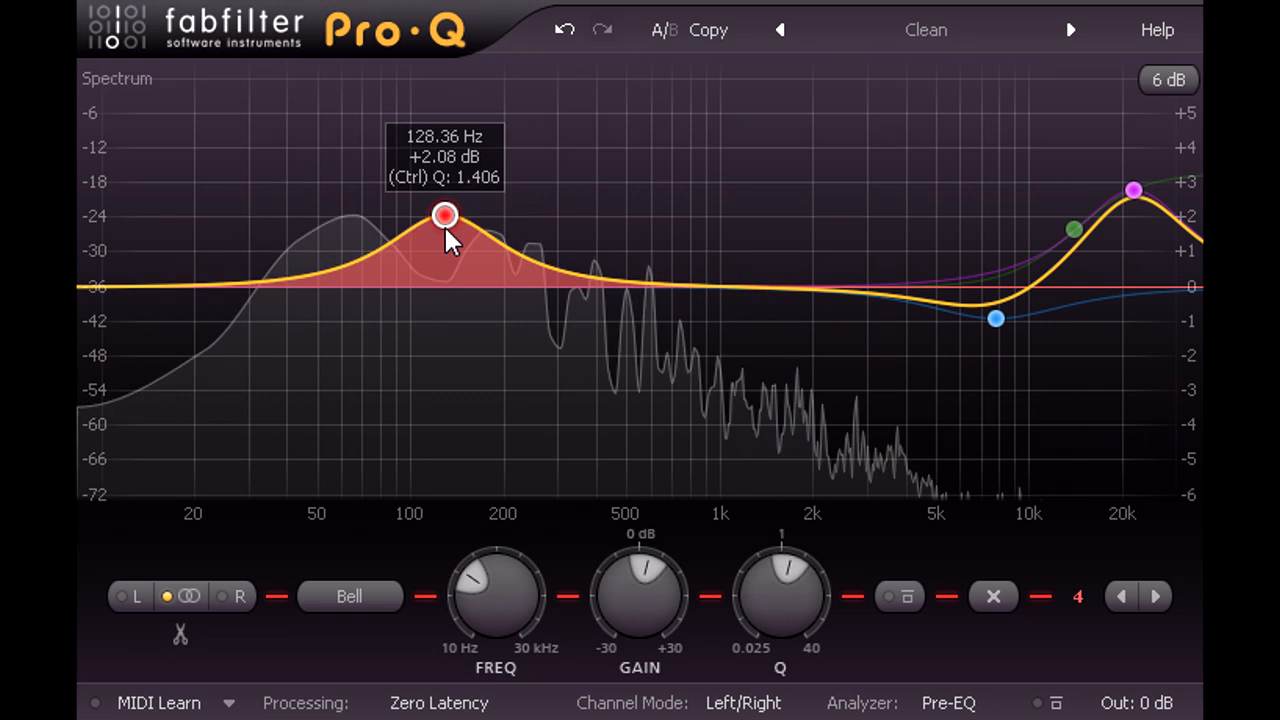
{"action": "left_click_drag", "start_coordinate": [446, 216], "coordinate": [440, 332]}
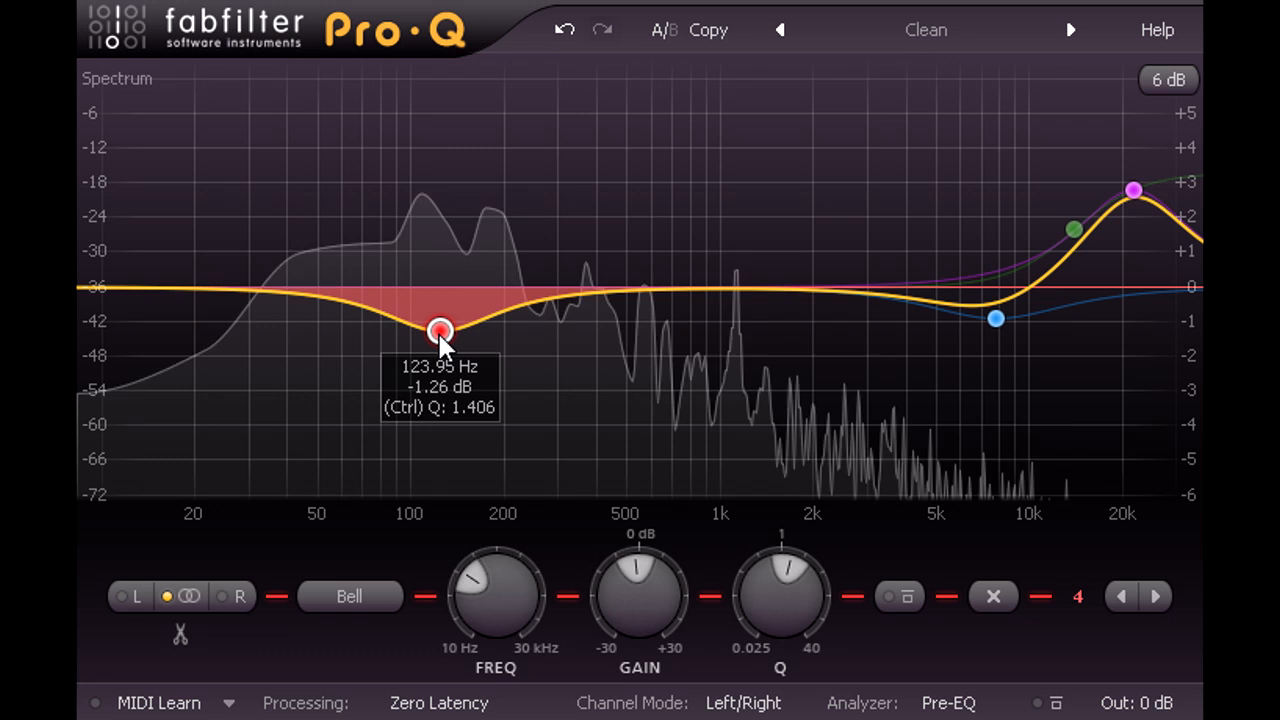
Reshape band 4 via a narrow 5 dB notch, settling at 118 Hz, -1.6 dB, Q 2.5.
{"action": "left_click_drag", "start_coordinate": [440, 332], "coordinate": [435, 331]}
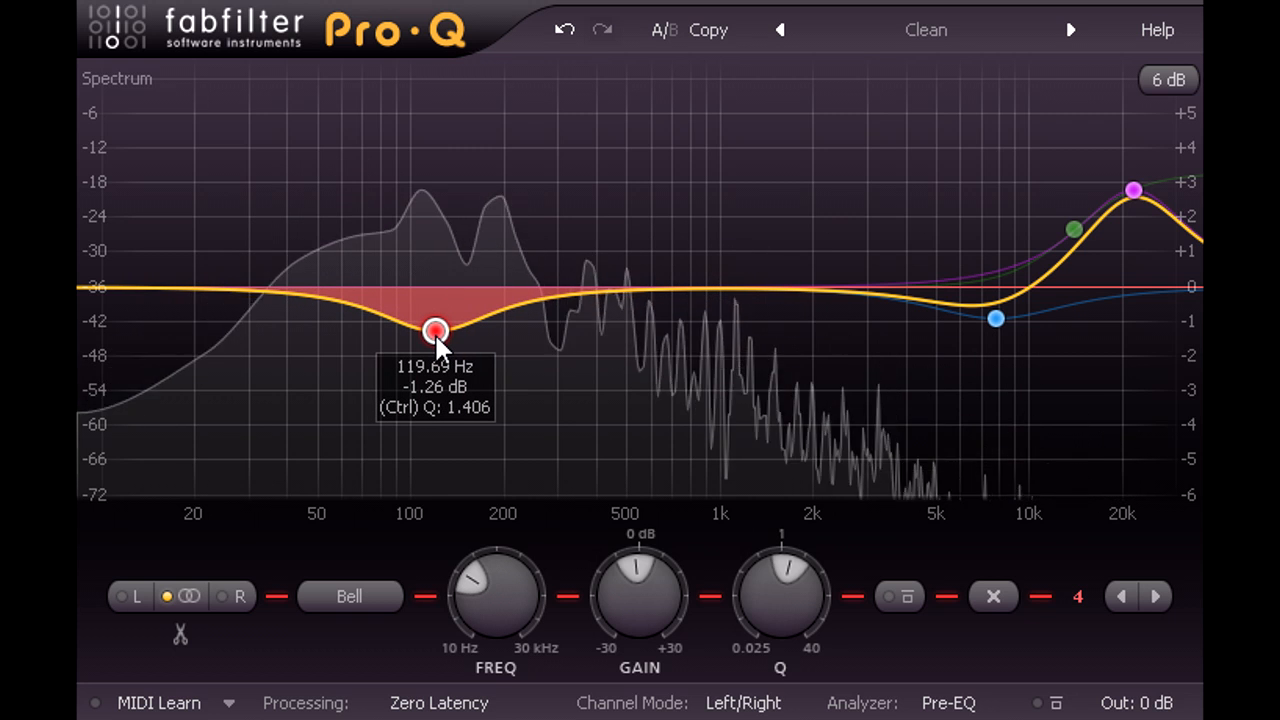
{"action": "left_click_drag", "start_coordinate": [435, 331], "coordinate": [435, 324]}
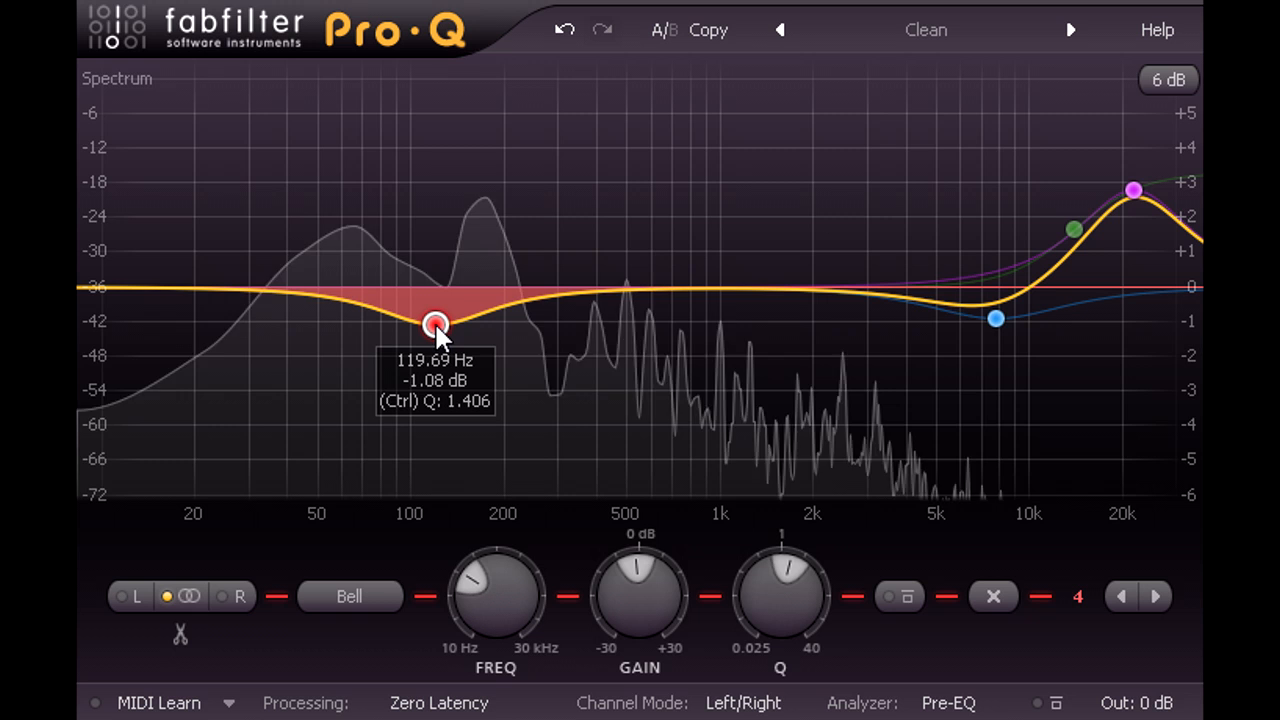
{"action": "mouse_move", "coordinate": [443, 435]}
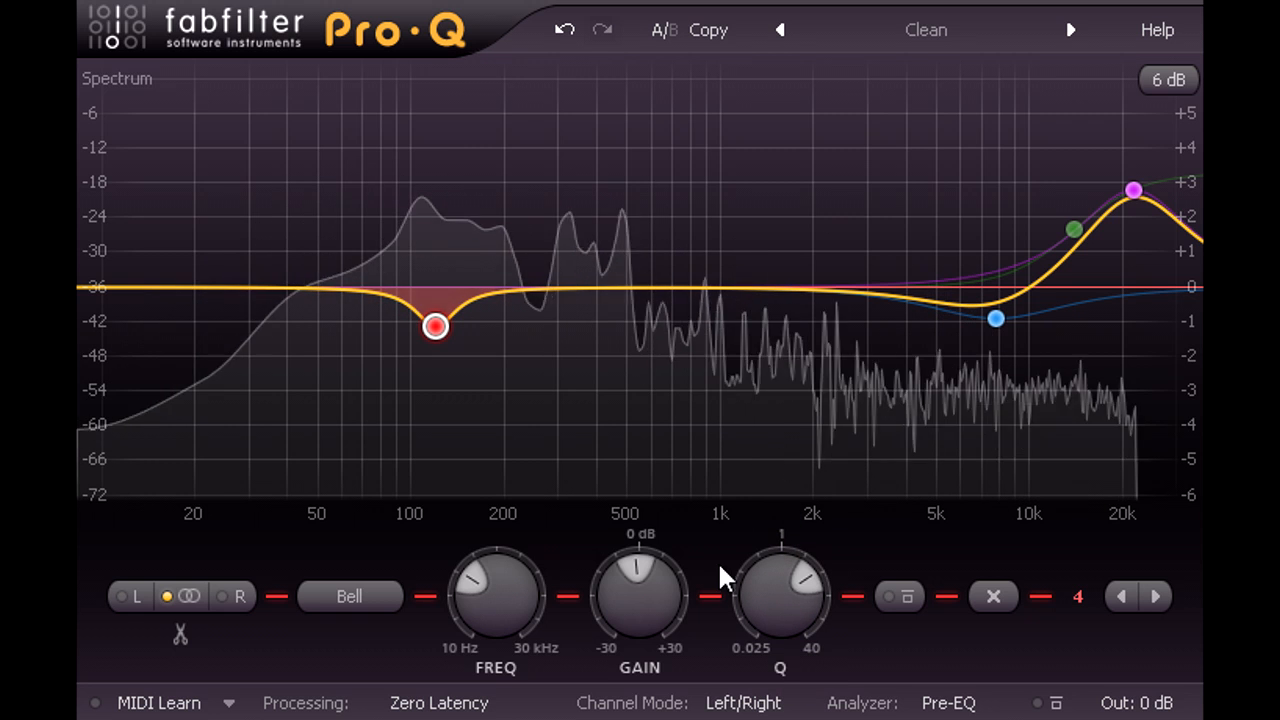
{"action": "left_click_drag", "start_coordinate": [435, 325], "coordinate": [435, 476]}
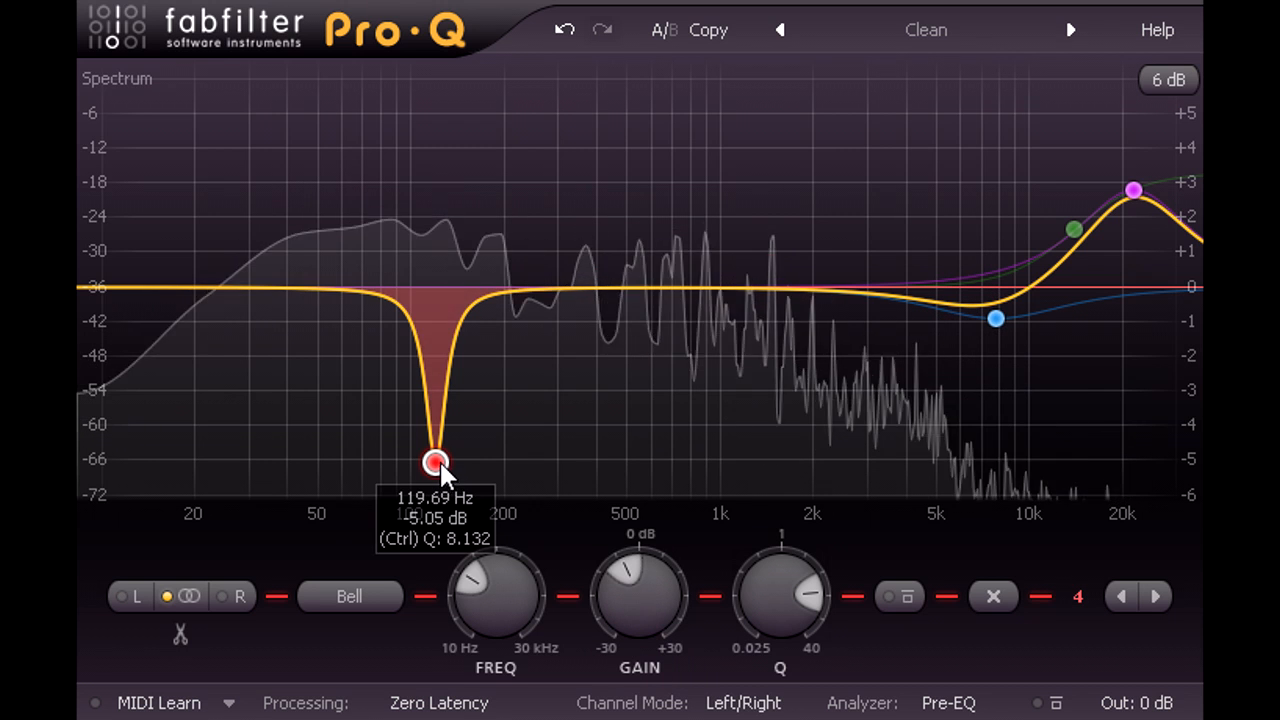
{"action": "left_click_drag", "start_coordinate": [434, 462], "coordinate": [440, 330]}
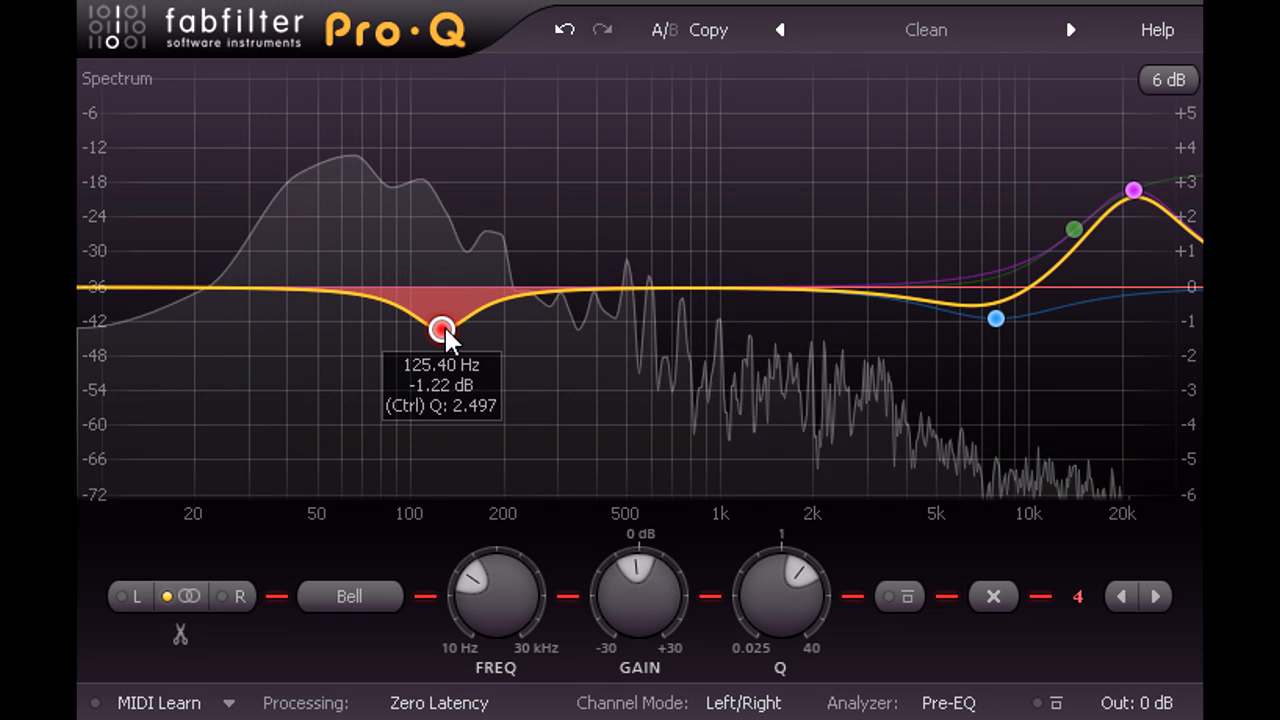
{"action": "left_click_drag", "start_coordinate": [442, 330], "coordinate": [433, 343]}
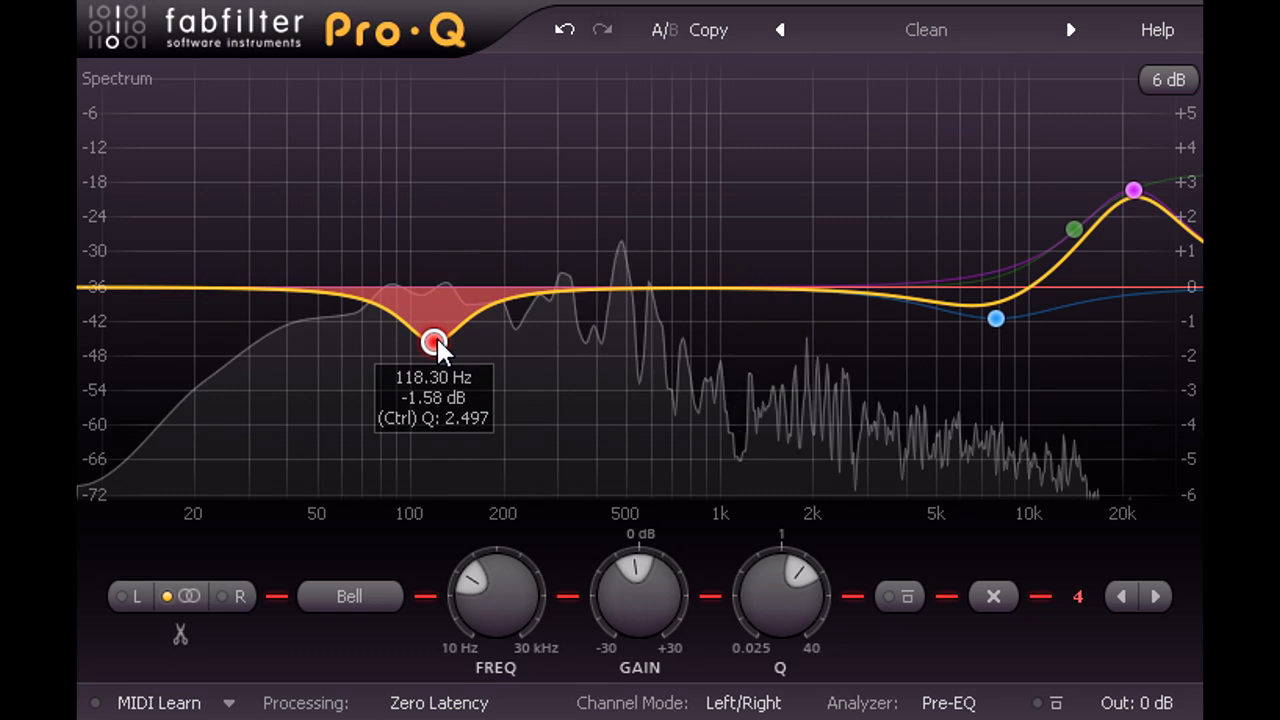
{"action": "mouse_move", "coordinate": [948, 337]}
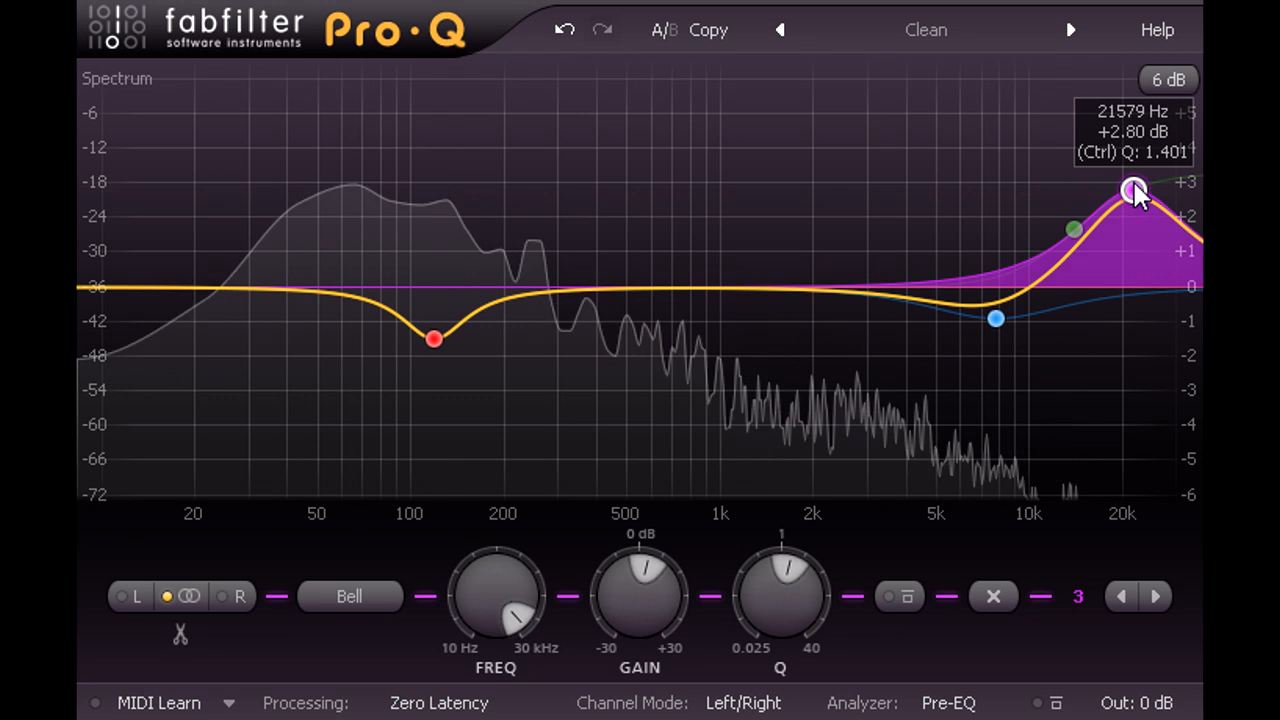
Drag the band 3 air bell near 20 kHz down from 2.8 dB to roughly 1 dB.
{"action": "left_click_drag", "start_coordinate": [1135, 188], "coordinate": [1135, 238]}
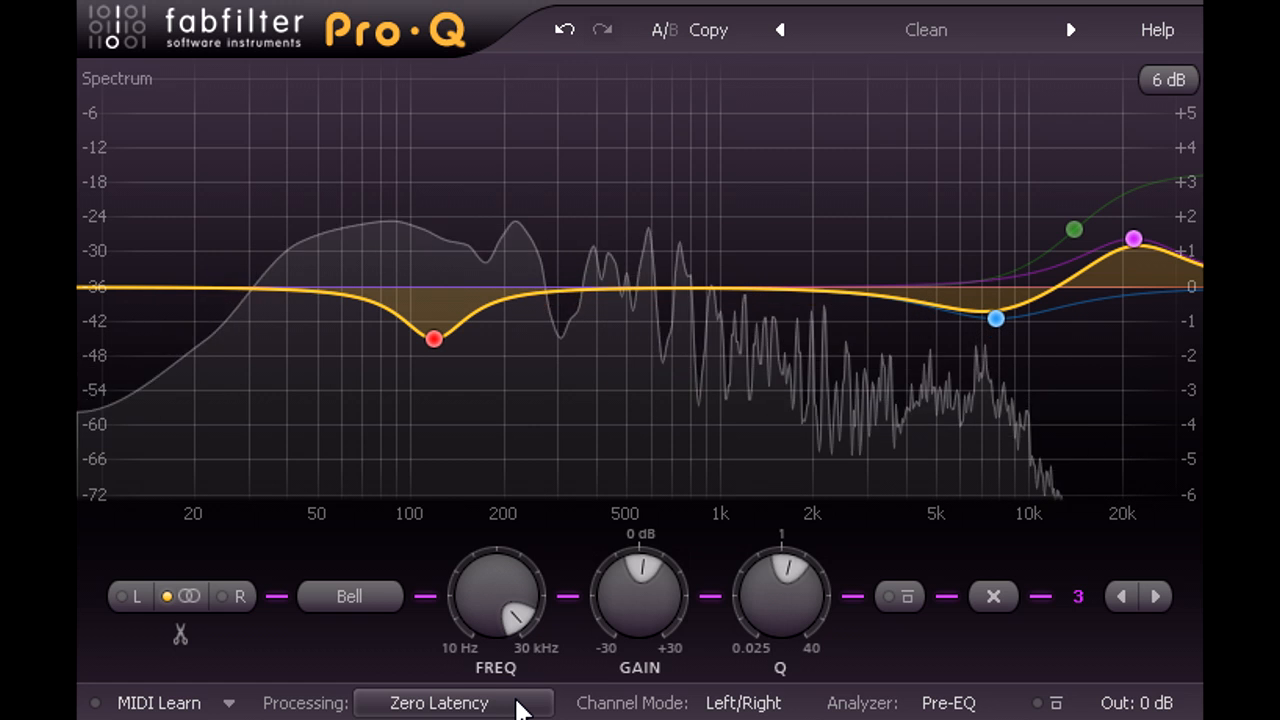
Set the processing mode to Linear Phase – Medium Latency.
{"action": "left_click", "coordinate": [448, 702]}
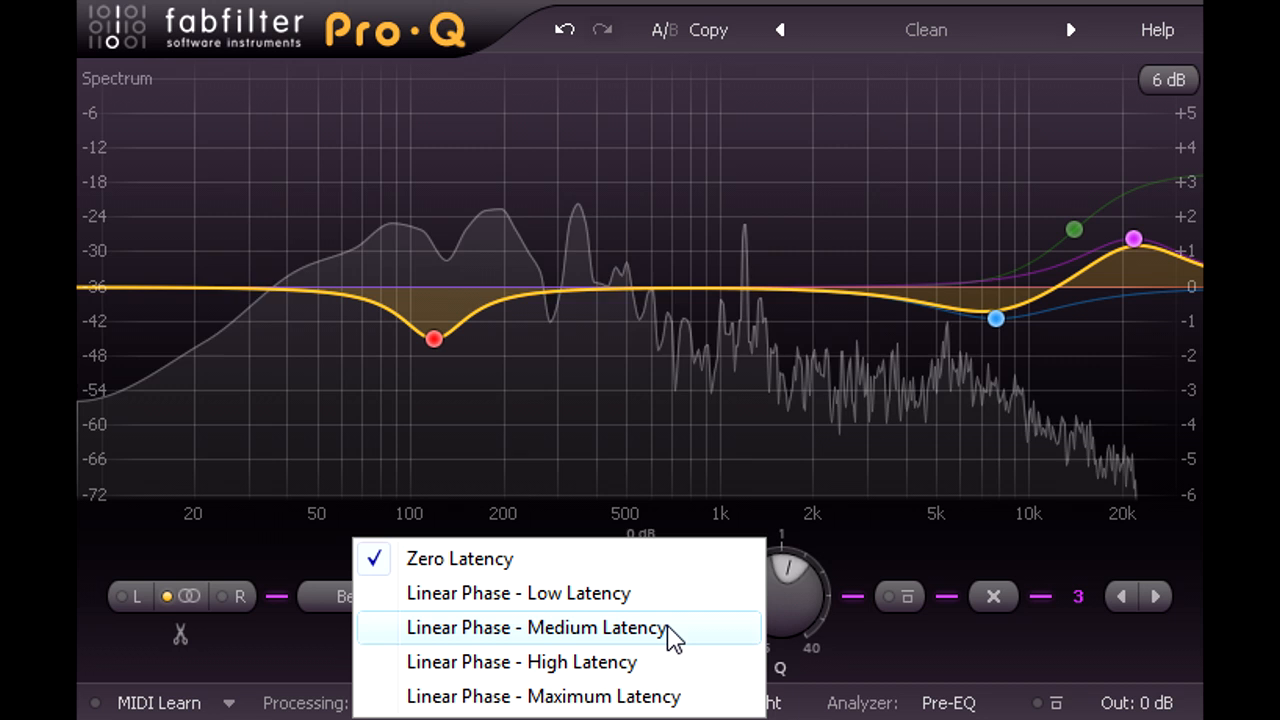
{"action": "left_click", "coordinate": [543, 625]}
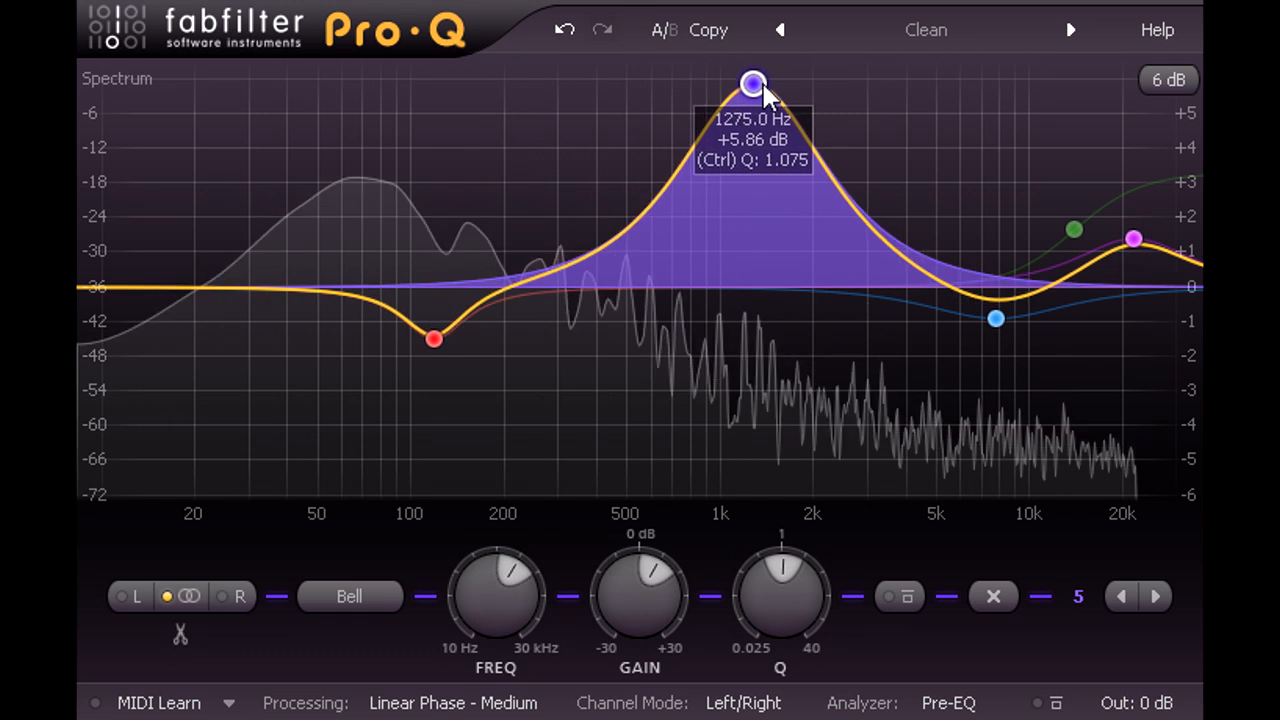
Sweep band 5 down to 485 Hz, flatten and delete it, then reopen the processing modes.
{"action": "left_click_drag", "start_coordinate": [753, 84], "coordinate": [828, 121]}
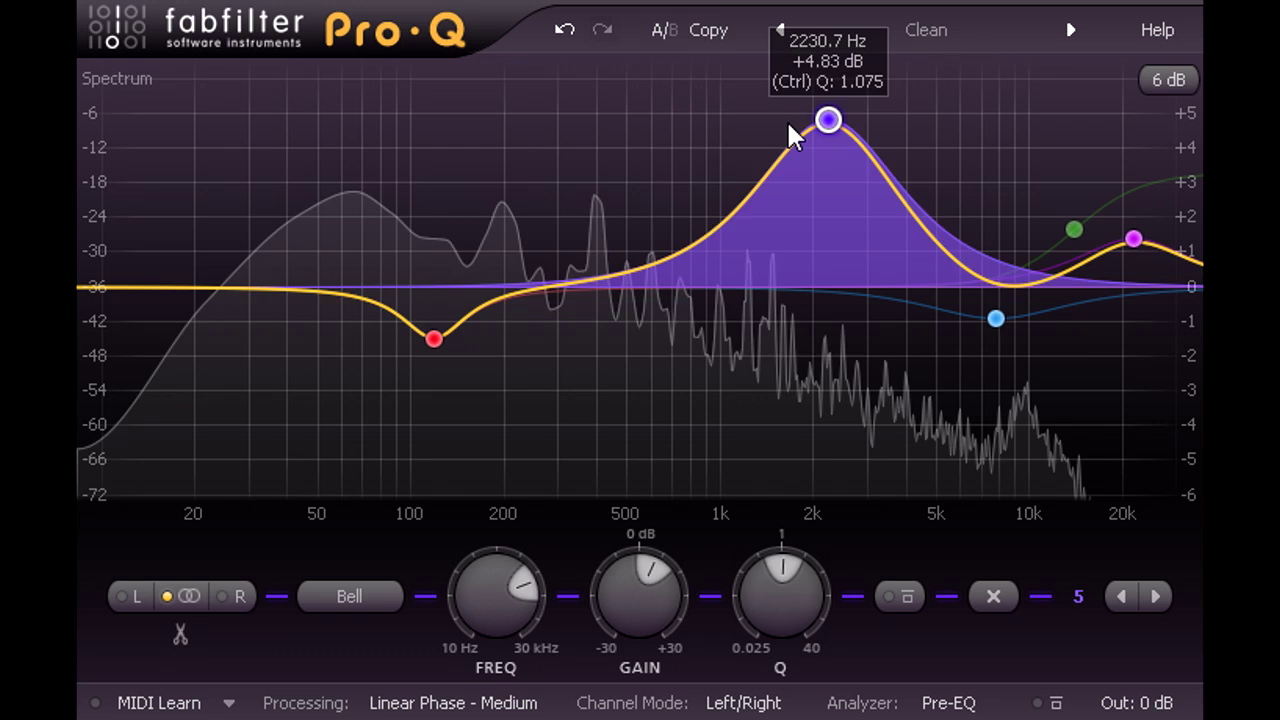
{"action": "left_click_drag", "start_coordinate": [828, 120], "coordinate": [623, 238]}
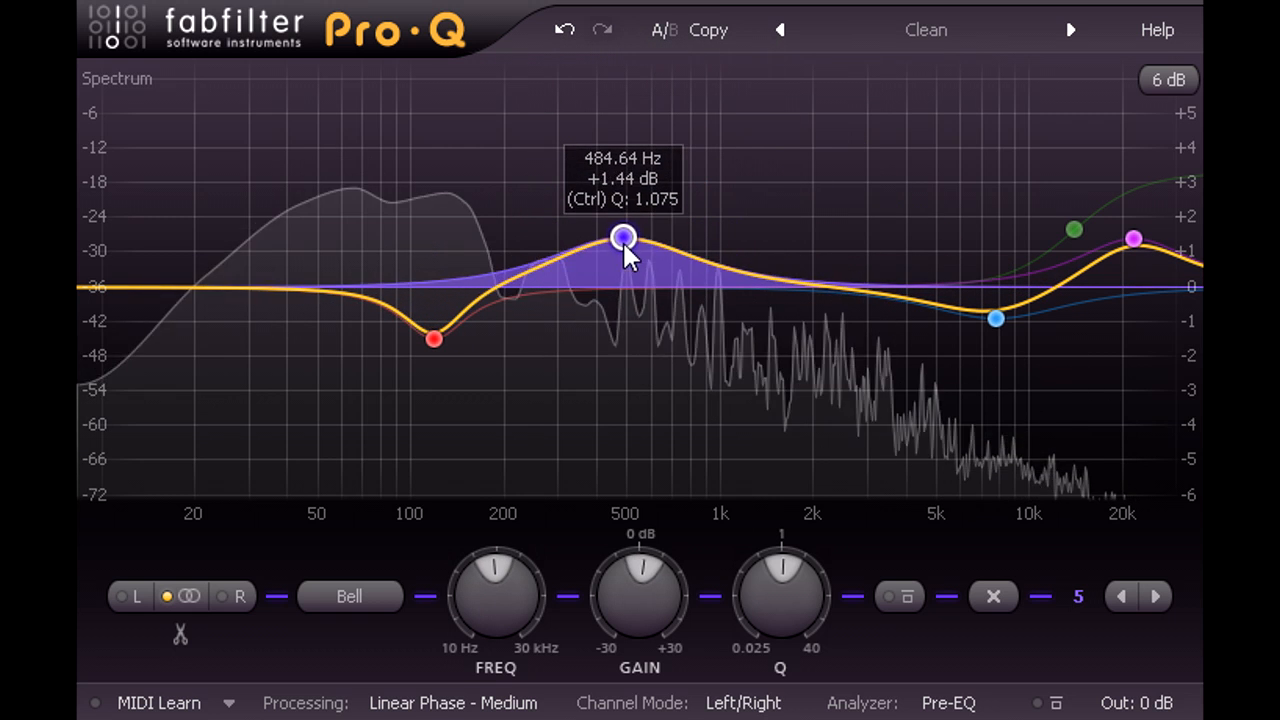
{"action": "left_click_drag", "start_coordinate": [623, 238], "coordinate": [623, 295]}
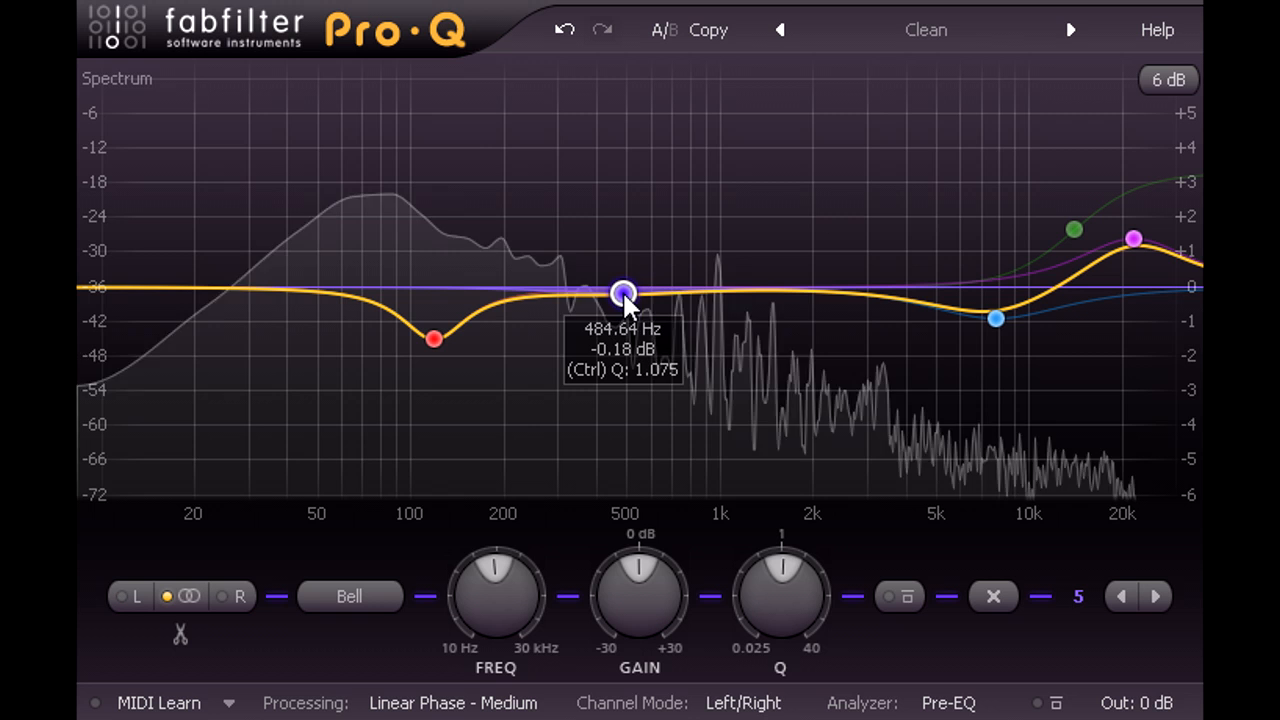
{"action": "left_click", "coordinate": [992, 596]}
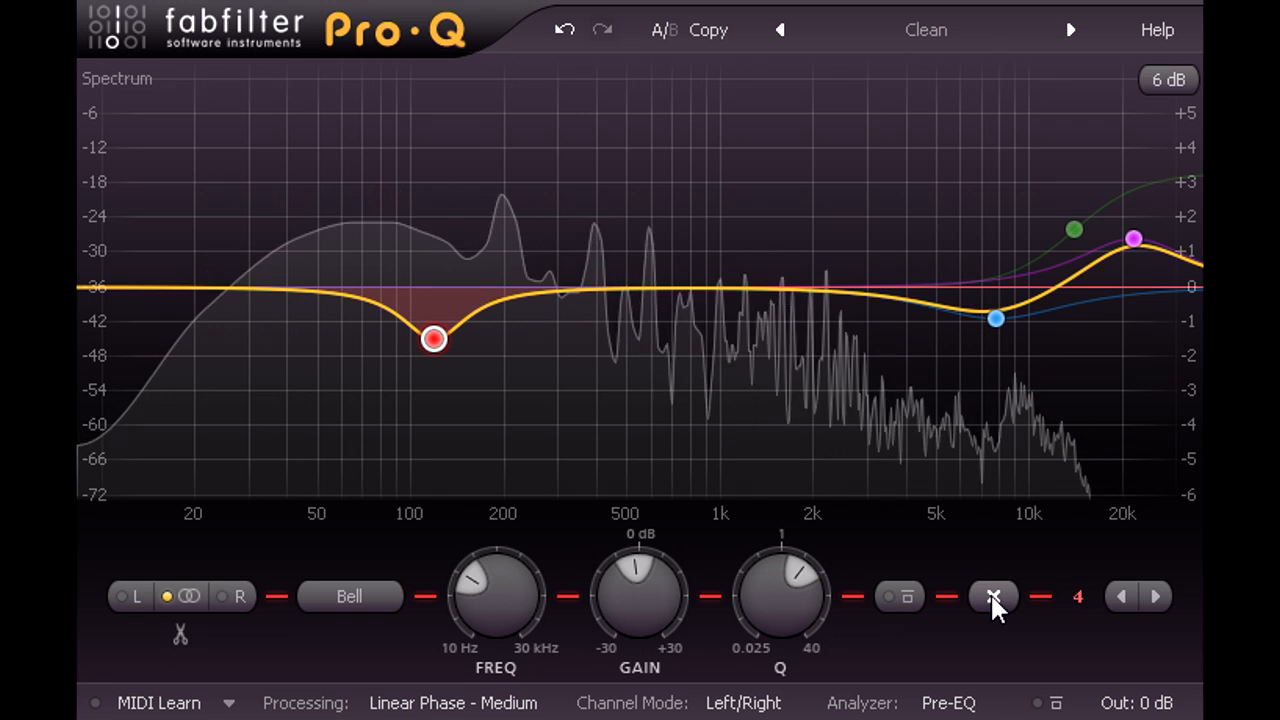
{"action": "left_click", "coordinate": [454, 702]}
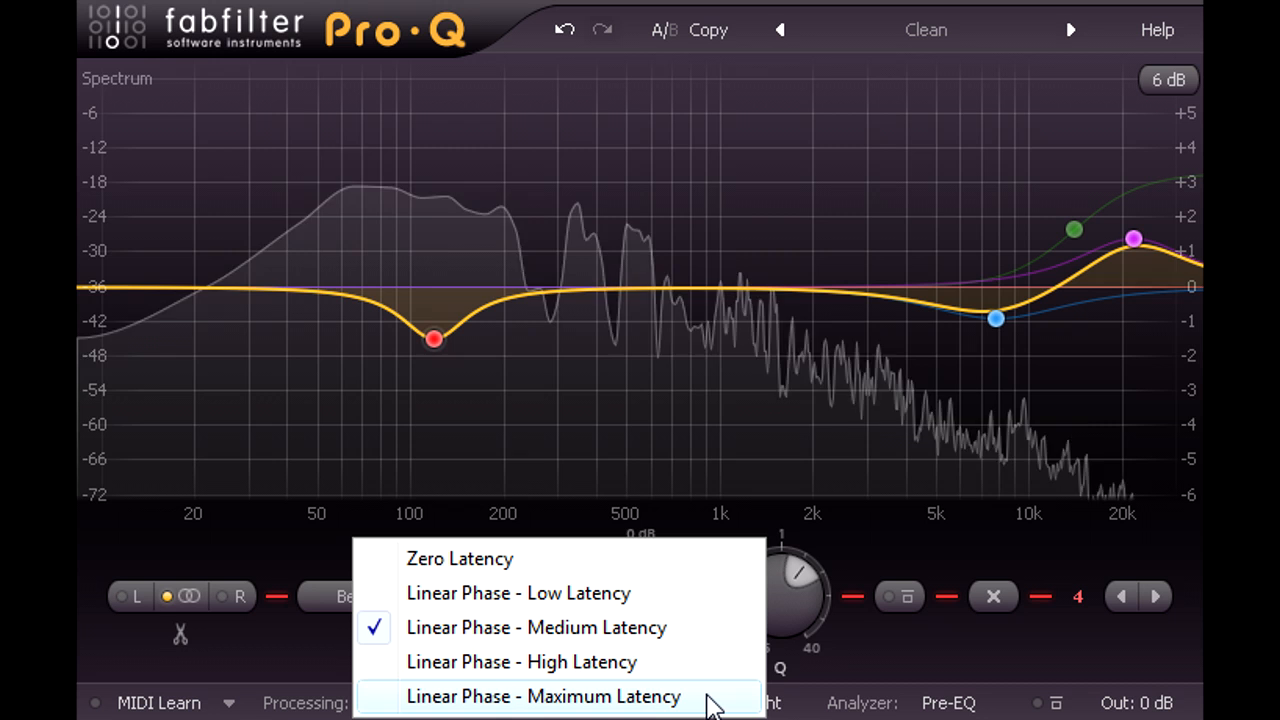
Close the open Processing mode menu.
{"action": "left_click", "coordinate": [553, 696]}
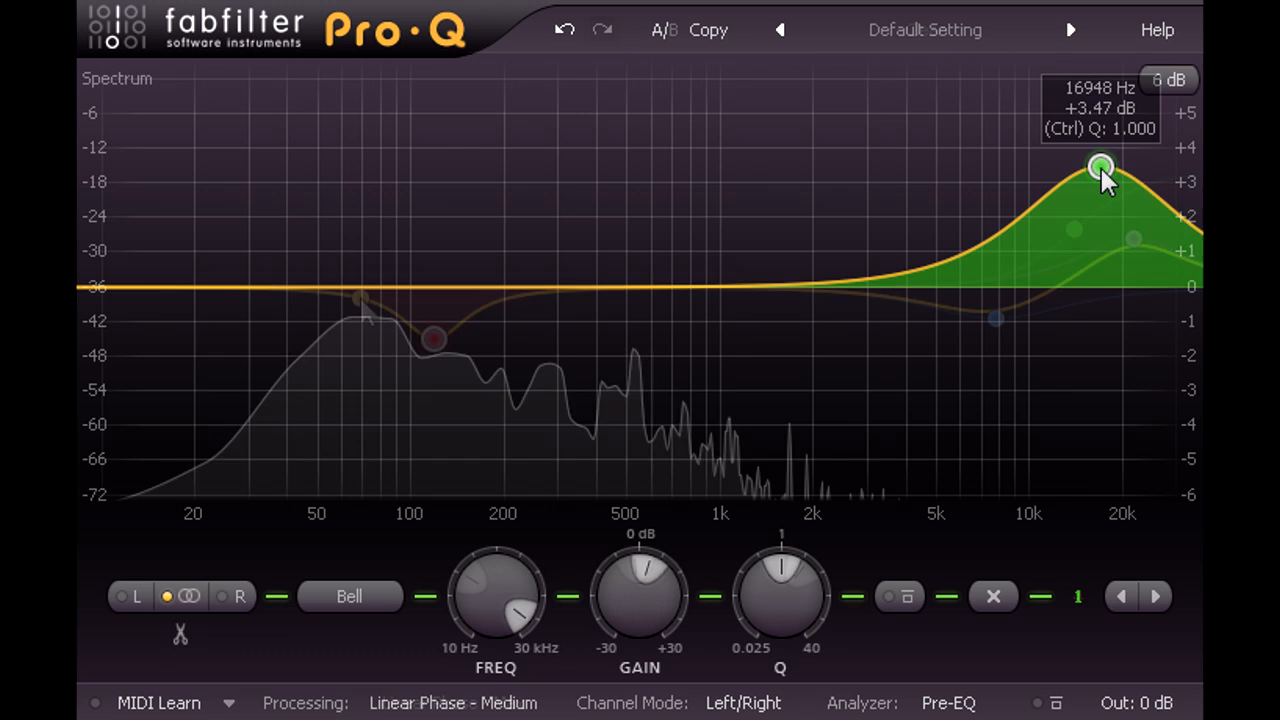
Adjust the high bell between 17 and 21.6 kHz, settling near 19 kHz at +2.5 dB.
{"action": "left_click_drag", "start_coordinate": [1100, 167], "coordinate": [1133, 222]}
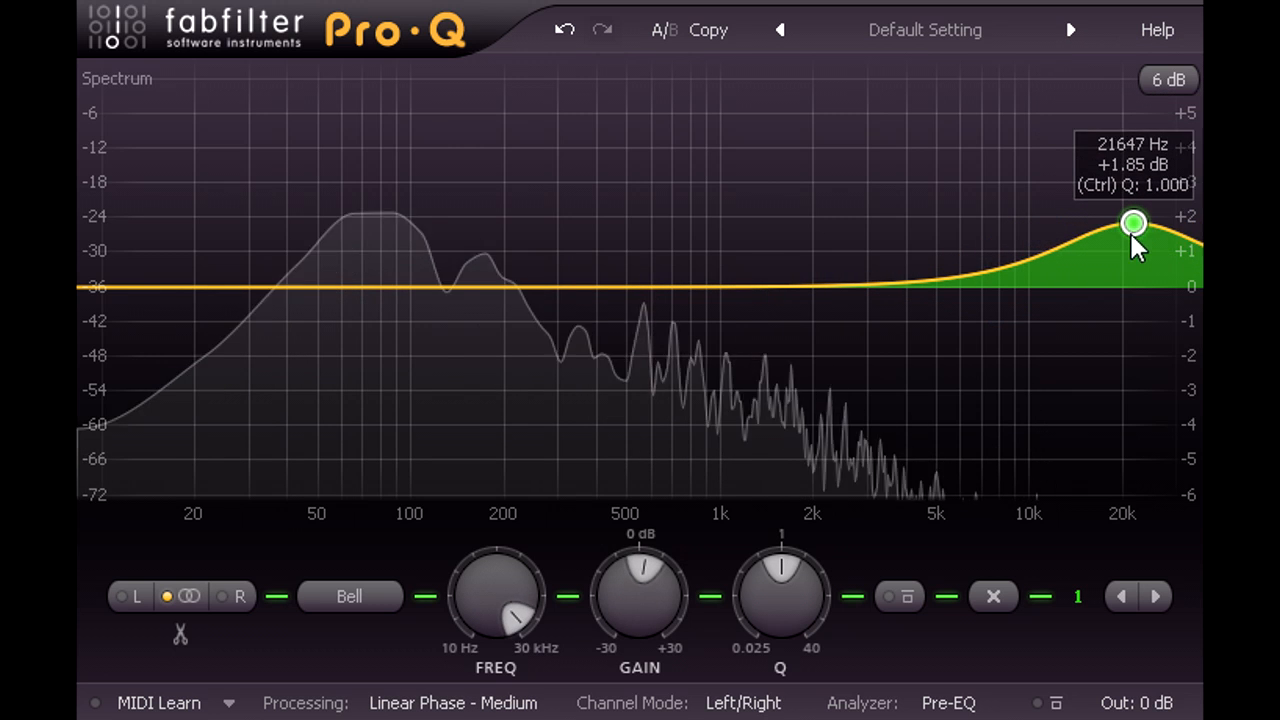
{"action": "left_click_drag", "start_coordinate": [1133, 222], "coordinate": [1128, 166]}
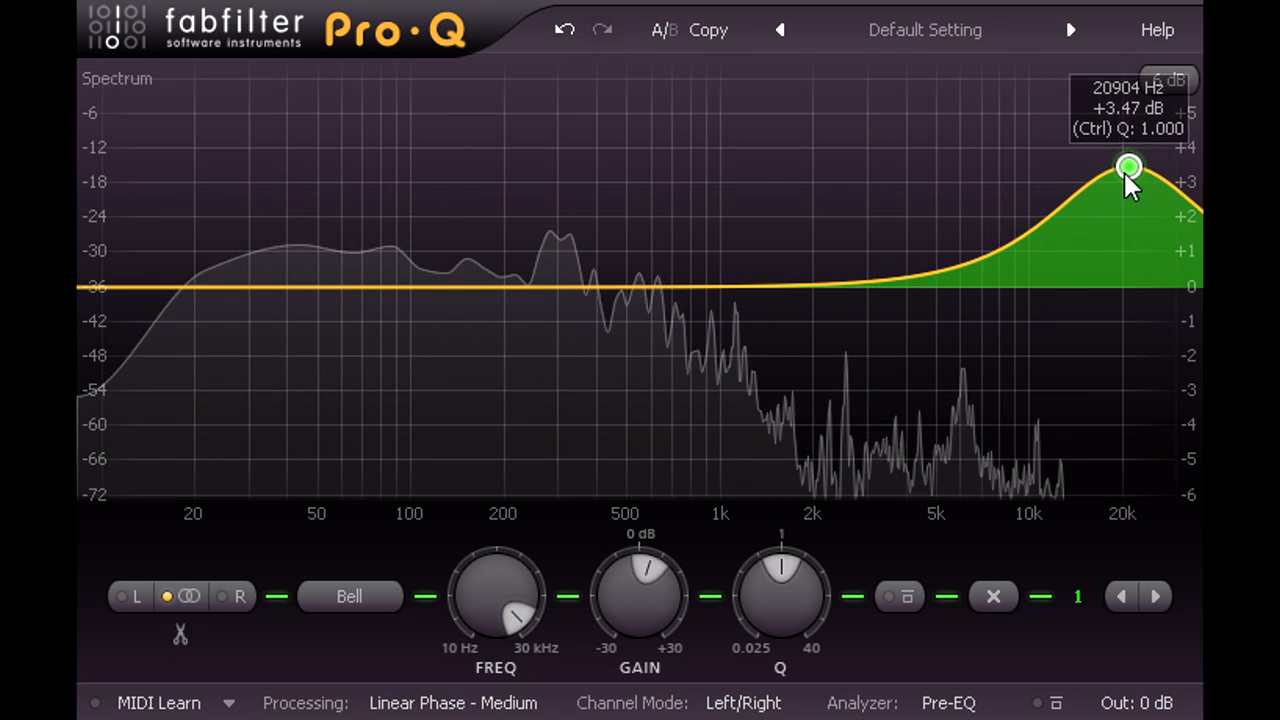
{"action": "left_click_drag", "start_coordinate": [1128, 167], "coordinate": [1118, 204]}
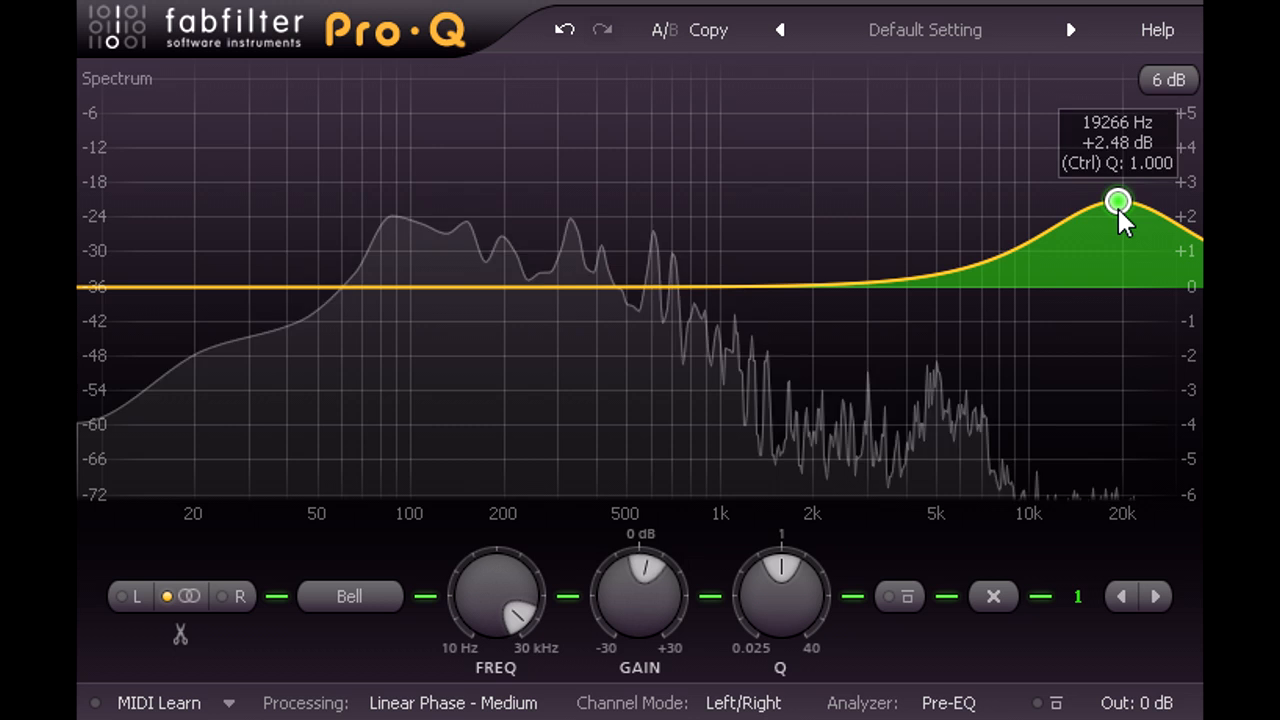
{"action": "mouse_move", "coordinate": [1088, 337]}
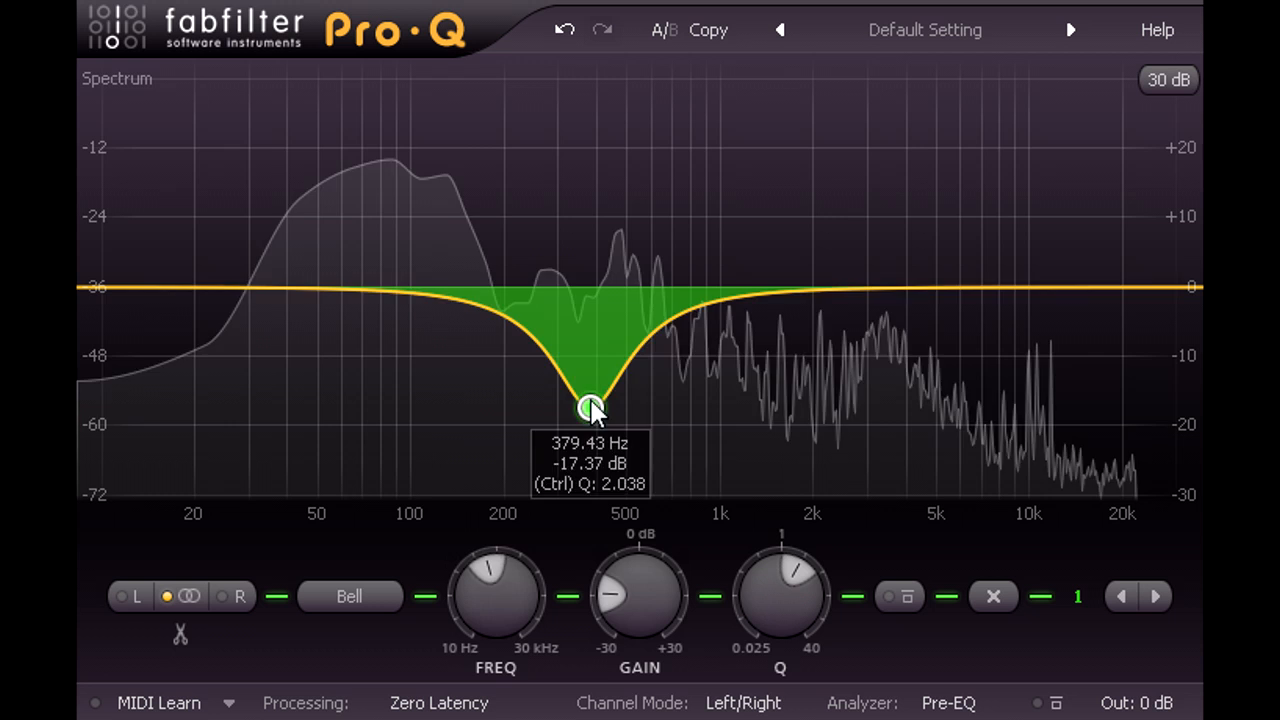
Sweep the band's boost between 200 Hz and 1.7 kHz, flatten it near 640 Hz, and open the Processing modes.
{"action": "left_click_drag", "start_coordinate": [590, 407], "coordinate": [785, 185]}
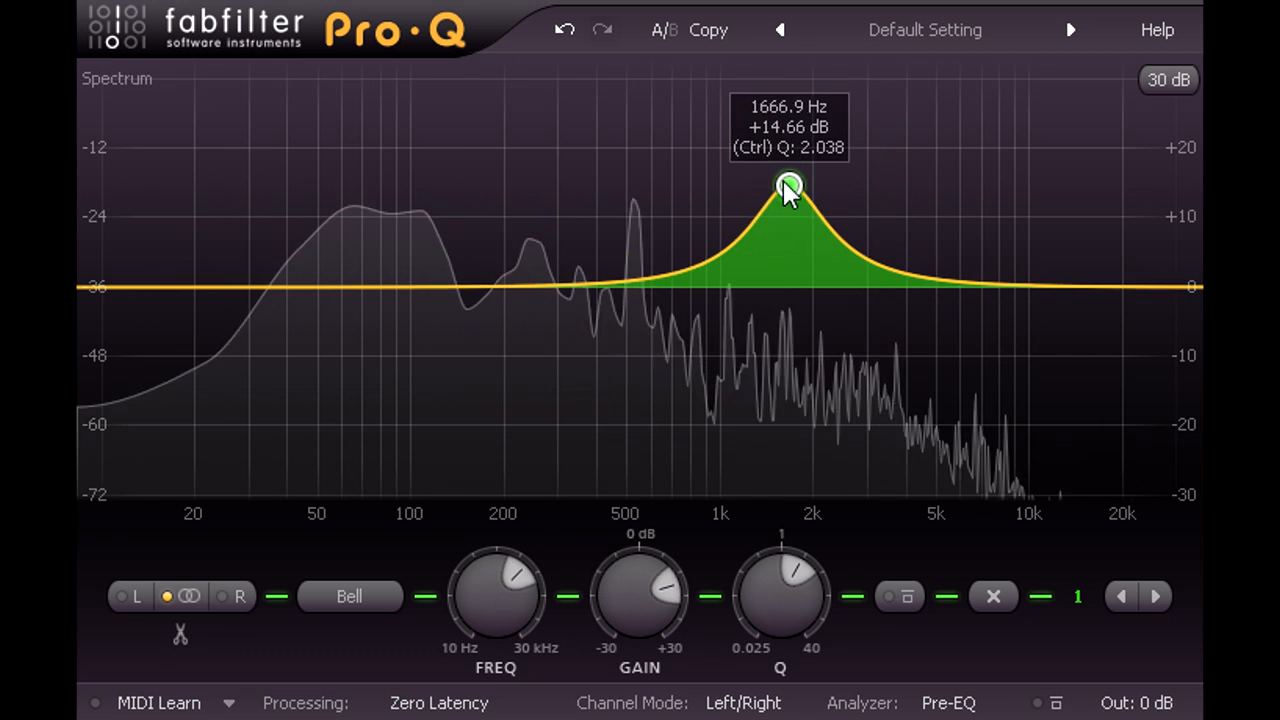
{"action": "left_click_drag", "start_coordinate": [788, 187], "coordinate": [510, 197]}
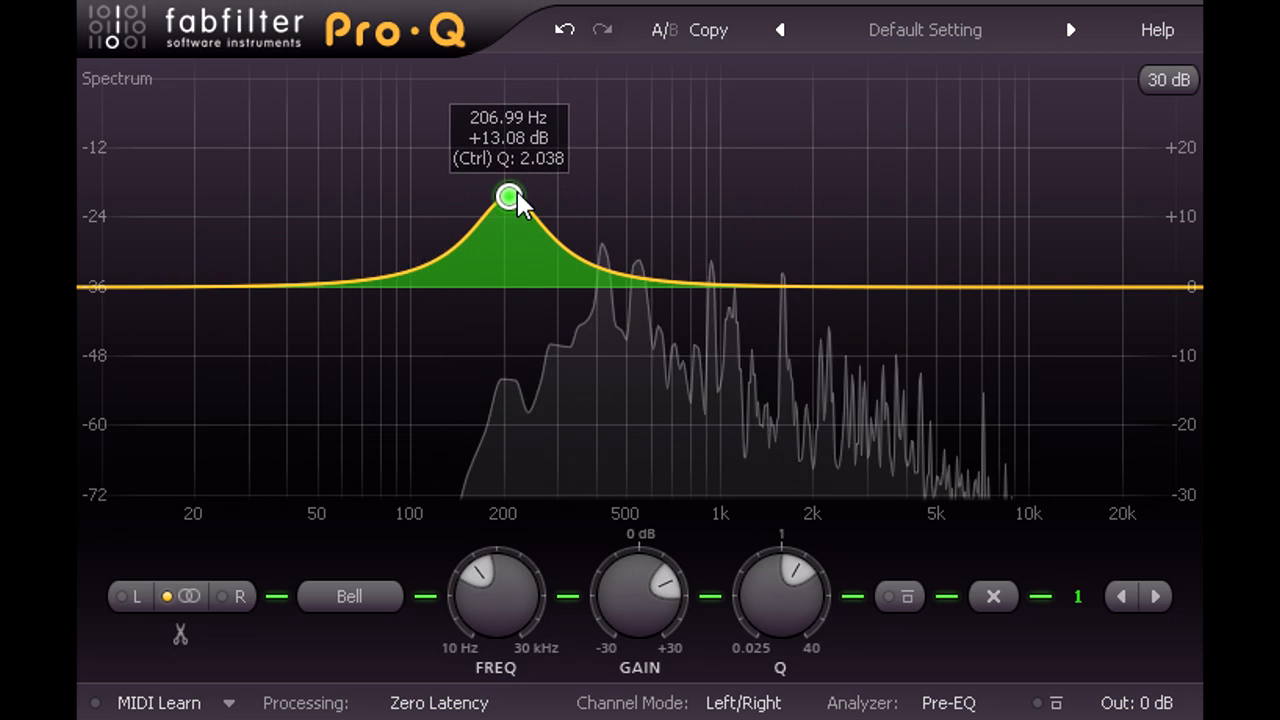
{"action": "left_click_drag", "start_coordinate": [508, 196], "coordinate": [793, 207]}
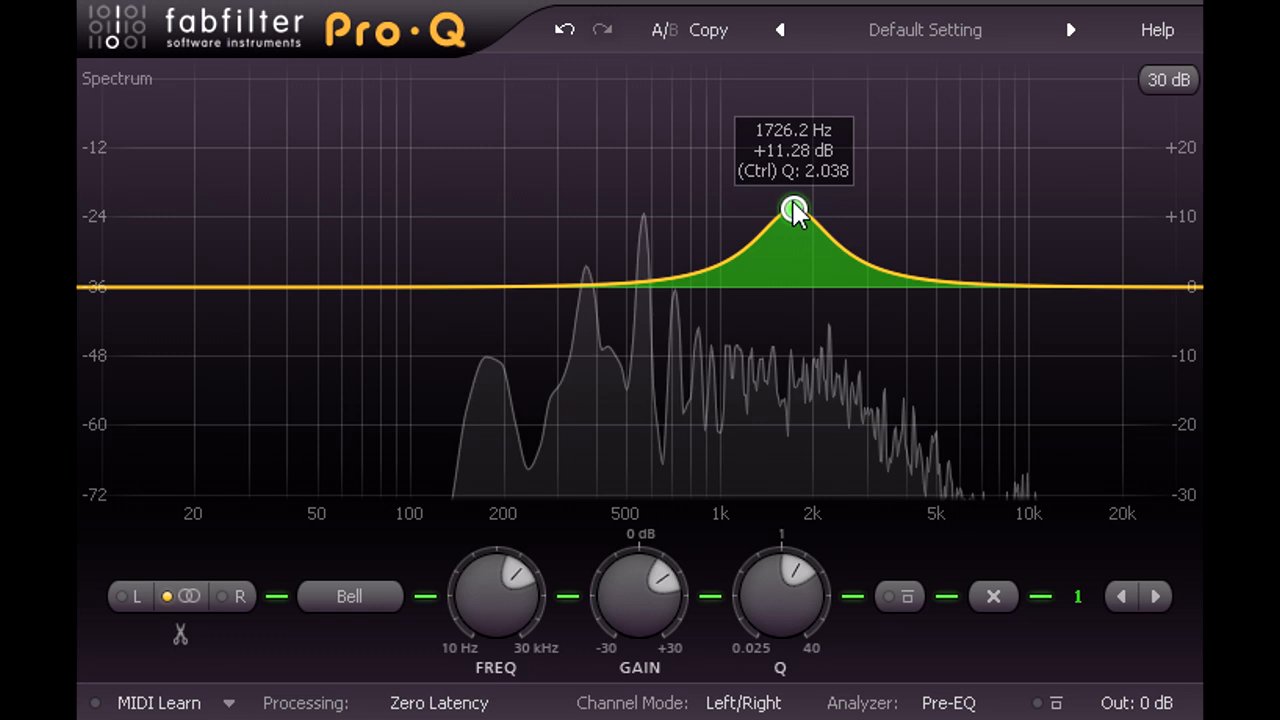
{"action": "left_click_drag", "start_coordinate": [793, 207], "coordinate": [660, 290]}
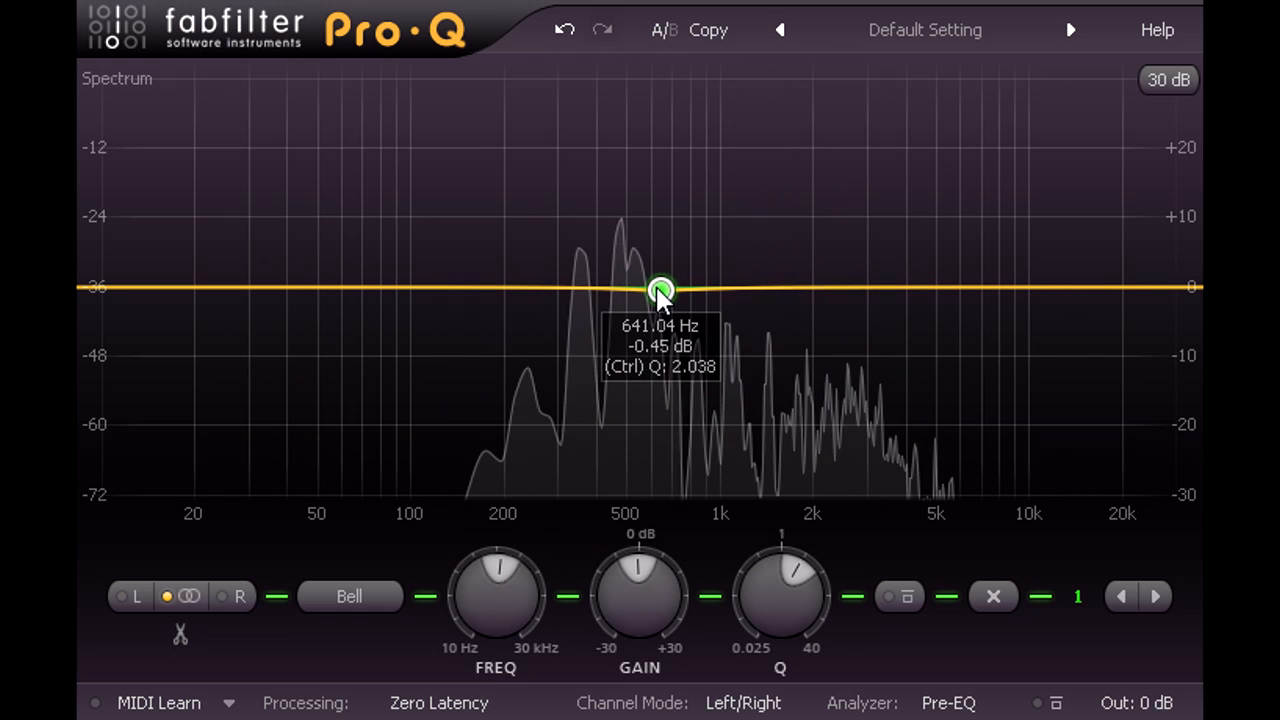
{"action": "left_click", "coordinate": [438, 703]}
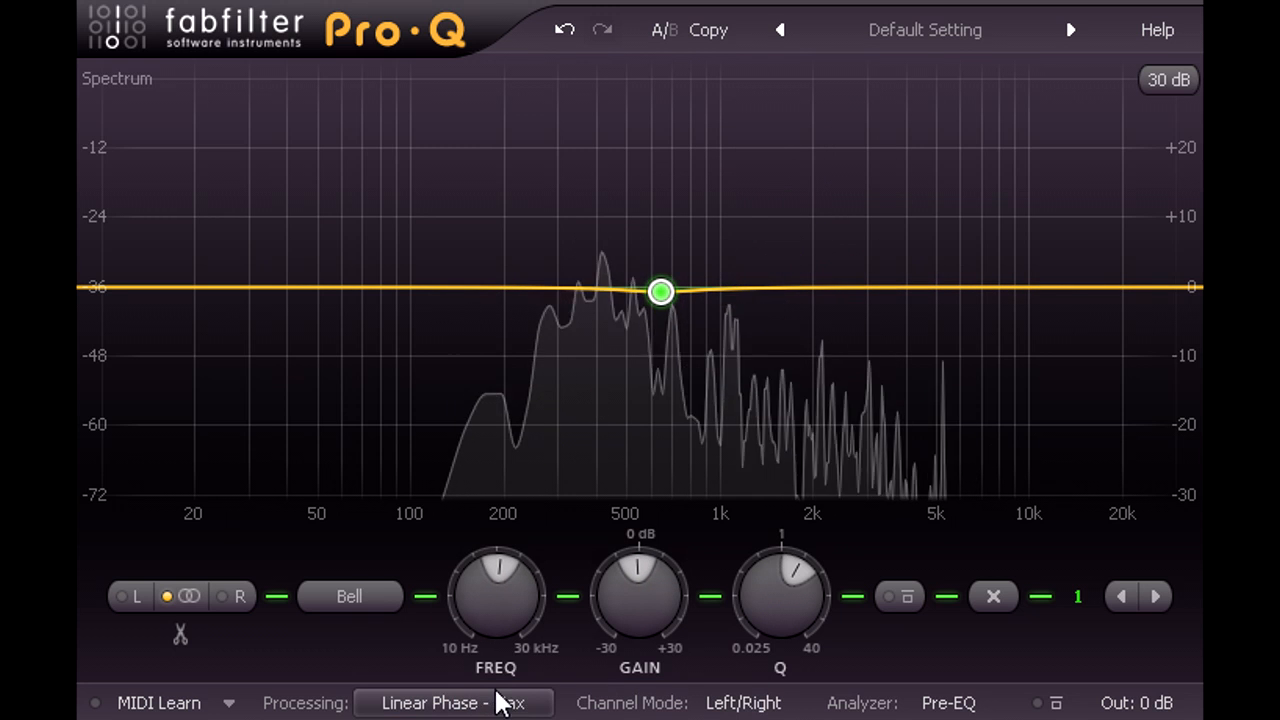